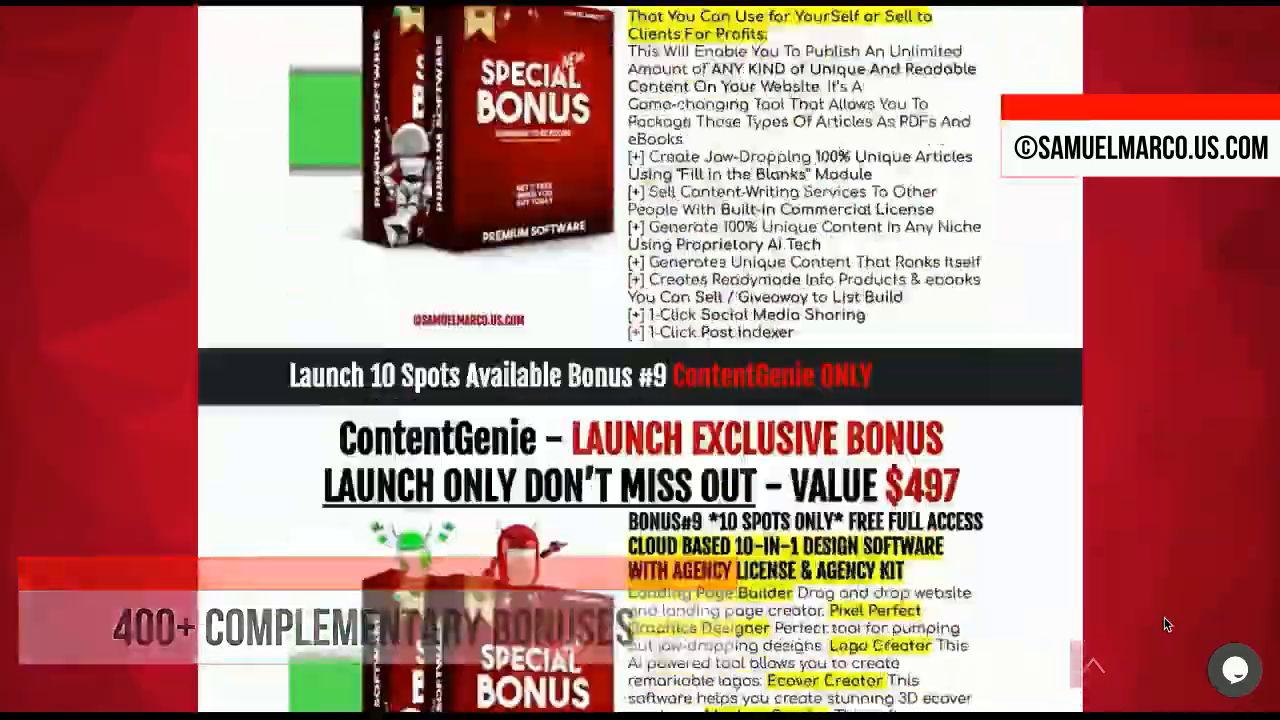
- Send the topic and use the generated History of Bitcoin article as content
{"action": "scroll", "scroll_direction": "down", "scroll_amount": 3}
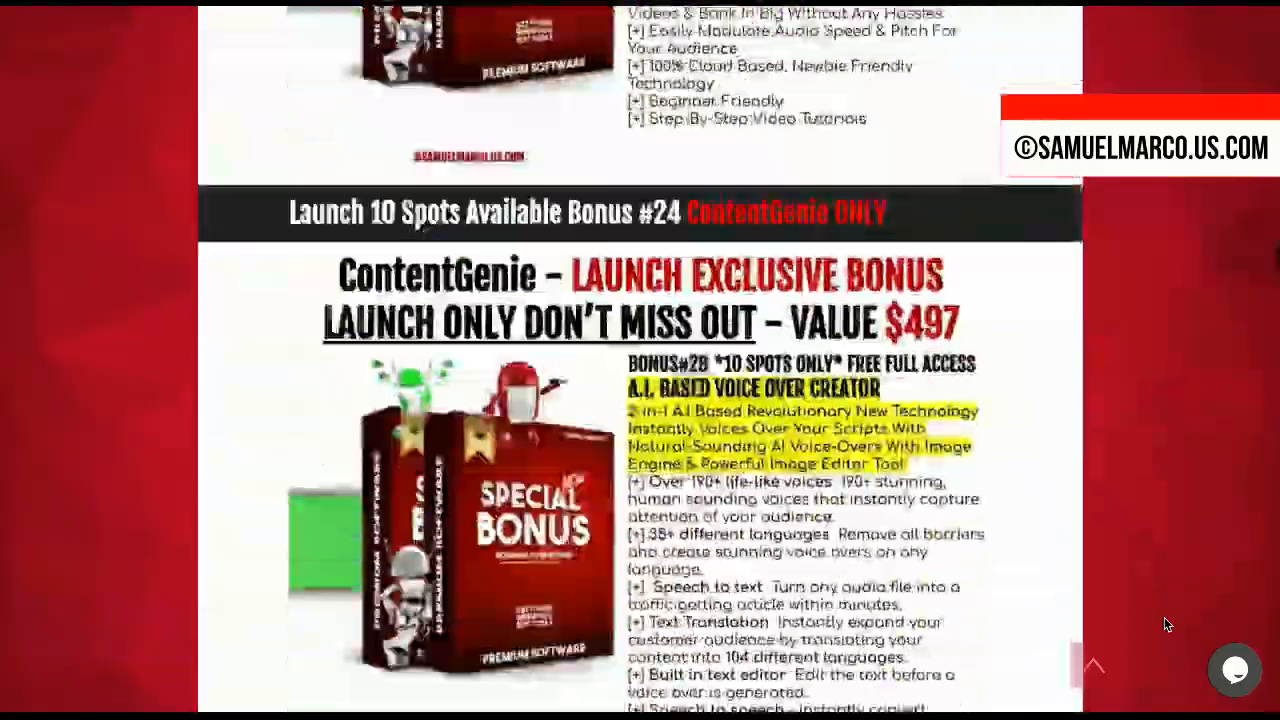
{"action": "scroll", "scroll_direction": "down", "scroll_amount": 3}
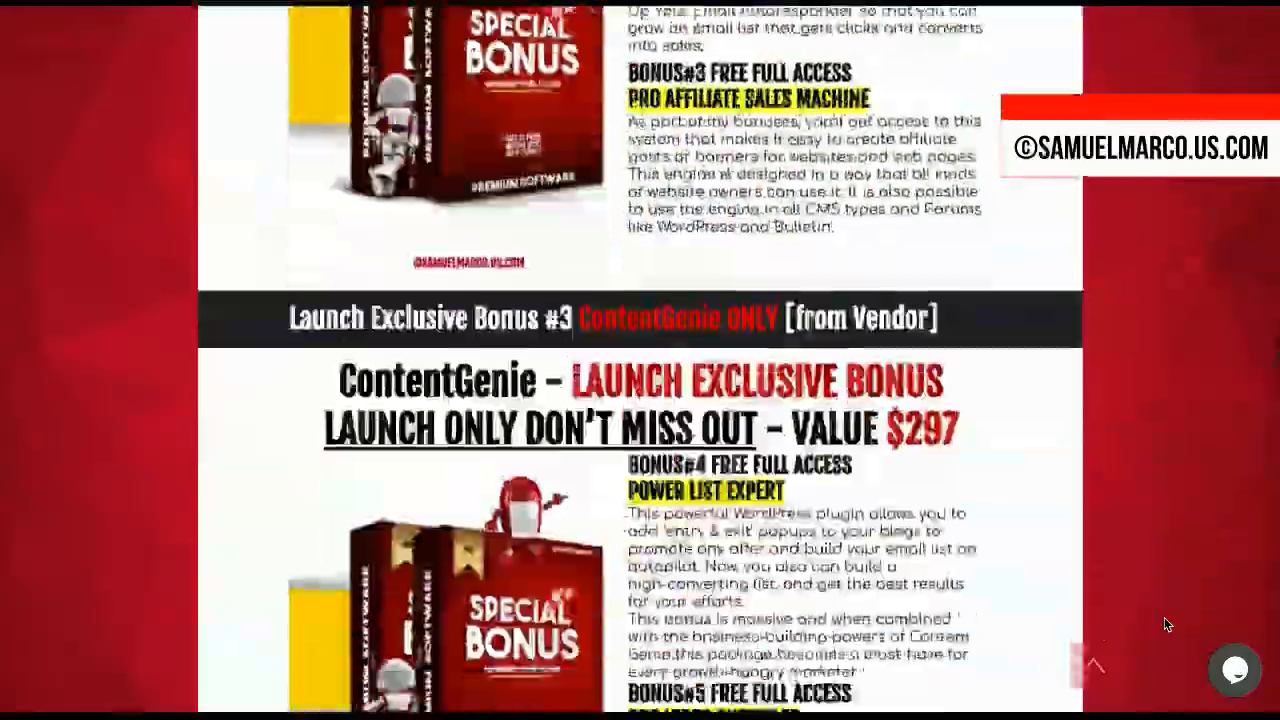
{"action": "scroll", "scroll_direction": "down", "scroll_amount": 3}
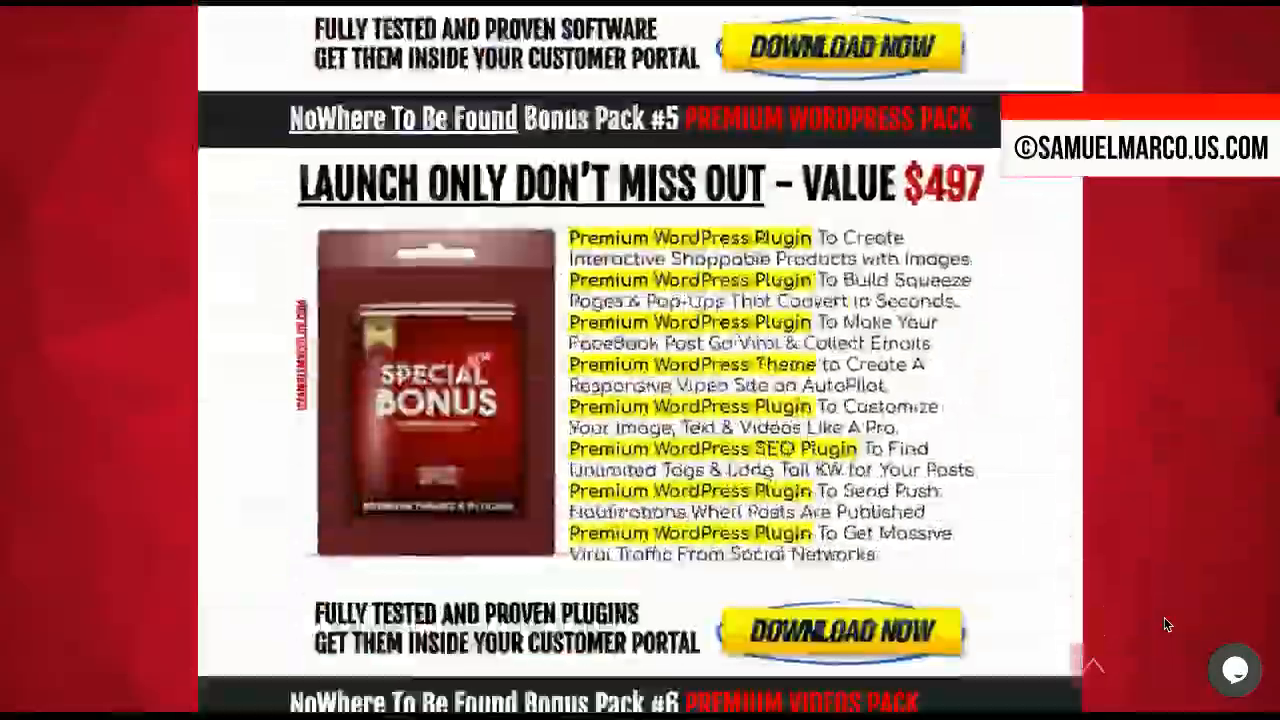
{"action": "scroll", "scroll_direction": "down", "scroll_amount": 3}
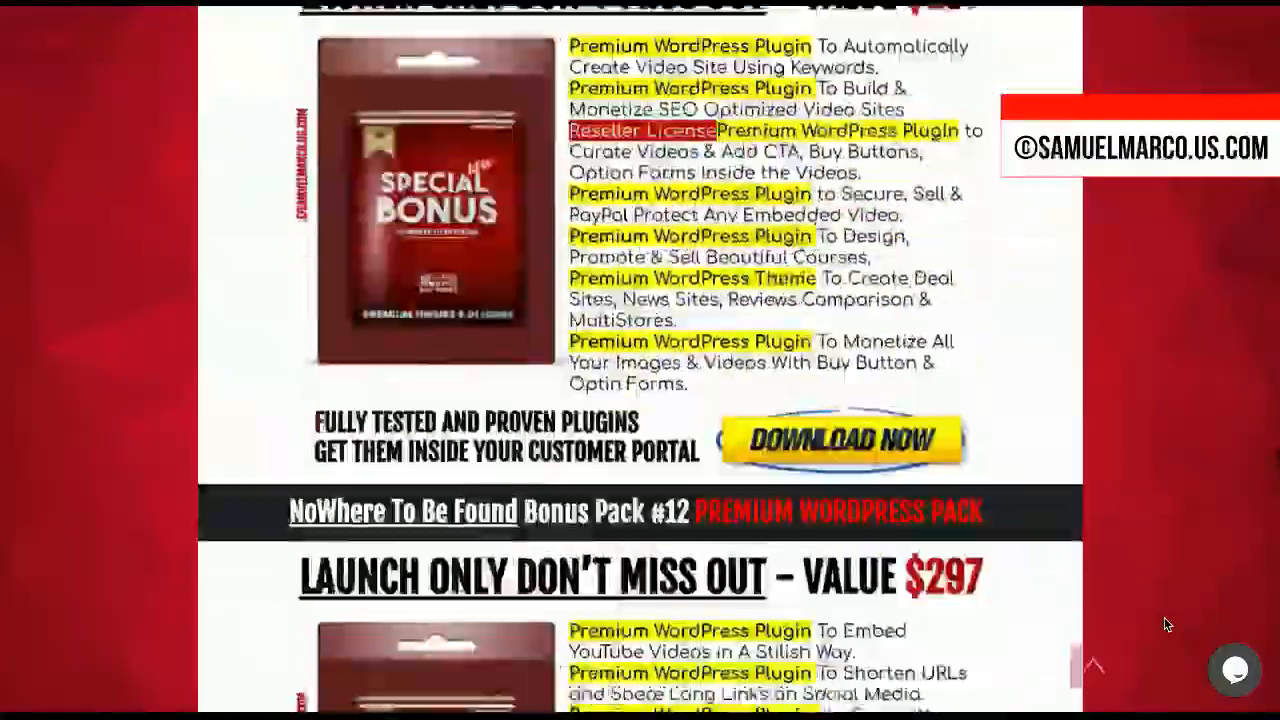
{"action": "scroll", "scroll_direction": "down", "scroll_amount": 3}
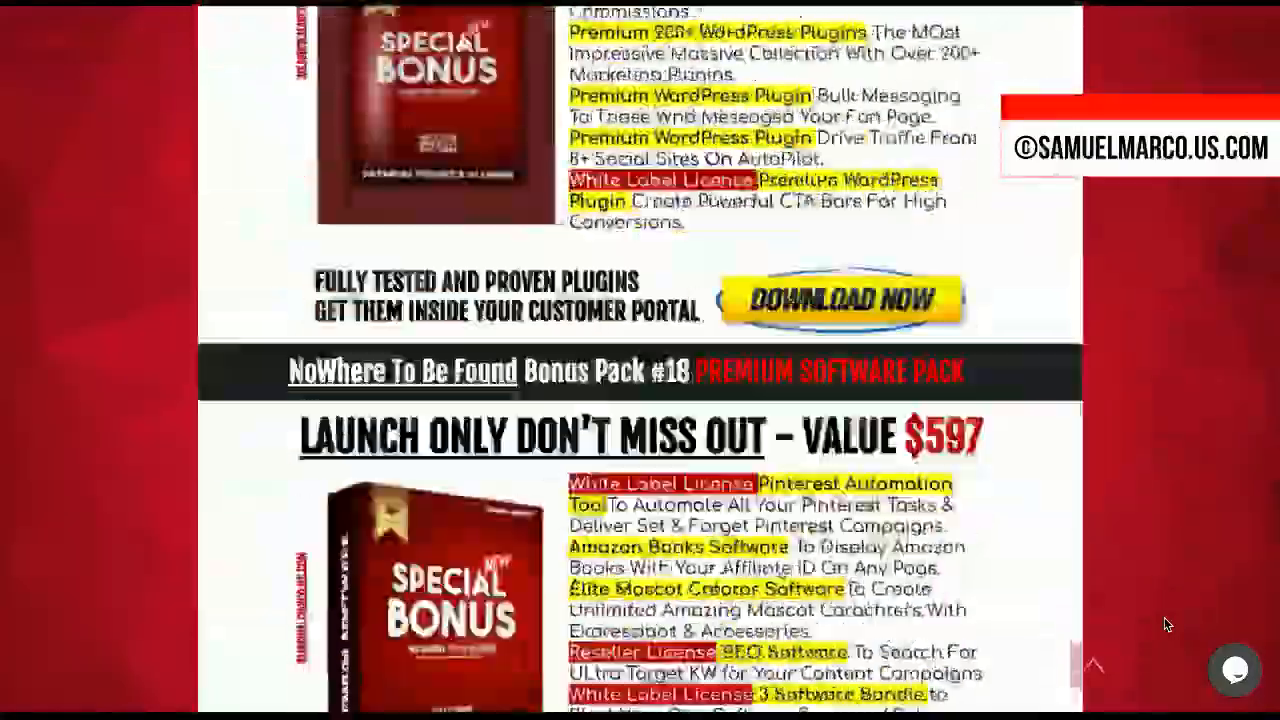
{"action": "scroll", "scroll_direction": "down", "scroll_amount": 3}
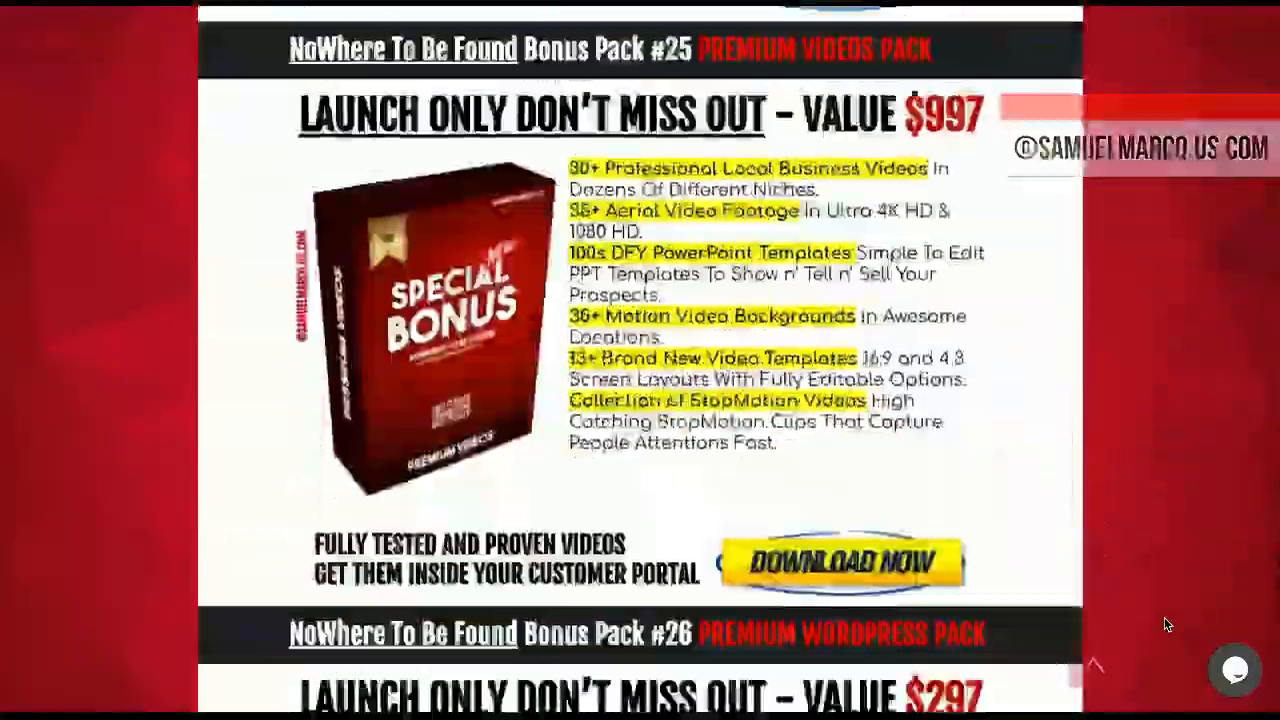
{"action": "scroll", "scroll_direction": "down", "scroll_amount": 3}
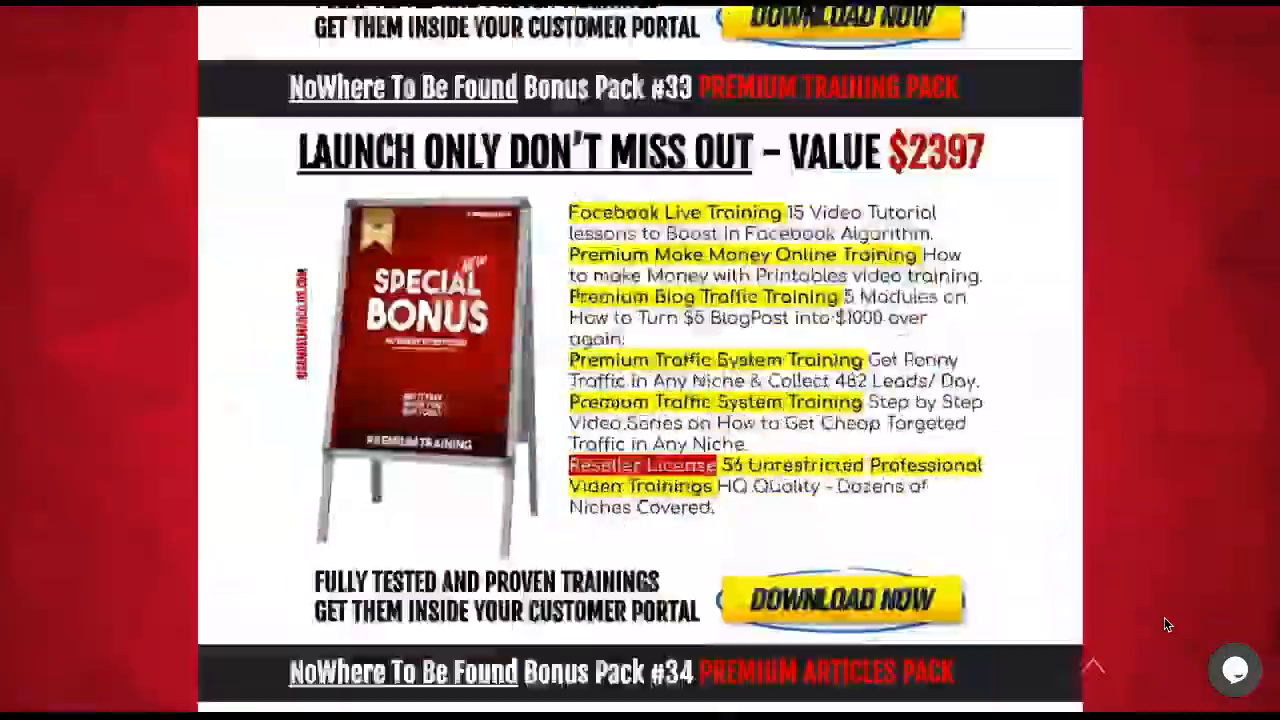
{"action": "scroll", "scroll_direction": "down", "scroll_amount": 3}
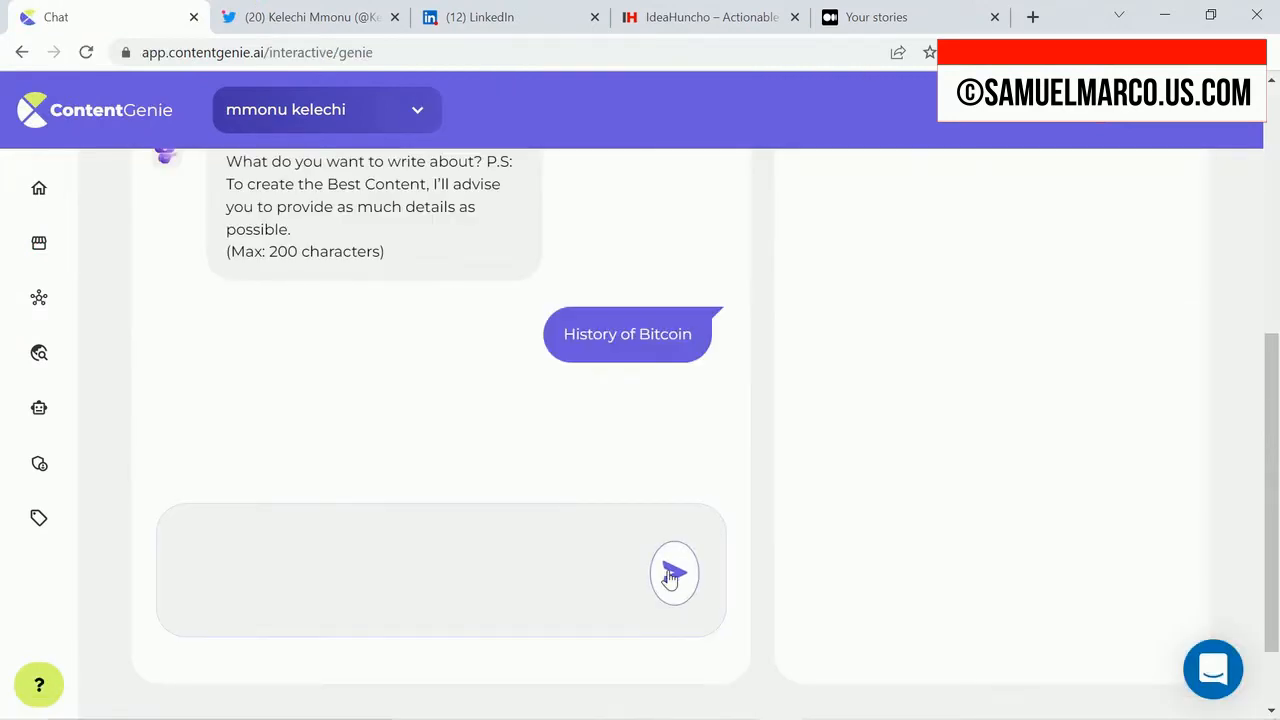
{"action": "left_click", "coordinate": [674, 573]}
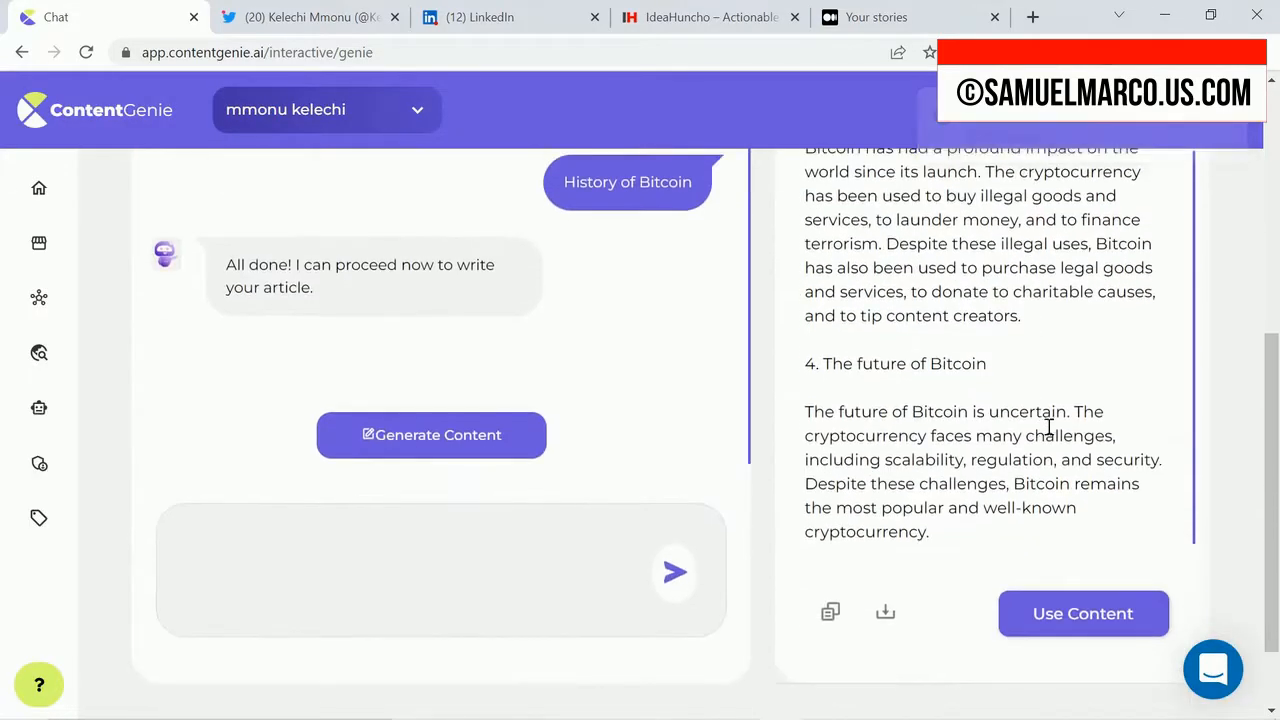
{"action": "left_click", "coordinate": [1082, 613]}
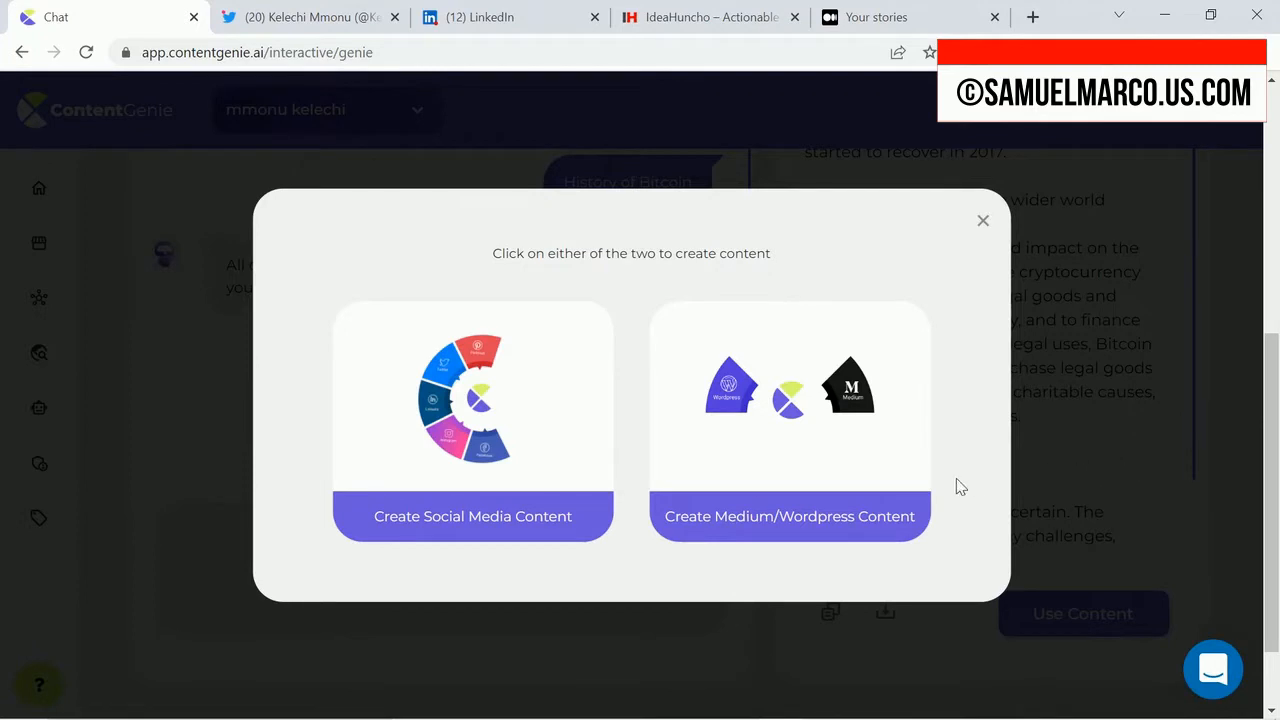
{"action": "mouse_move", "coordinate": [500, 520]}
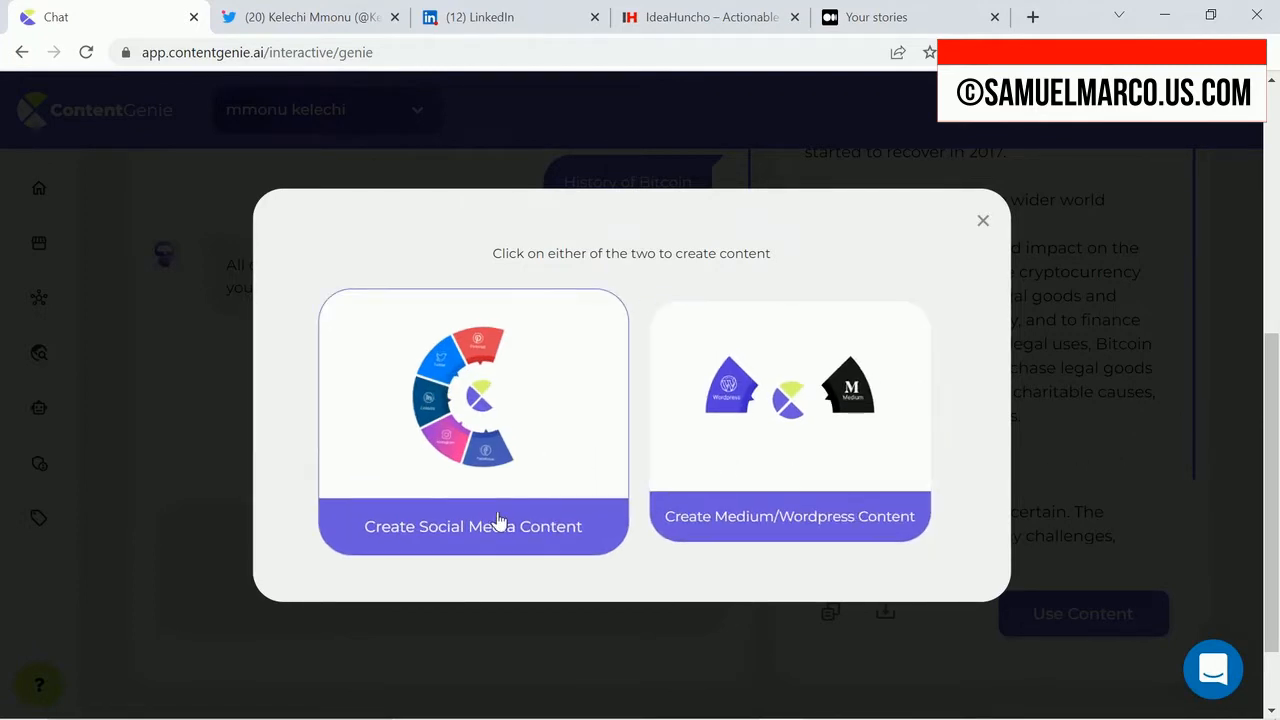
- Make a social post from the article with bitcoin images, and choose publishing accounts
{"action": "left_click", "coordinate": [472, 526]}
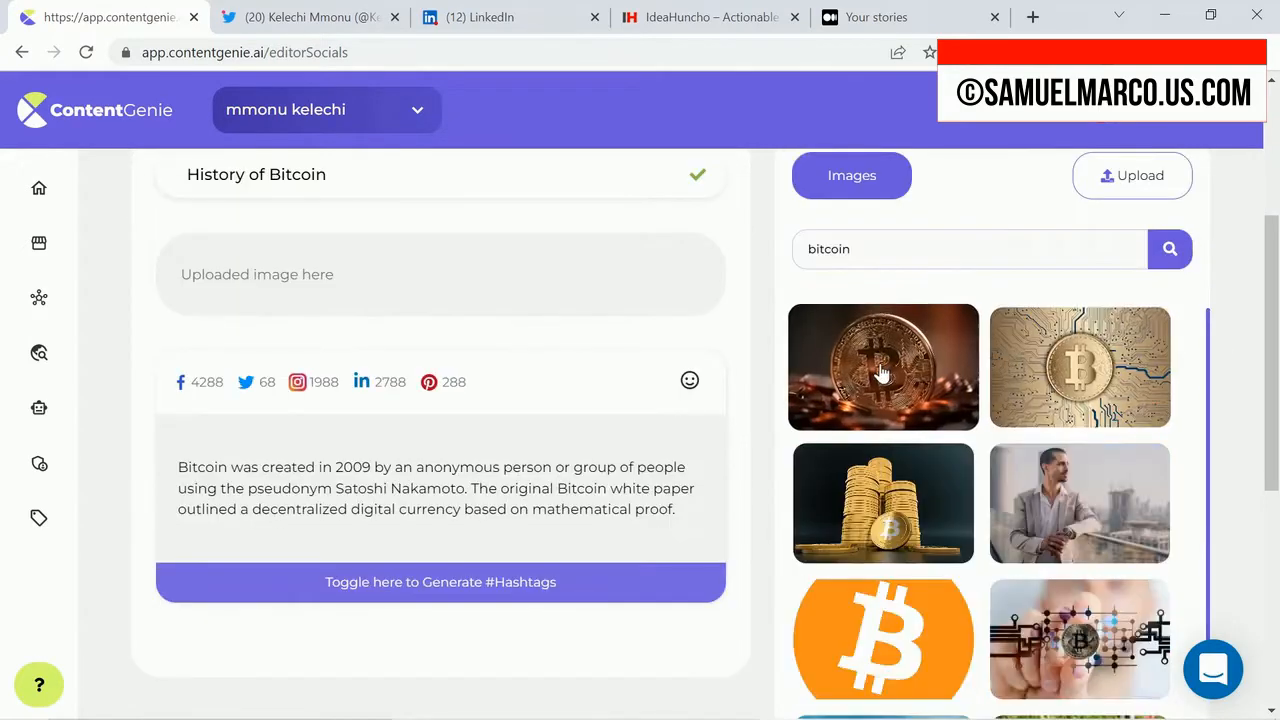
{"action": "left_click", "coordinate": [883, 367]}
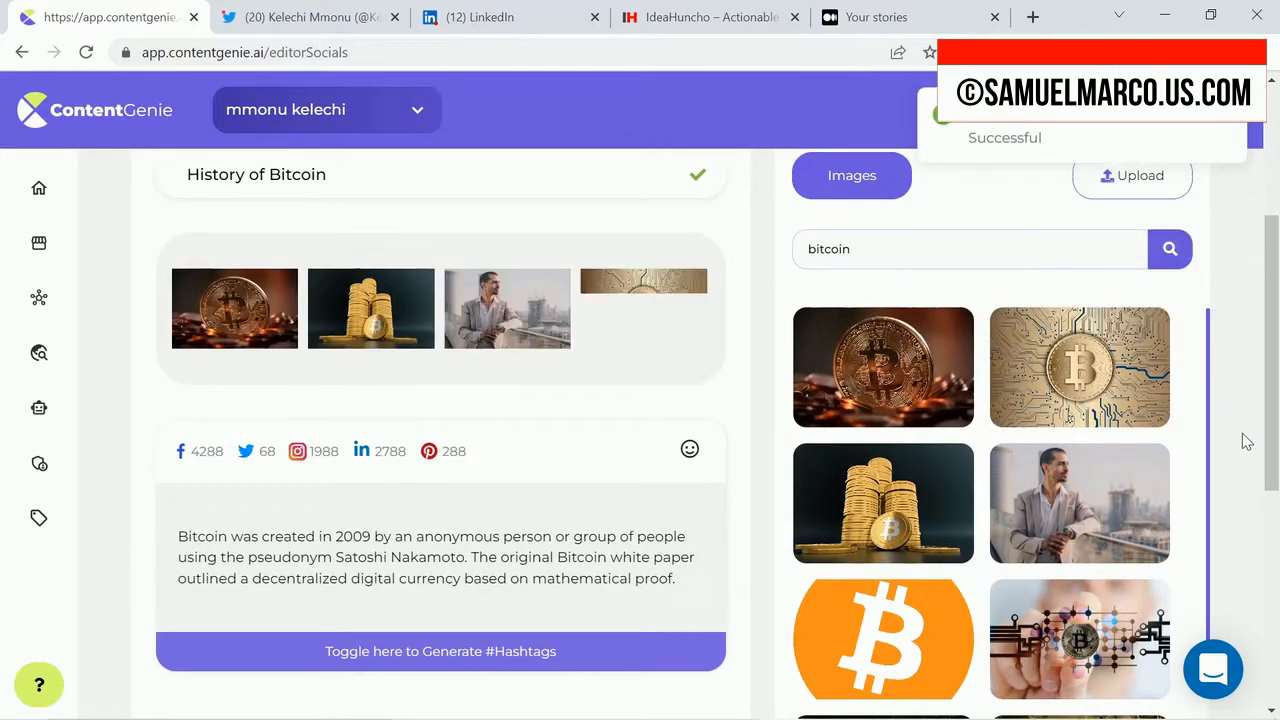
{"action": "scroll", "scroll_direction": "down", "scroll_amount": 3}
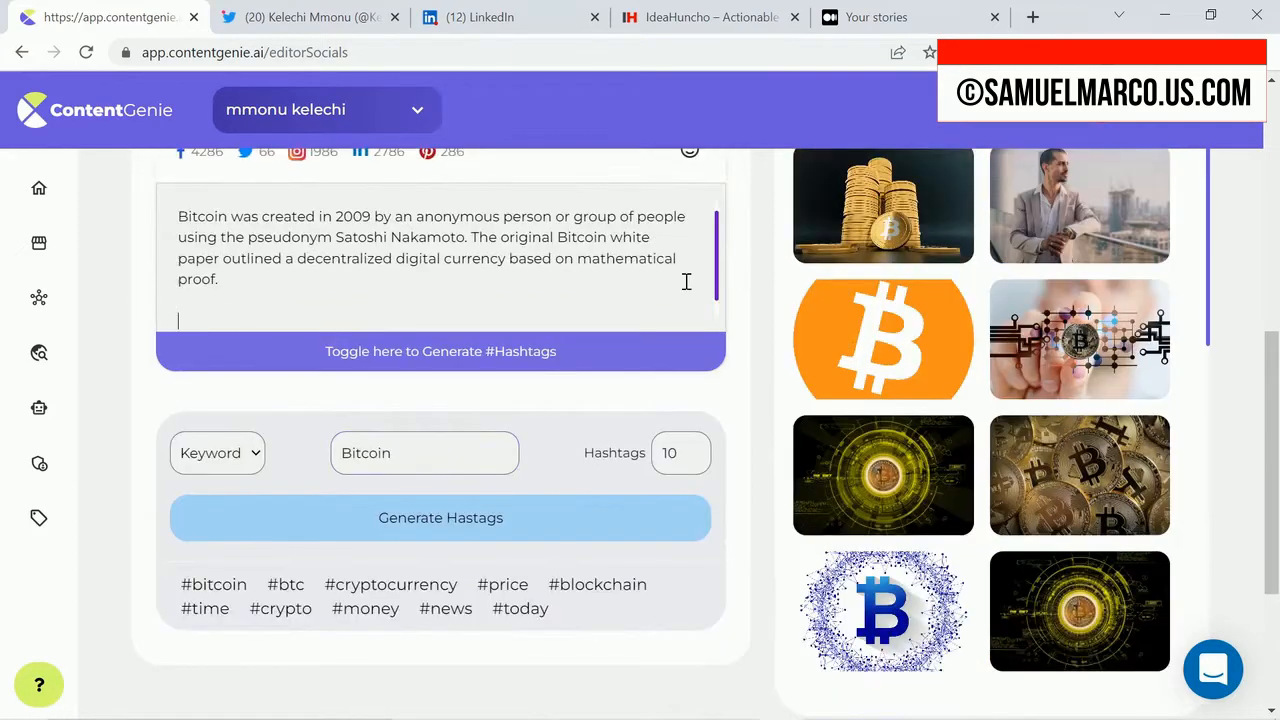
{"action": "scroll", "scroll_direction": "down", "scroll_amount": 3}
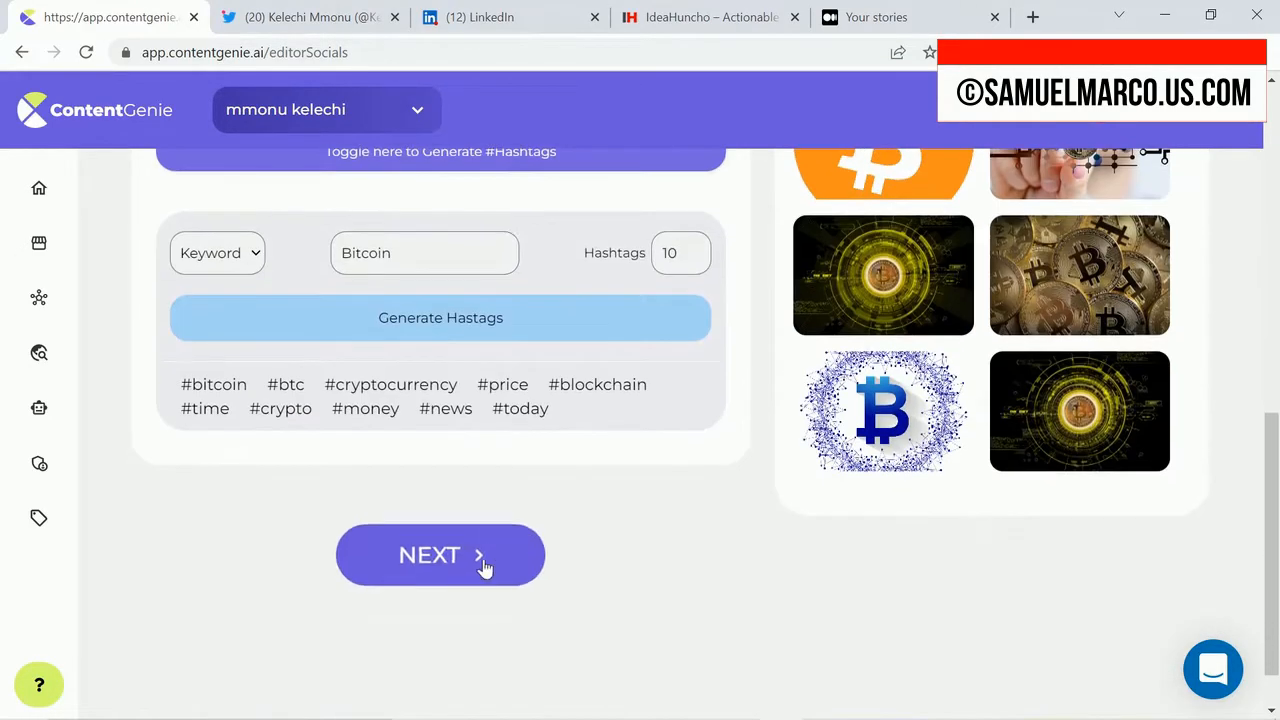
{"action": "left_click", "coordinate": [440, 555]}
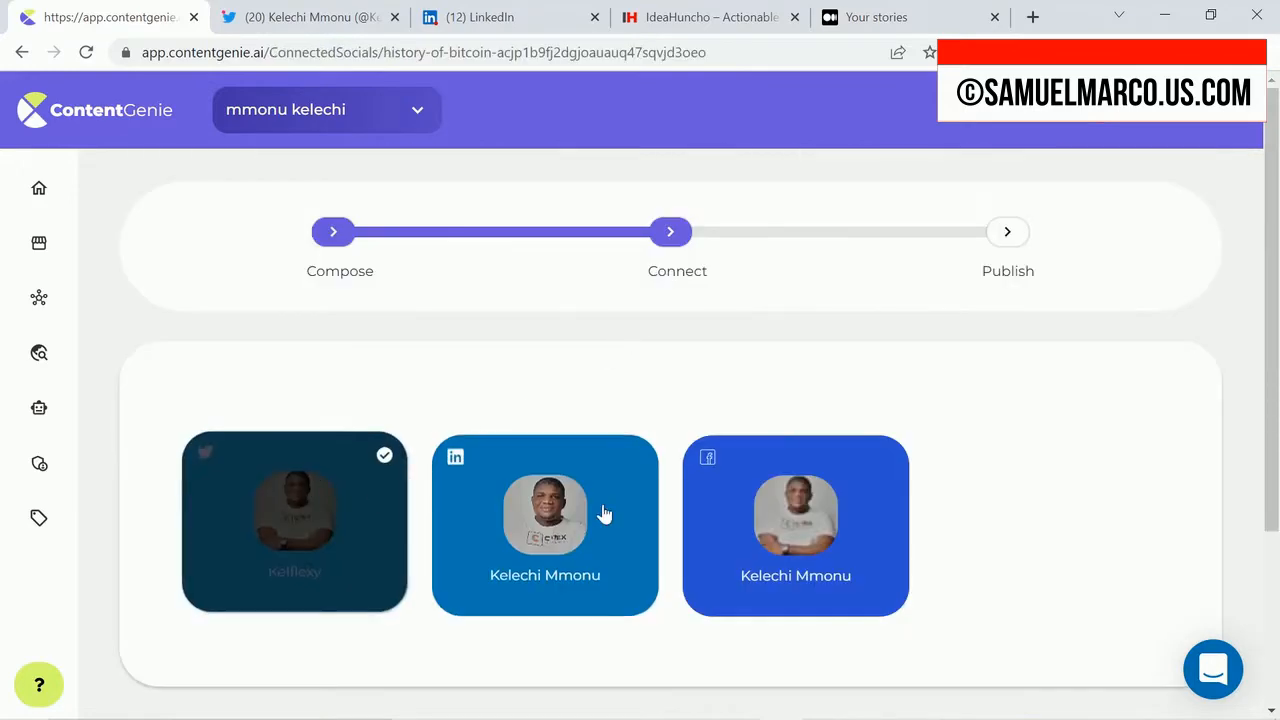
{"action": "left_click", "coordinate": [544, 515]}
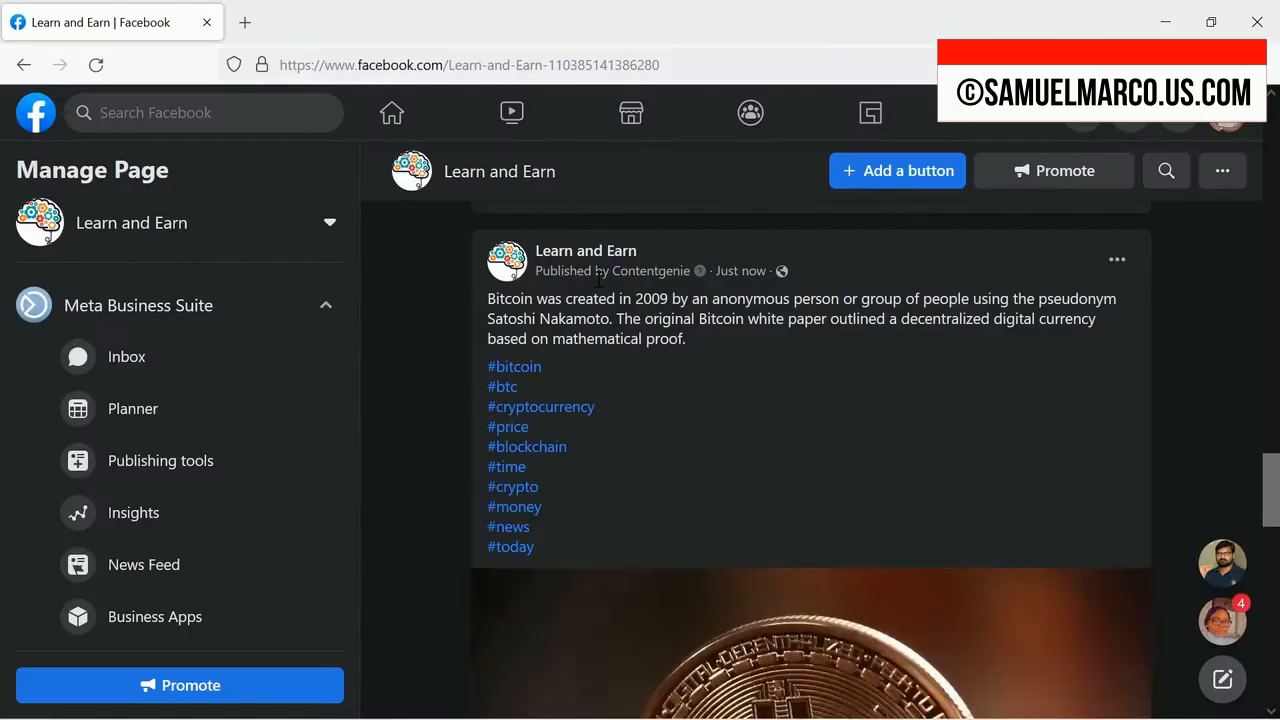
- Scroll the Learn and Earn Facebook page to view the published bitcoin post
{"action": "scroll", "scroll_direction": "down", "scroll_amount": 3}
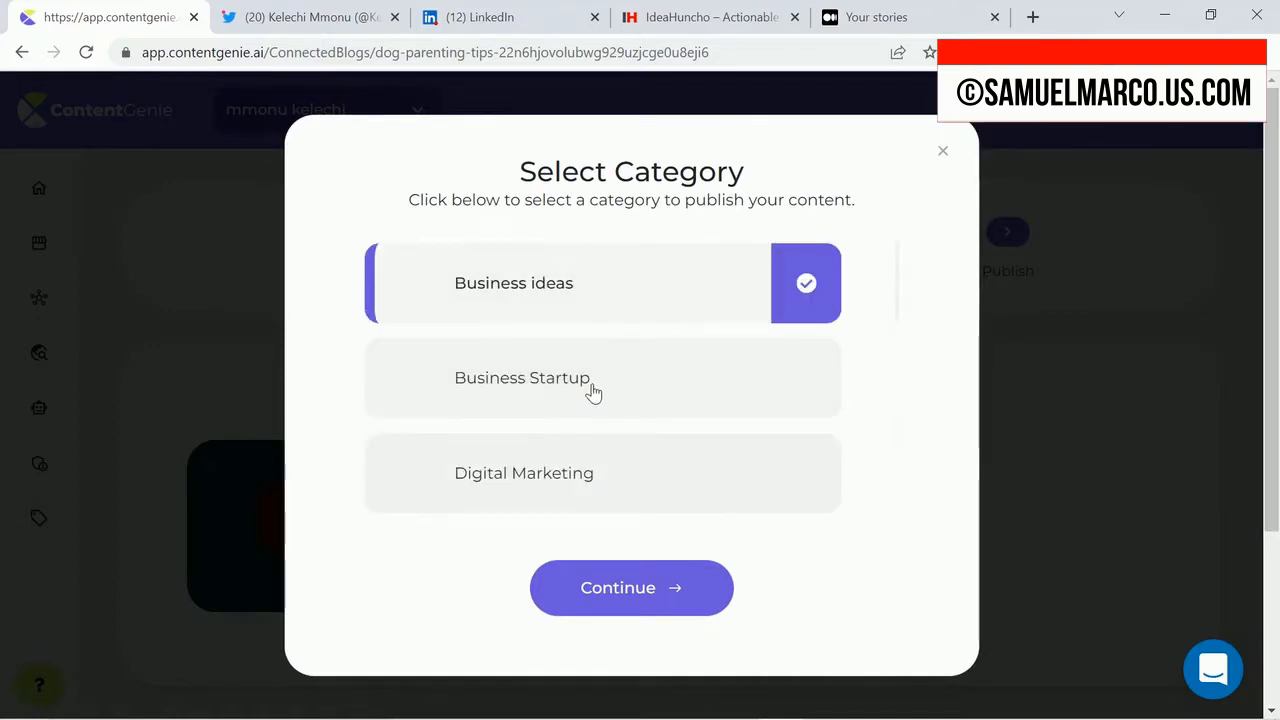
- Publish Dog Parenting Tips under the Business ideas category, then go to Speech A.I
{"action": "left_click", "coordinate": [631, 587]}
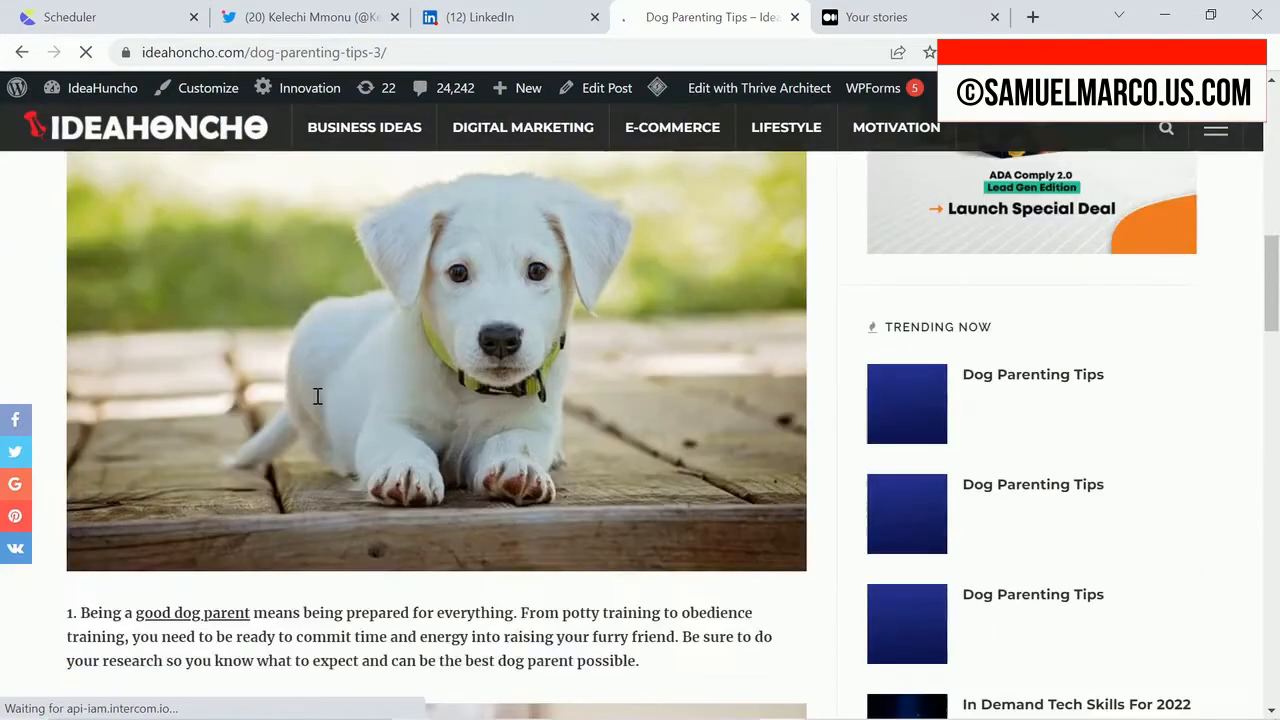
{"action": "left_click", "coordinate": [250, 17]}
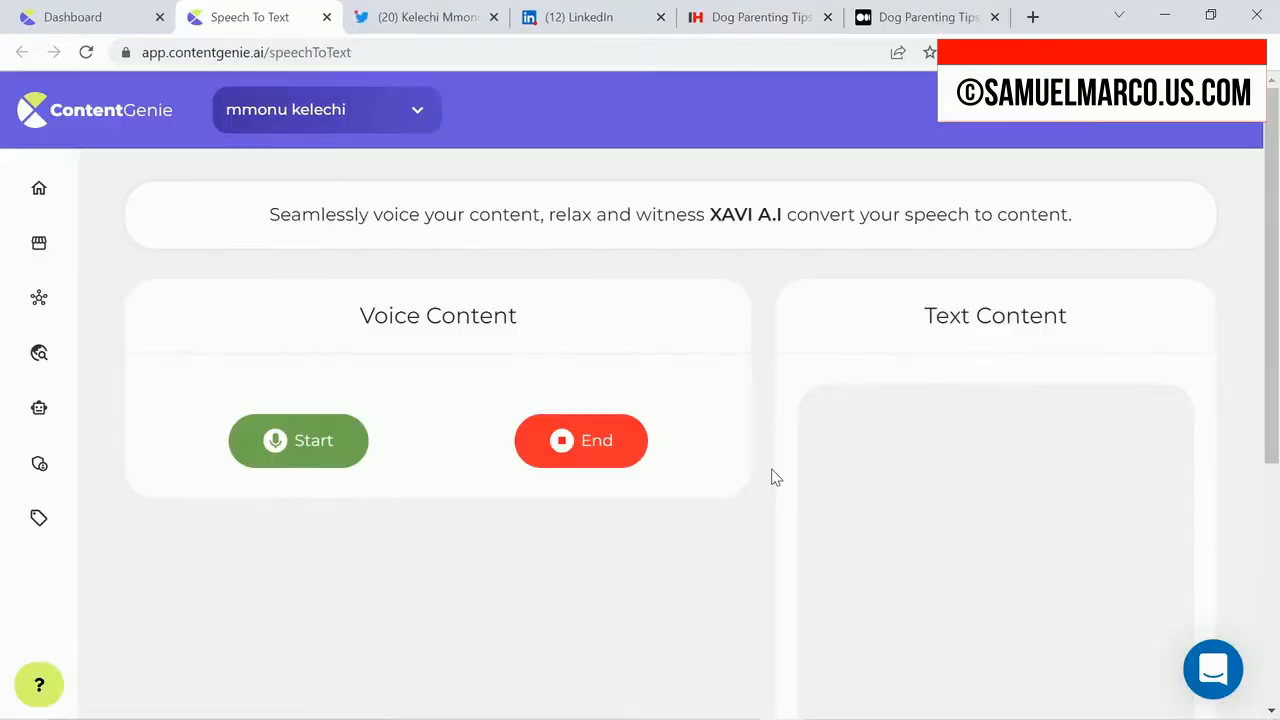
{"action": "left_click", "coordinate": [298, 440]}
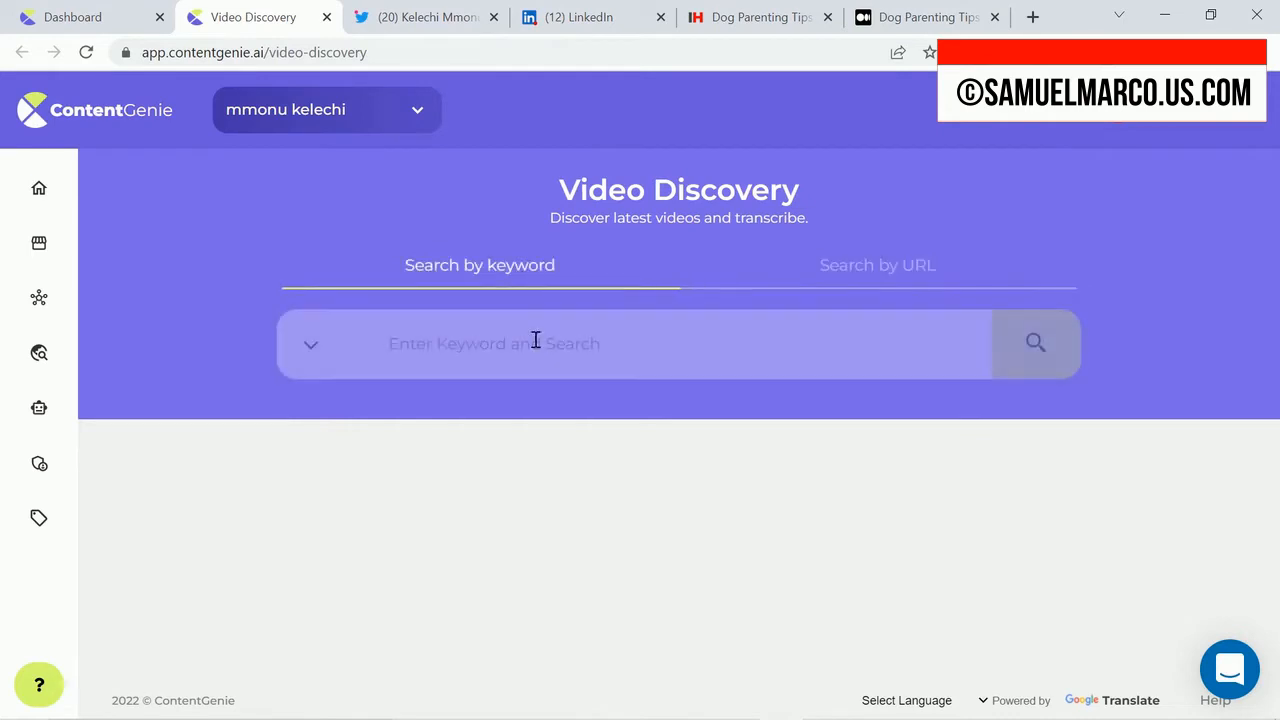
- Search Video Discovery for 'Bitcoin', browse results, and run the Bitcoin article search
{"action": "type", "text": "B"}
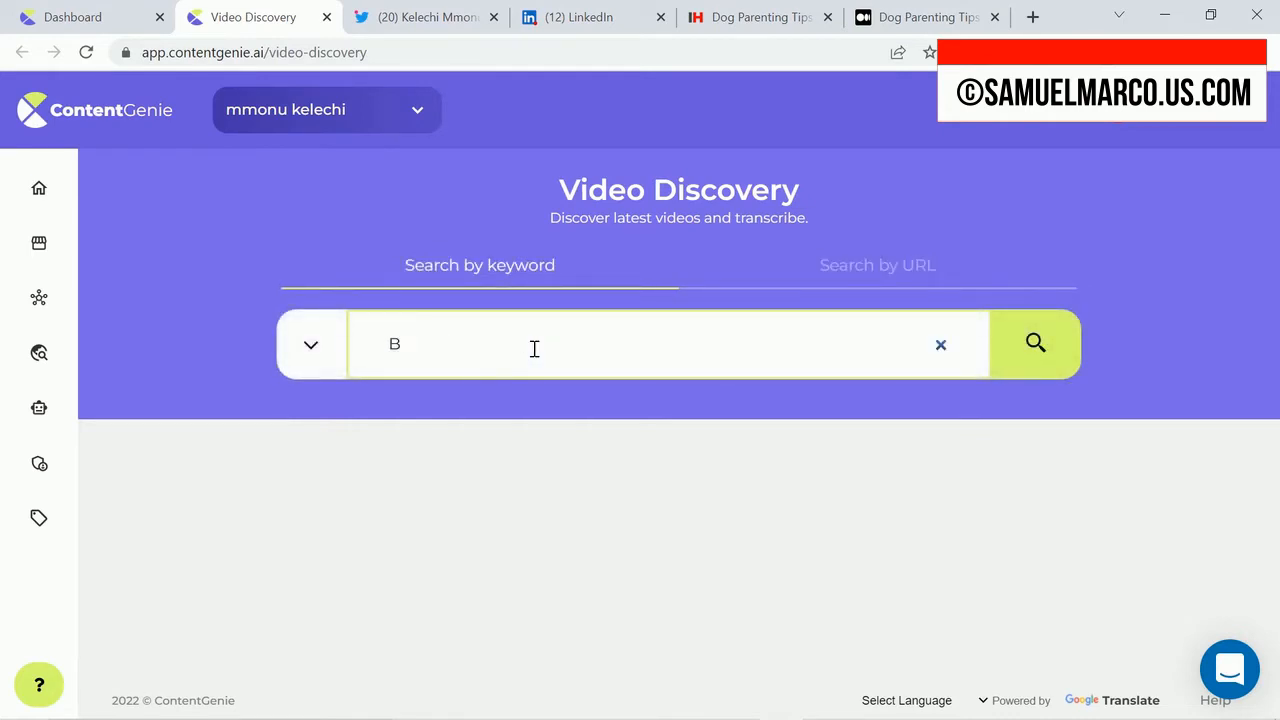
{"action": "type", "text": "itcoin"}
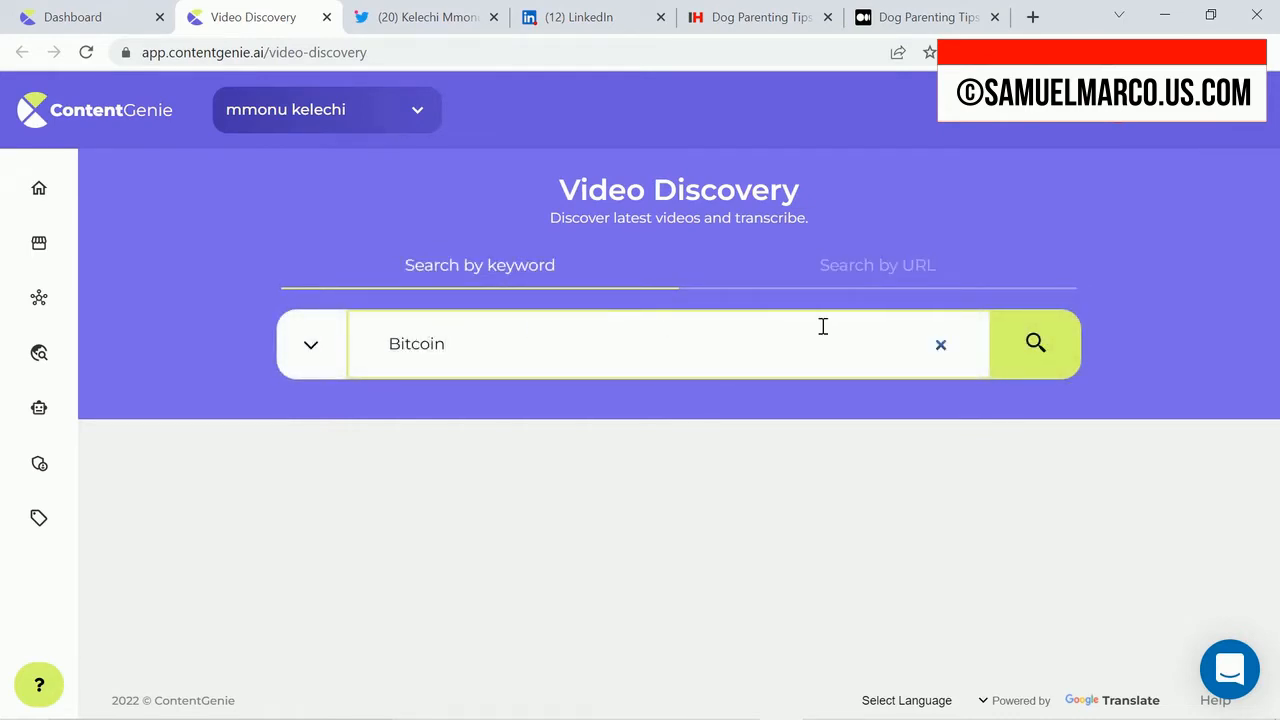
{"action": "left_click", "coordinate": [1035, 343]}
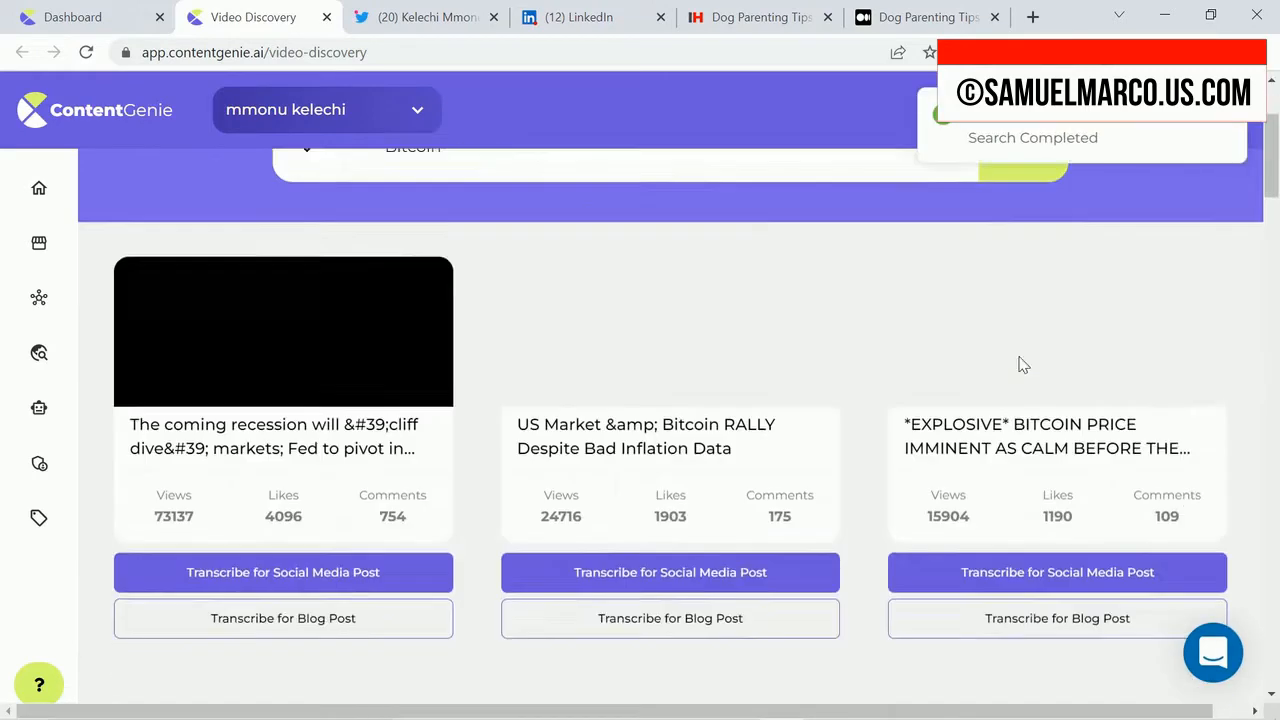
{"action": "scroll", "scroll_direction": "down", "scroll_amount": 3}
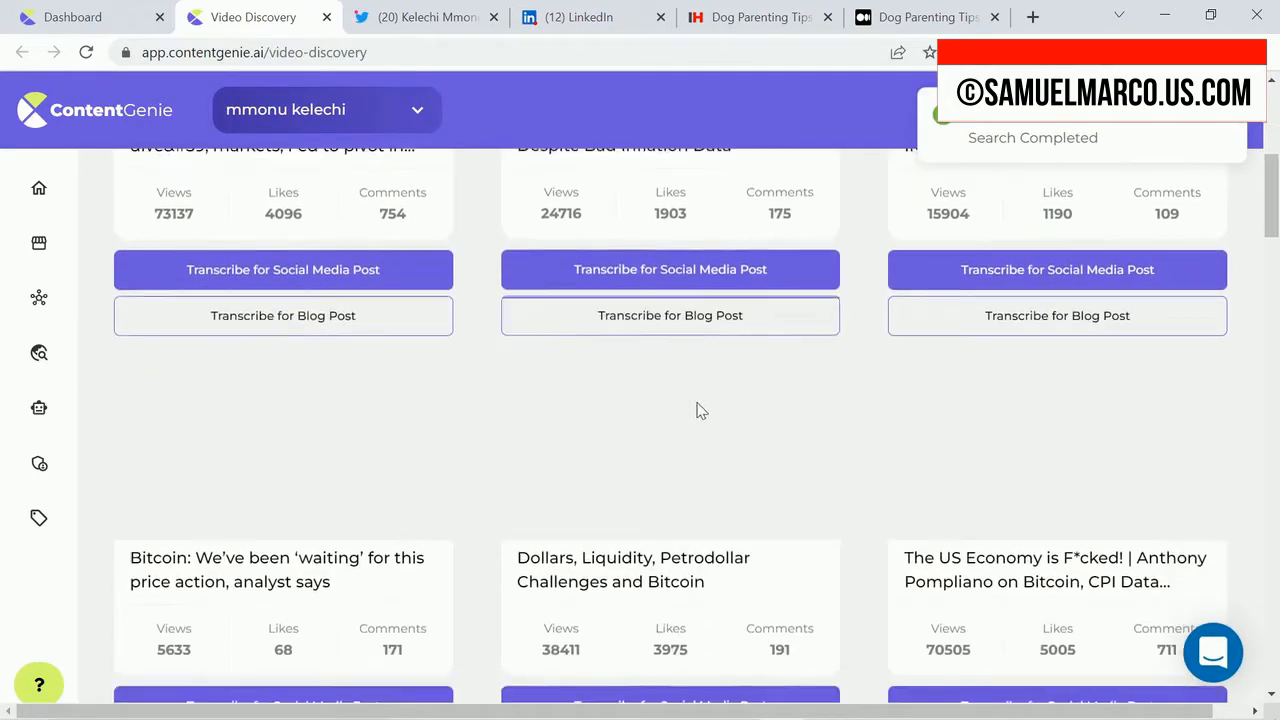
{"action": "scroll", "scroll_direction": "down", "scroll_amount": 3}
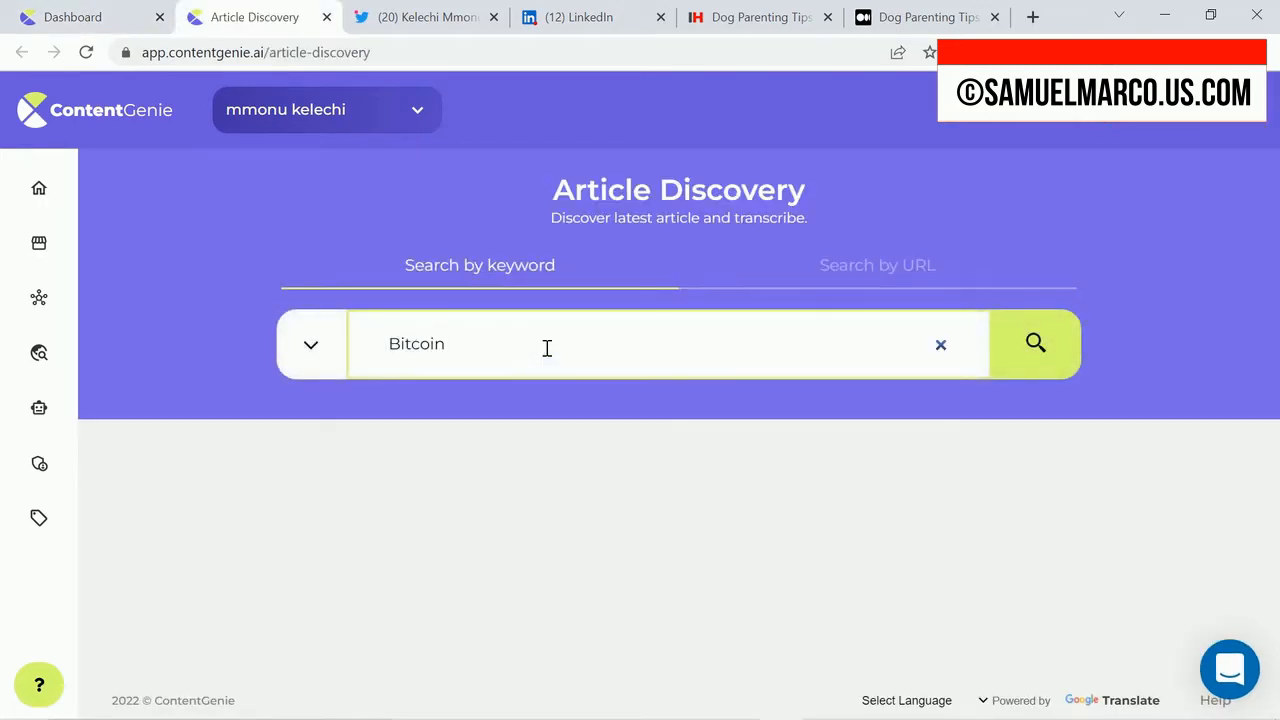
{"action": "left_click", "coordinate": [1035, 343]}
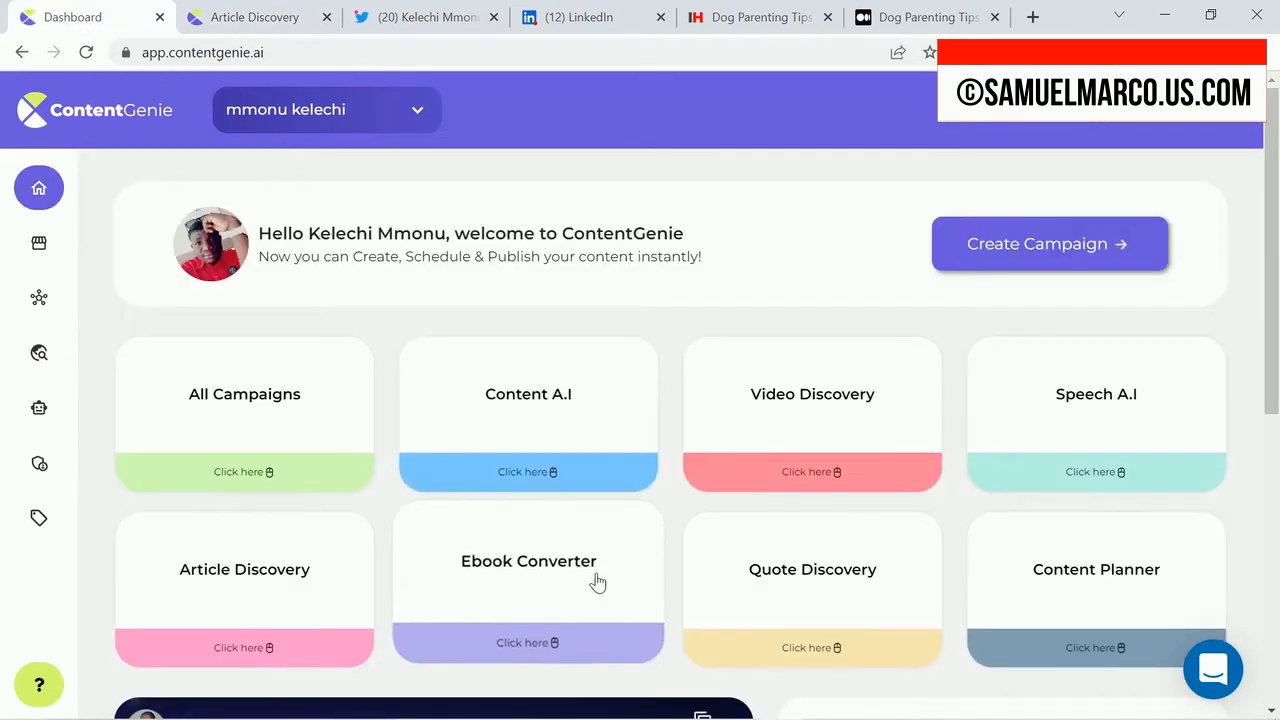
- Use the uploaded ebook's content, then search Quote Discovery for 'succes' and browse quotes
{"action": "left_click", "coordinate": [527, 642]}
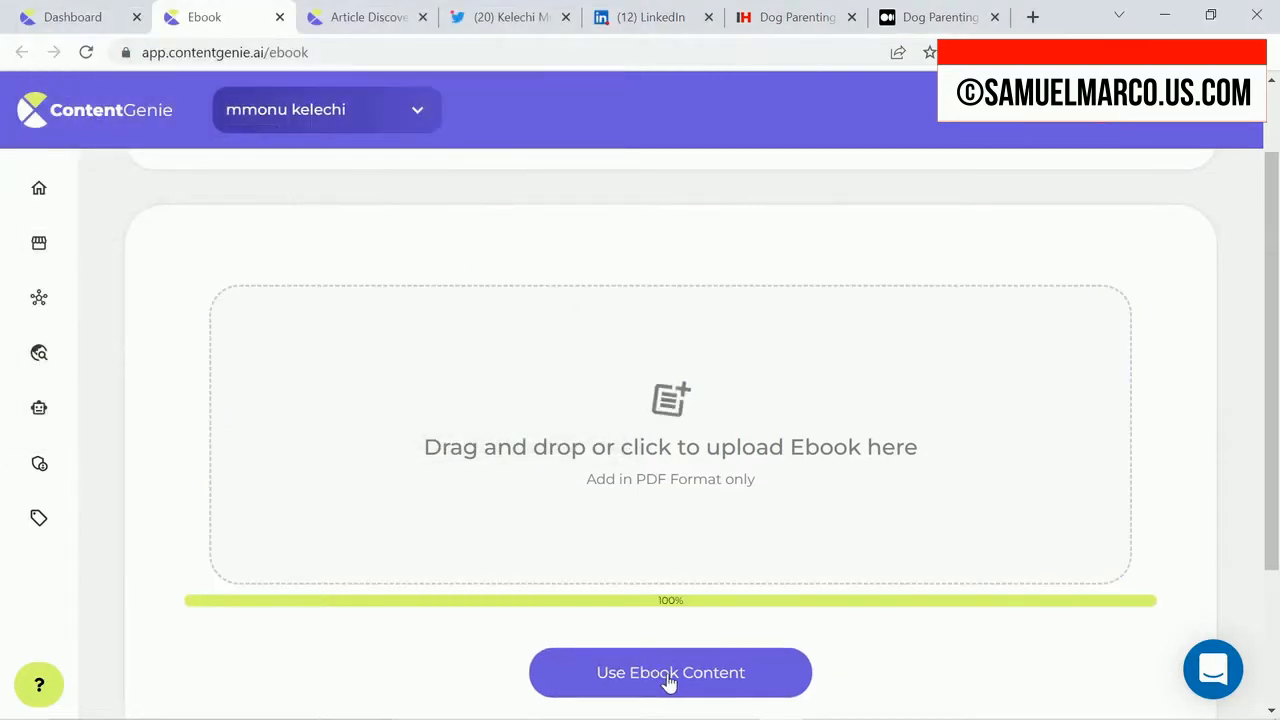
{"action": "left_click", "coordinate": [670, 672]}
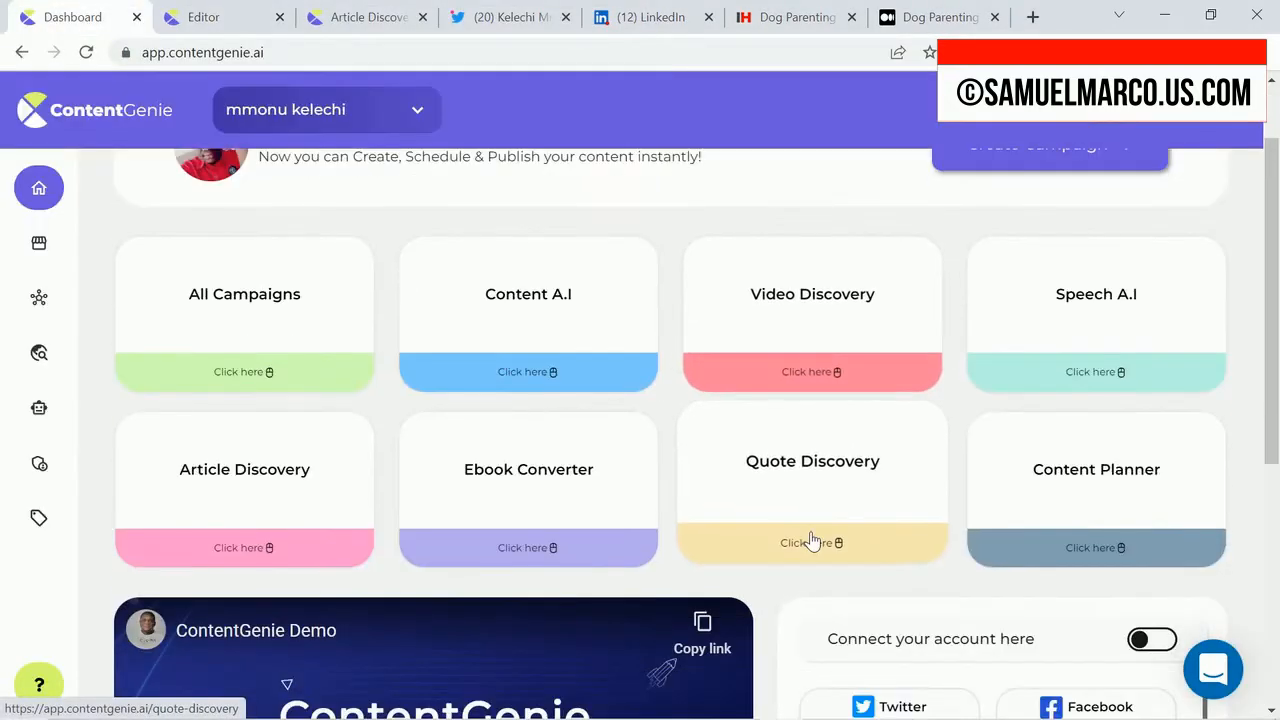
{"action": "left_click", "coordinate": [811, 547]}
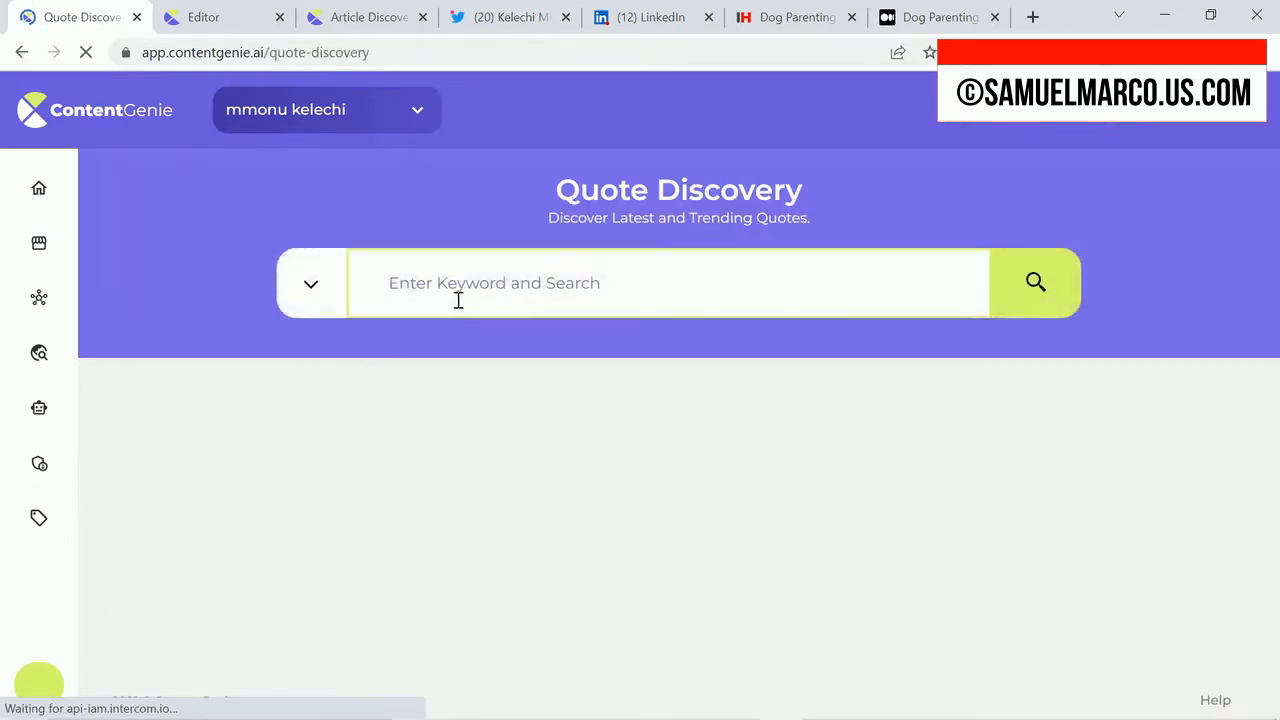
{"action": "type", "text": "succes"}
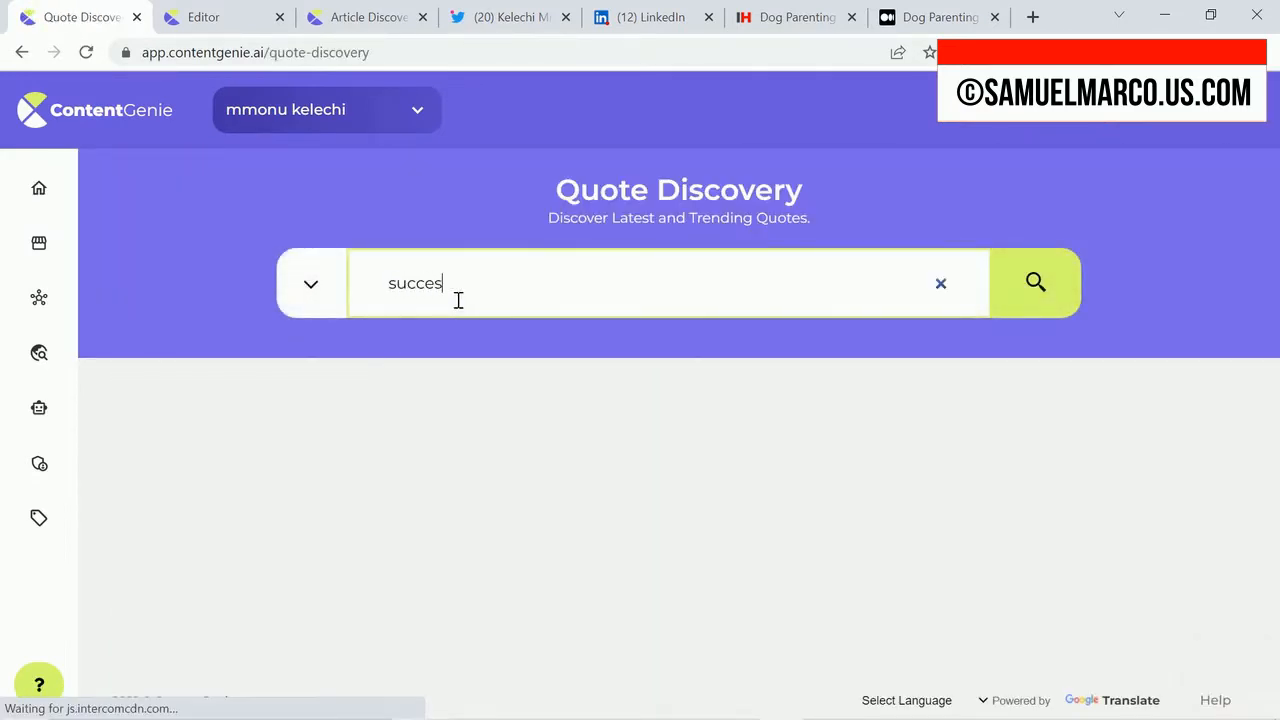
{"action": "left_click", "coordinate": [1035, 283]}
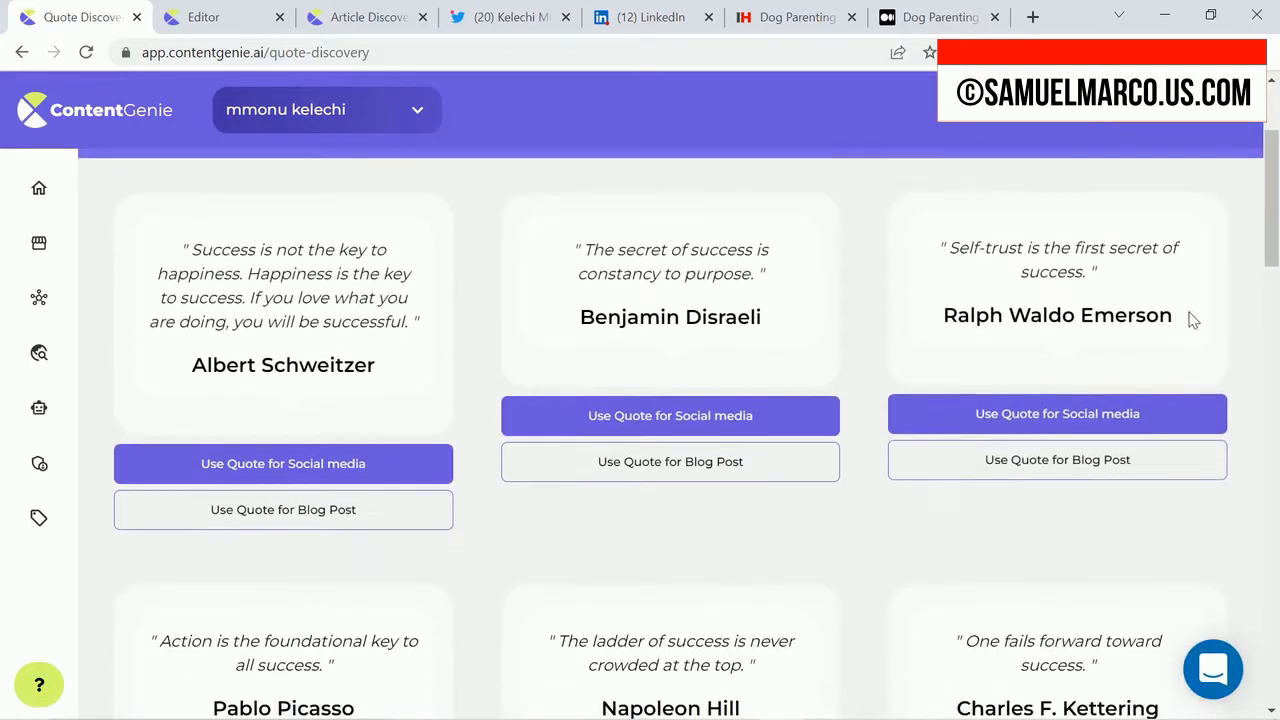
{"action": "scroll", "scroll_direction": "down", "scroll_amount": 3}
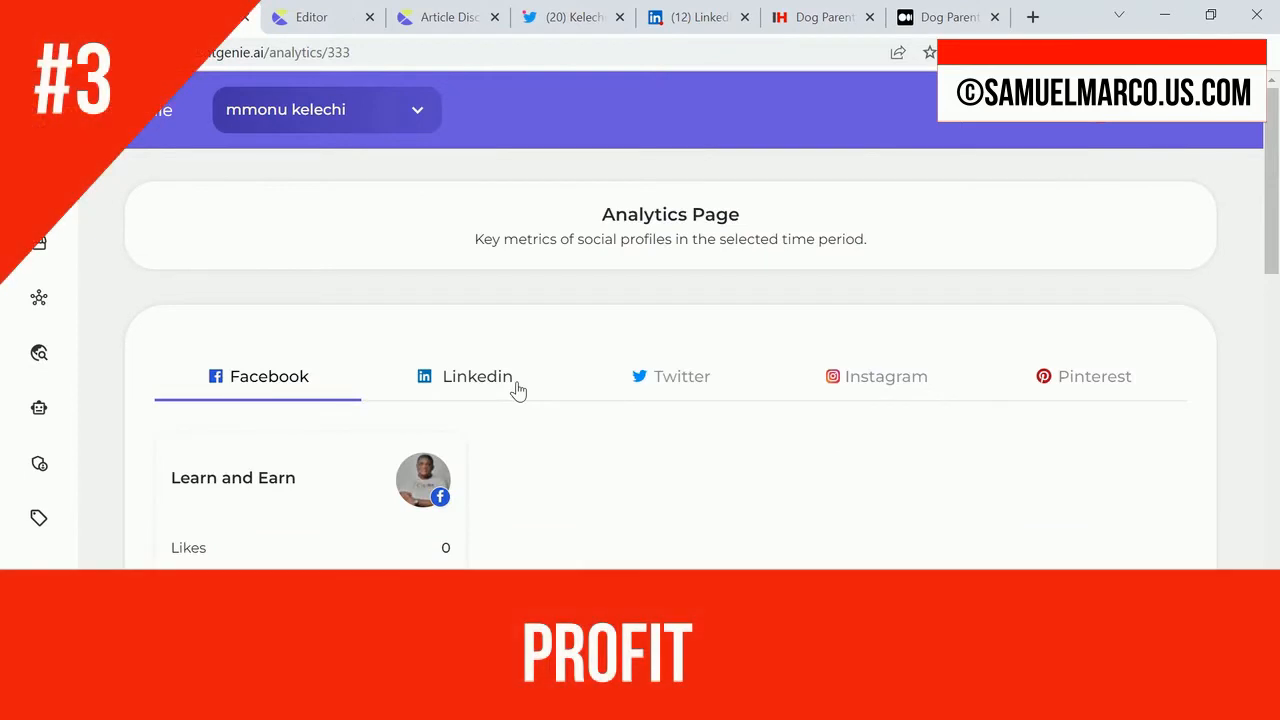
- Compare the Twitter and Facebook profile metrics on the Analytics page
{"action": "left_click", "coordinate": [683, 376]}
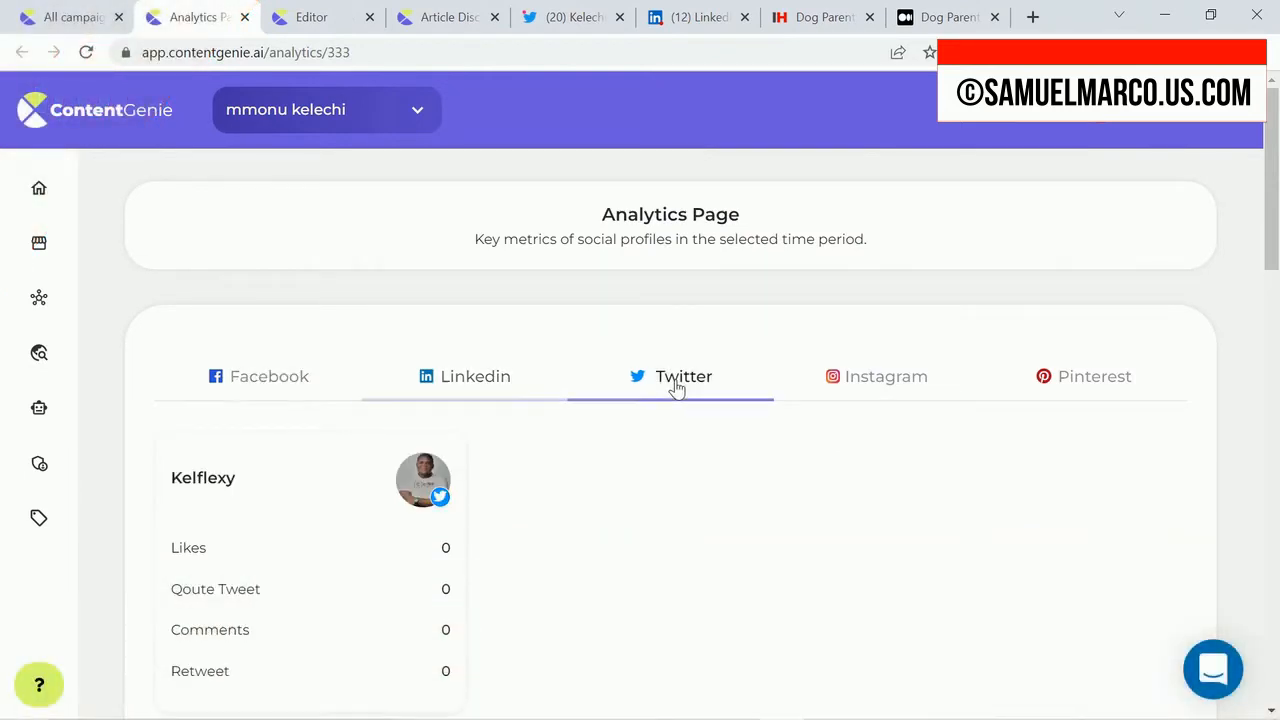
{"action": "left_click", "coordinate": [269, 376]}
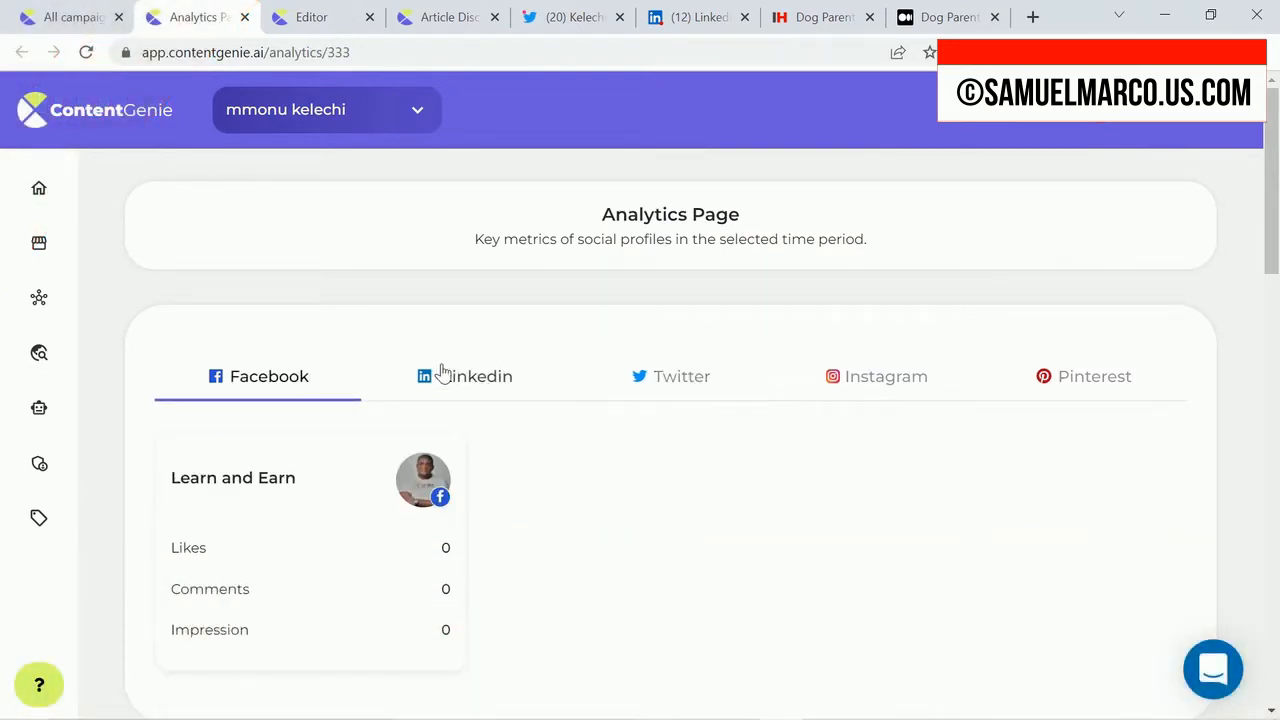
{"action": "scroll", "scroll_direction": "down", "scroll_amount": 3}
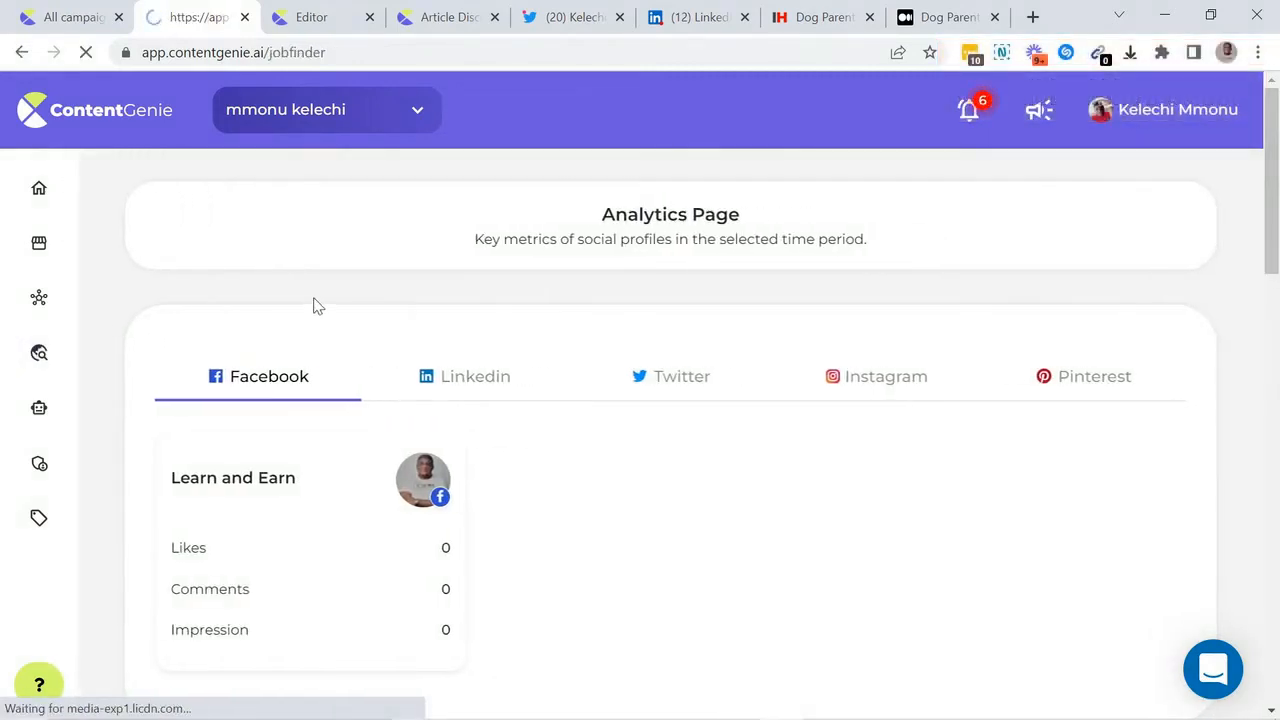
- Search Job Finder for 'Content Creation' freelance jobs
{"action": "left_click", "coordinate": [39, 352]}
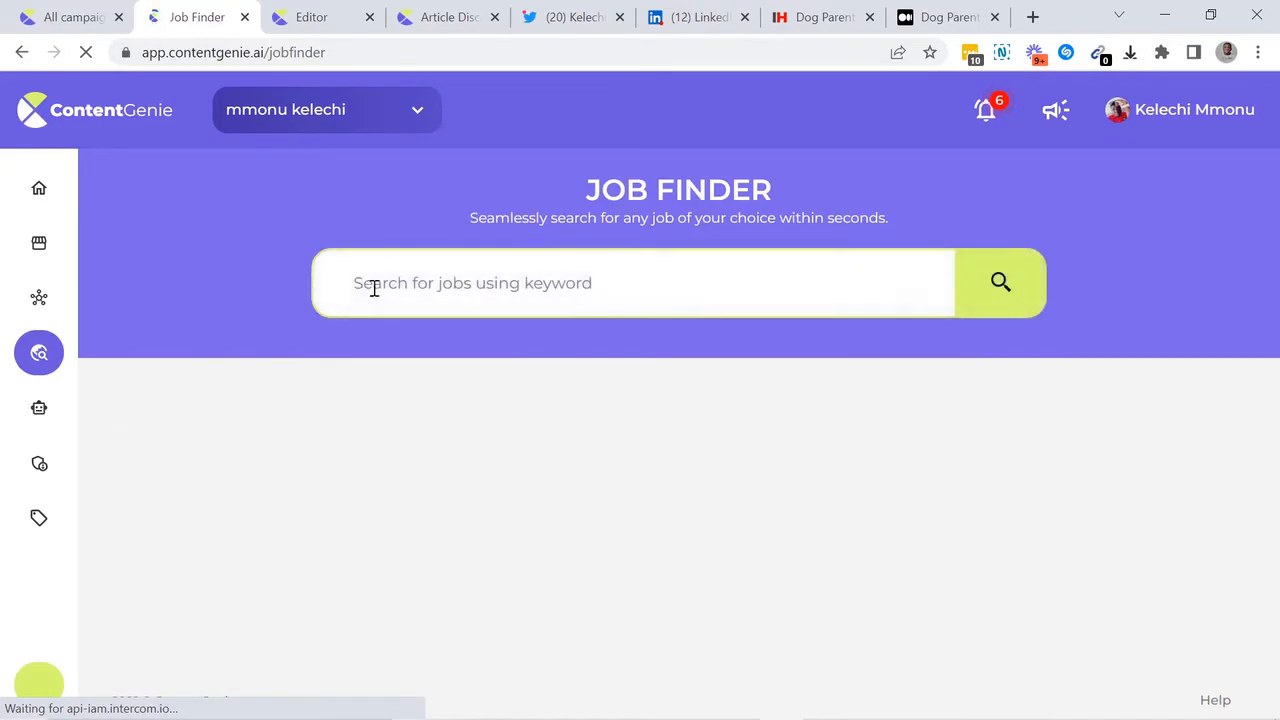
{"action": "left_click", "coordinate": [1000, 282]}
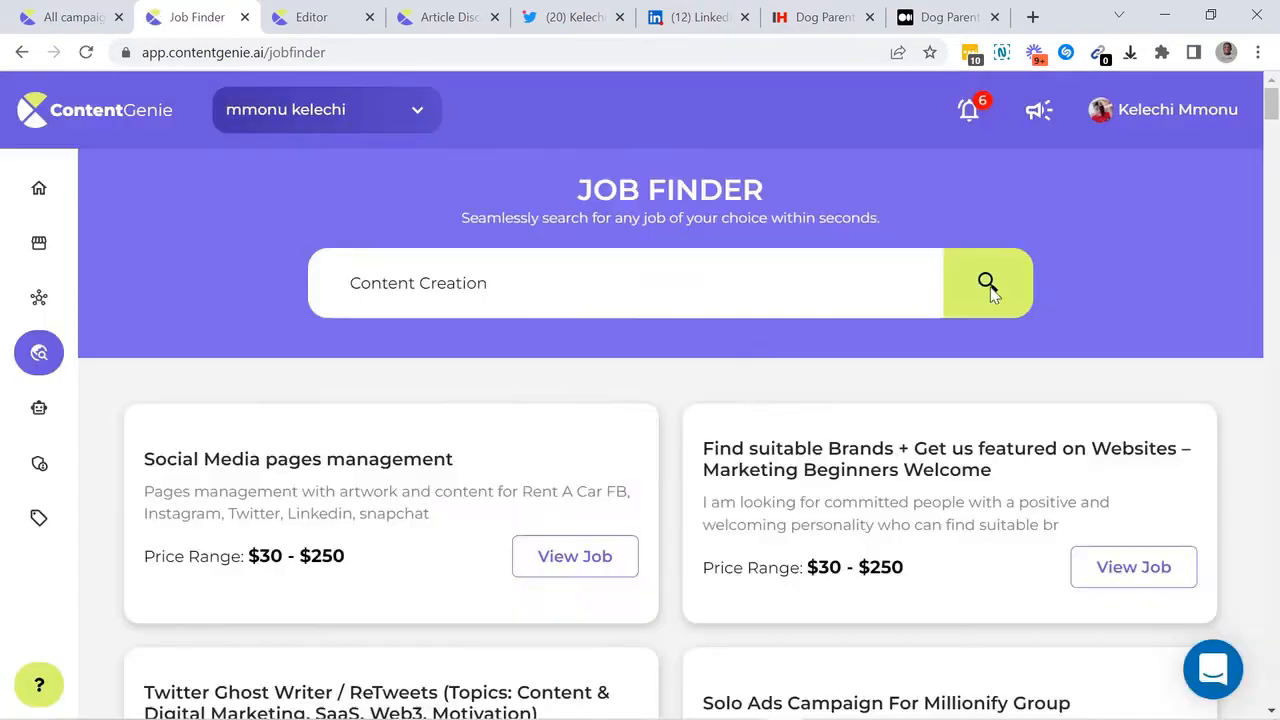
{"action": "left_click", "coordinate": [987, 283]}
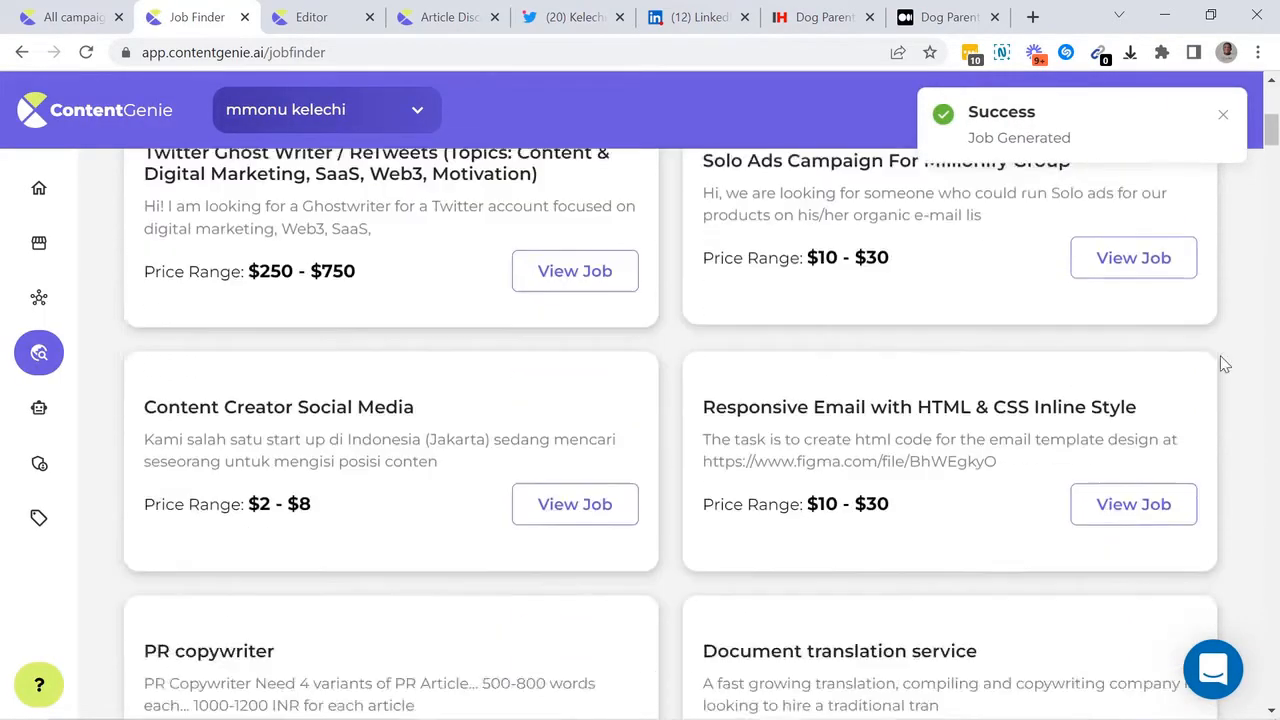
{"action": "left_click", "coordinate": [38, 188]}
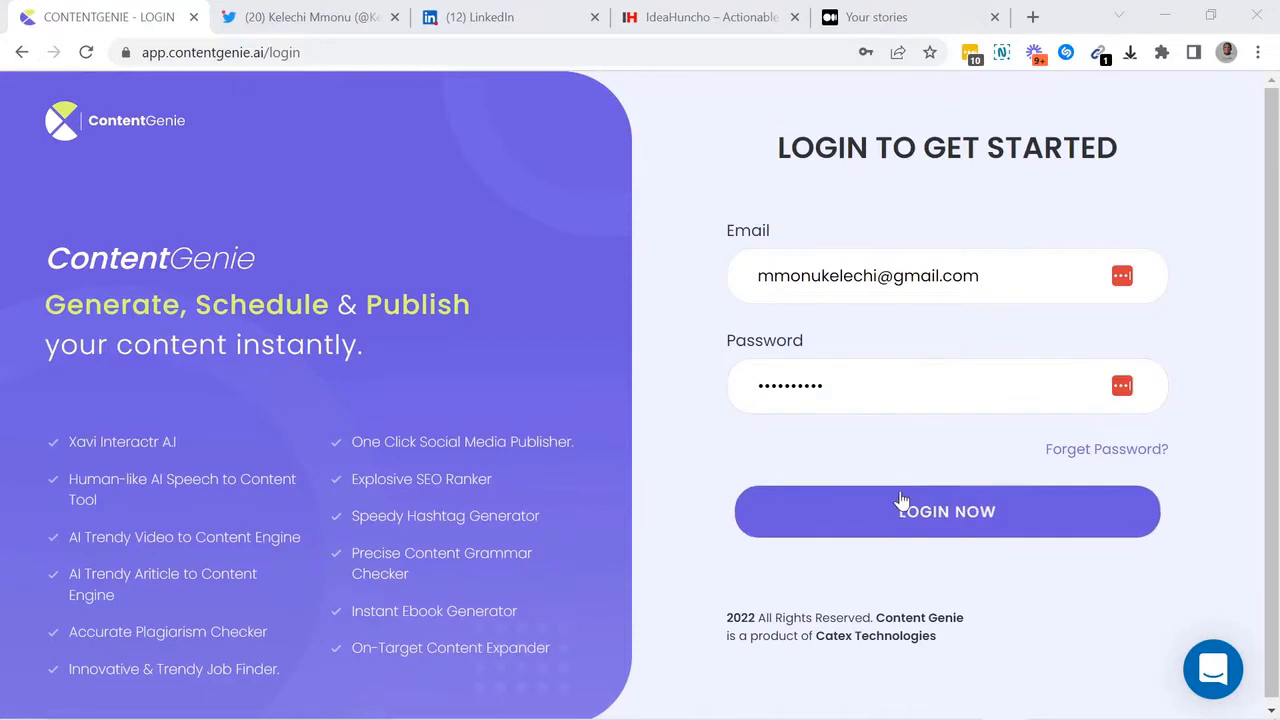
- Log in, then have Xavi generate an article on 'History of Bitcoin'
{"action": "left_click", "coordinate": [946, 511]}
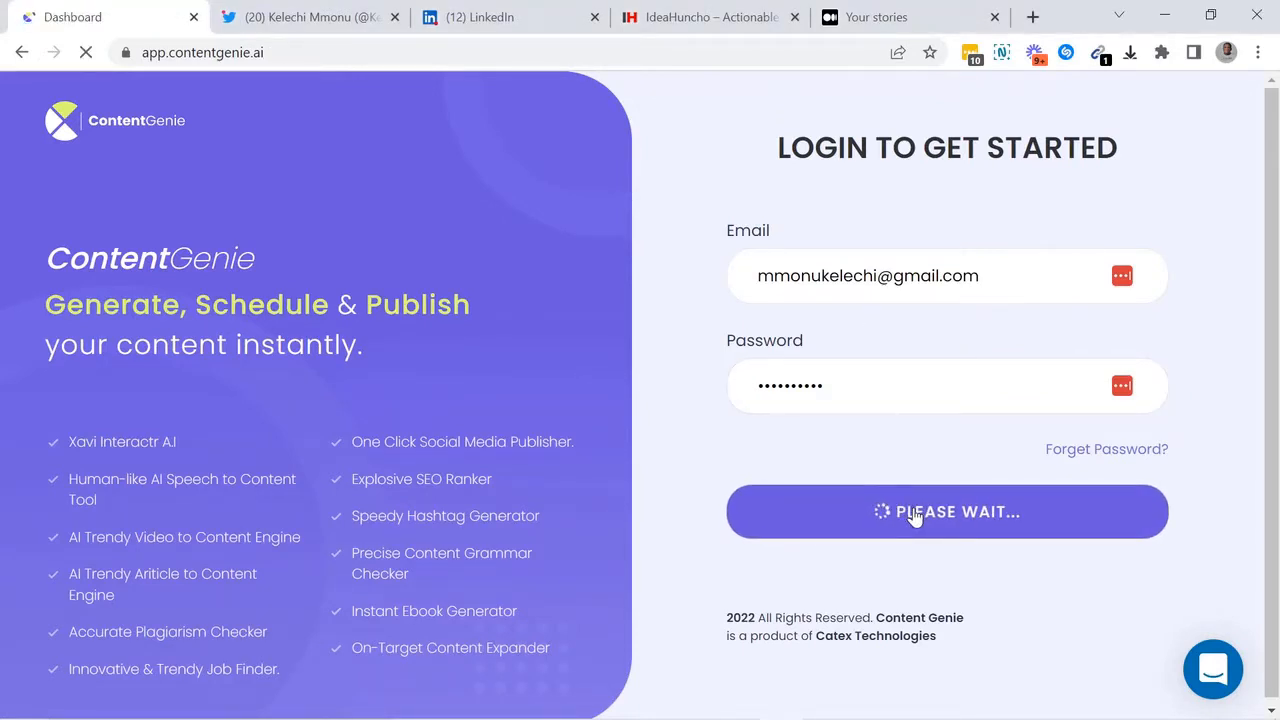
{"action": "left_click", "coordinate": [946, 511]}
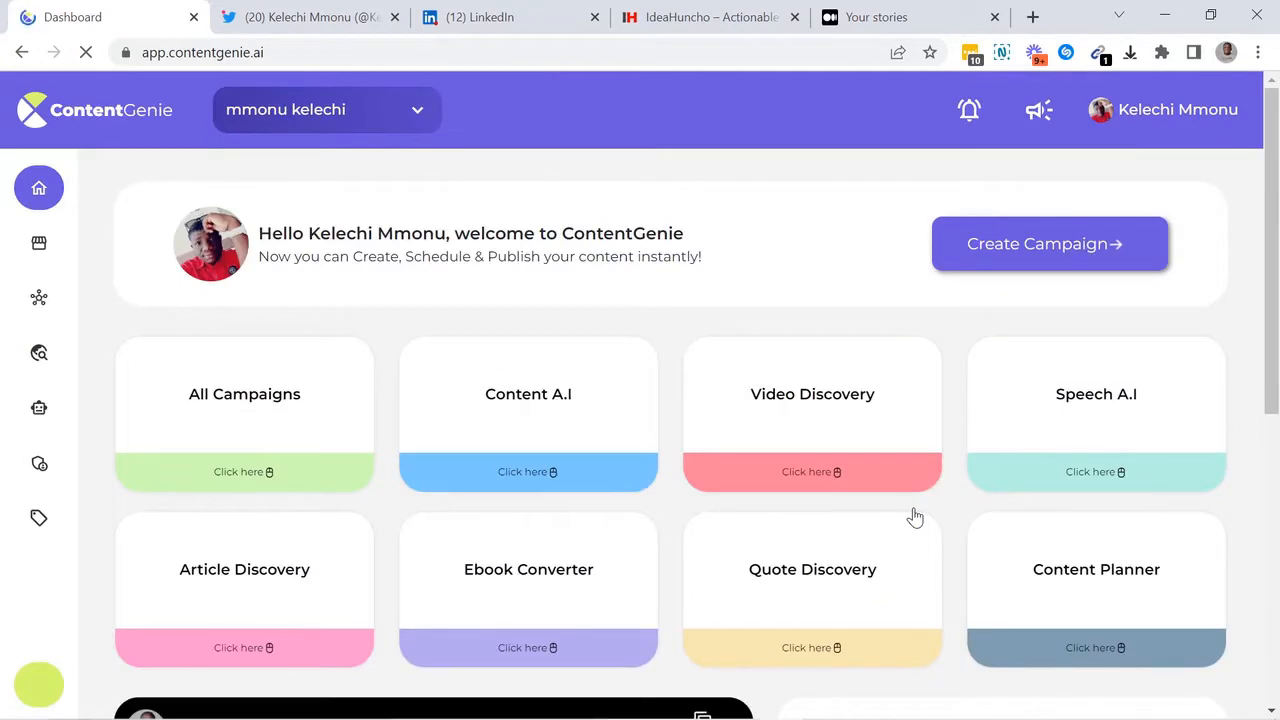
{"action": "mouse_move", "coordinate": [497, 411]}
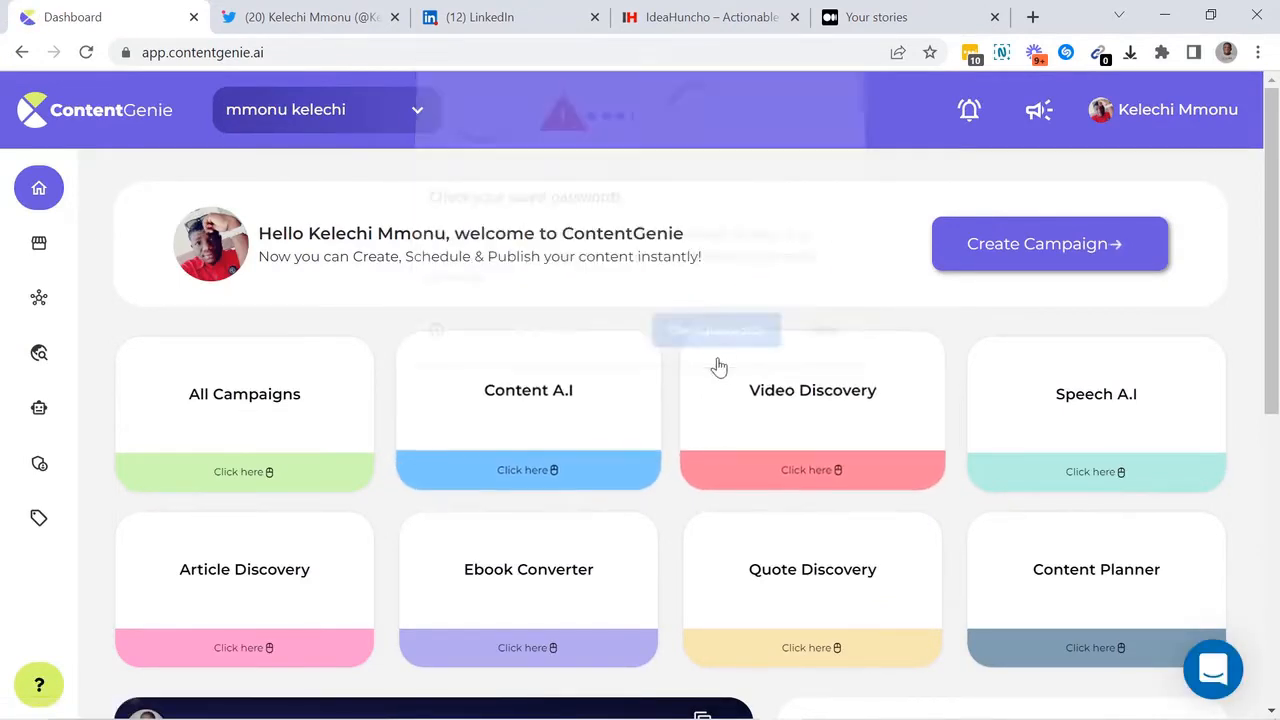
{"action": "left_click", "coordinate": [528, 467]}
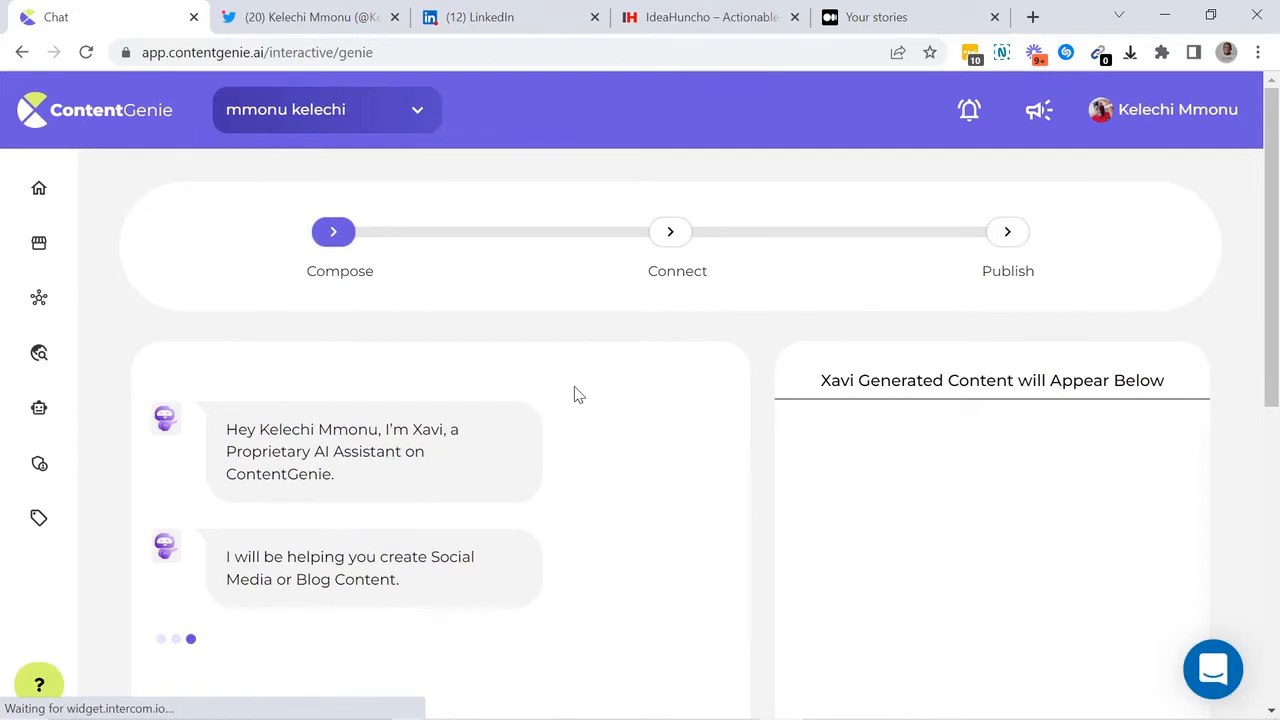
{"action": "scroll", "scroll_direction": "down", "scroll_amount": 3}
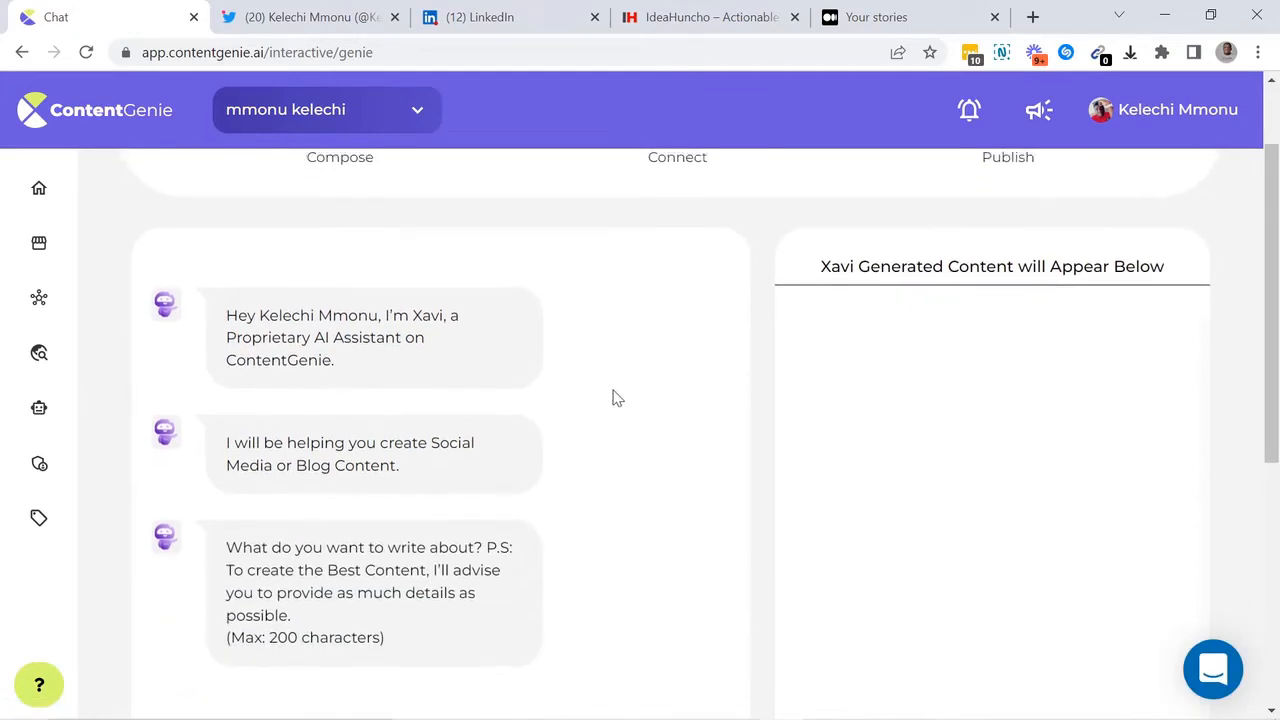
{"action": "type", "text": "Hi"}
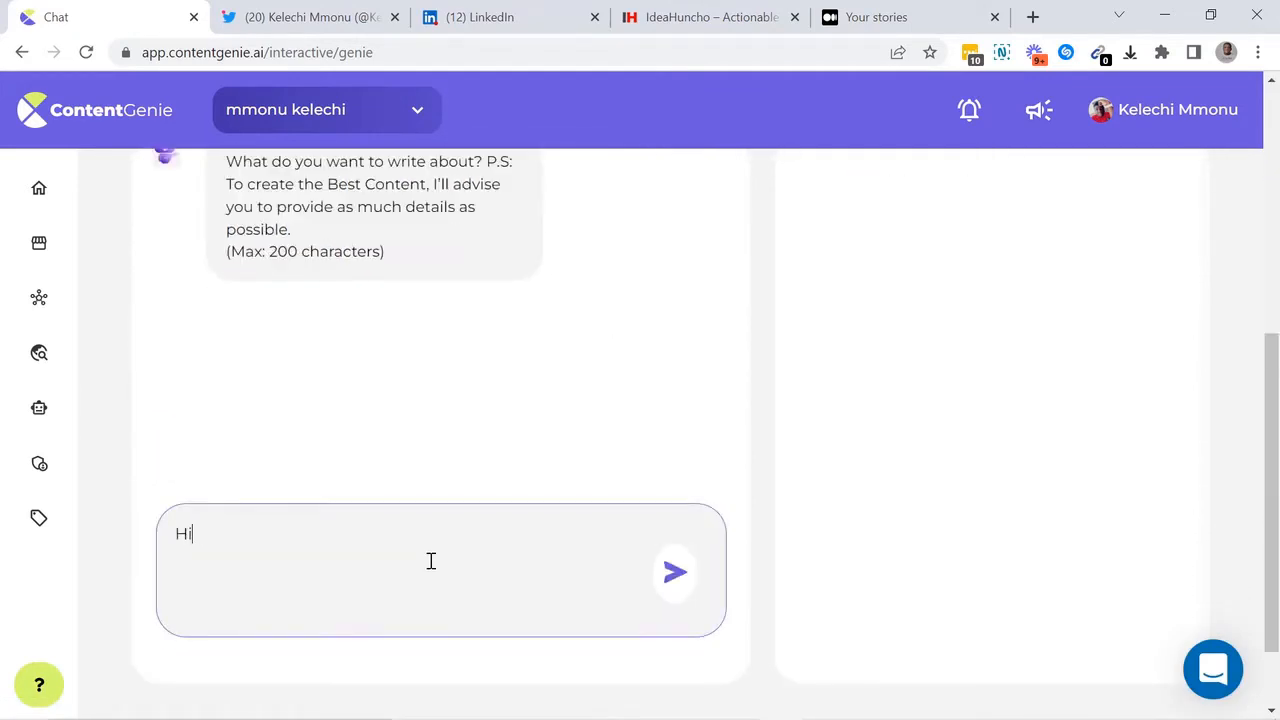
{"action": "type", "text": "History of Bitcoin"}
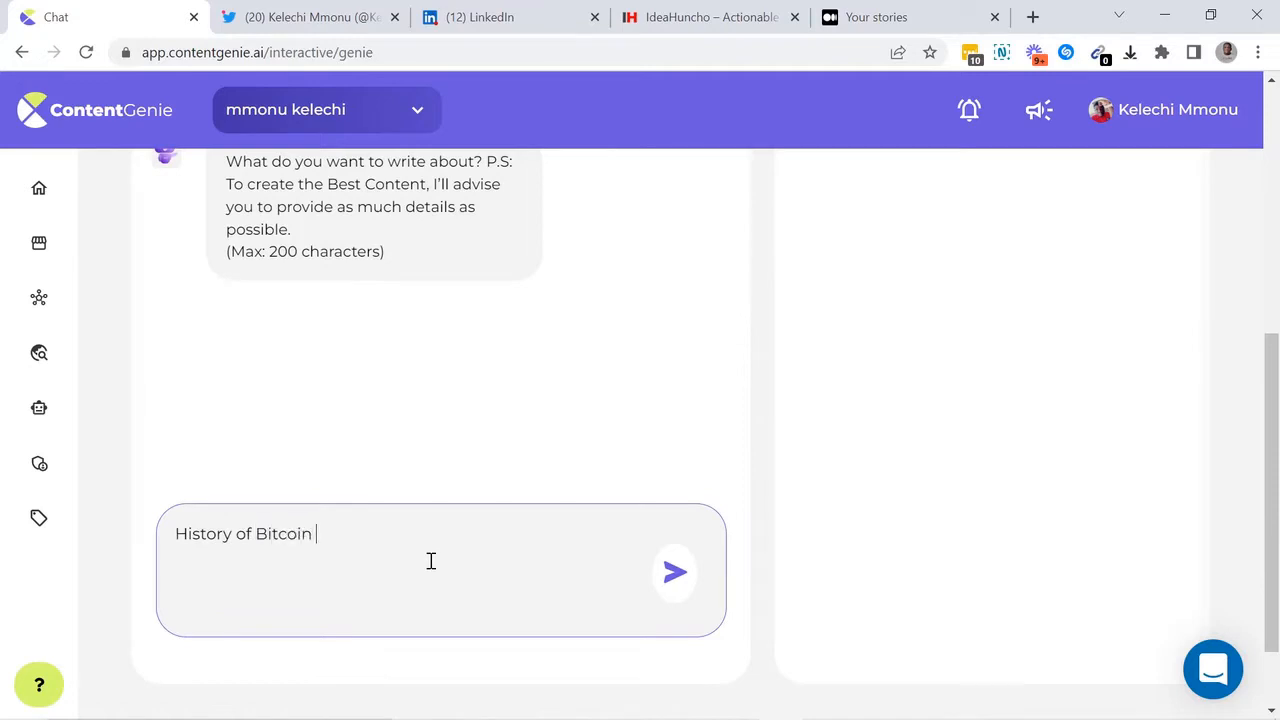
{"action": "left_click", "coordinate": [674, 571]}
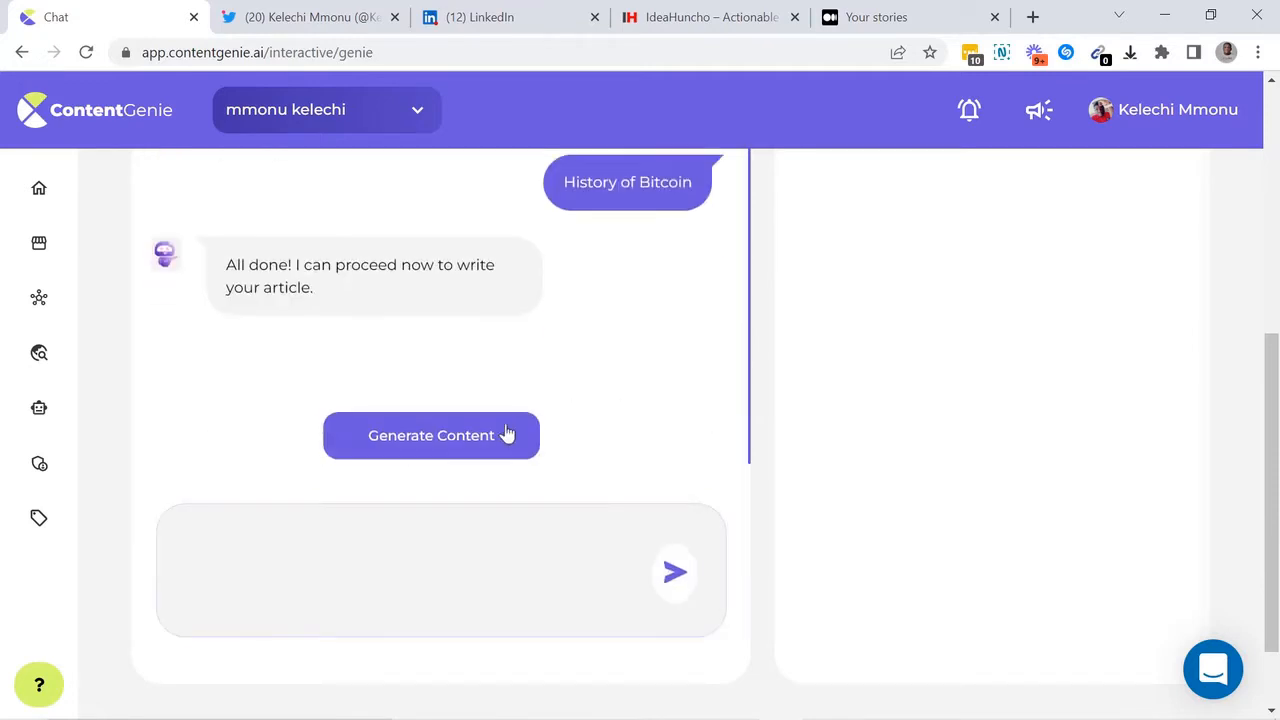
{"action": "left_click", "coordinate": [431, 435]}
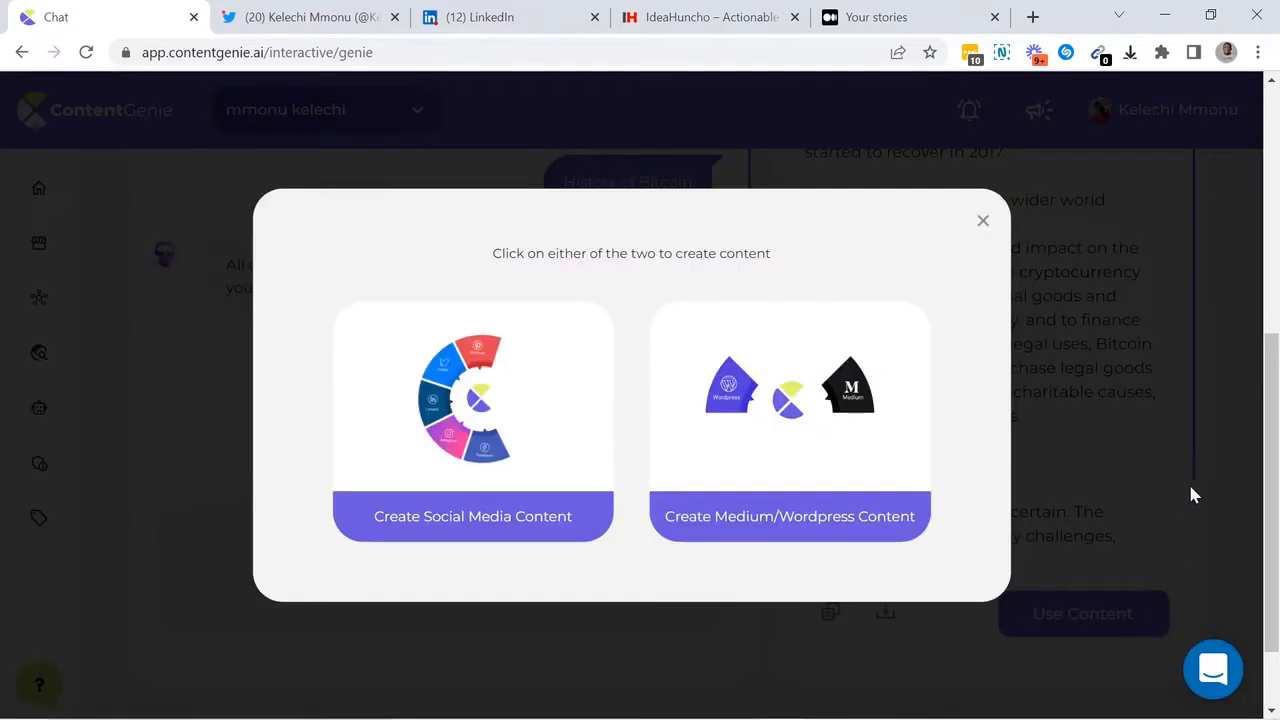
{"action": "mouse_move", "coordinate": [1135, 467]}
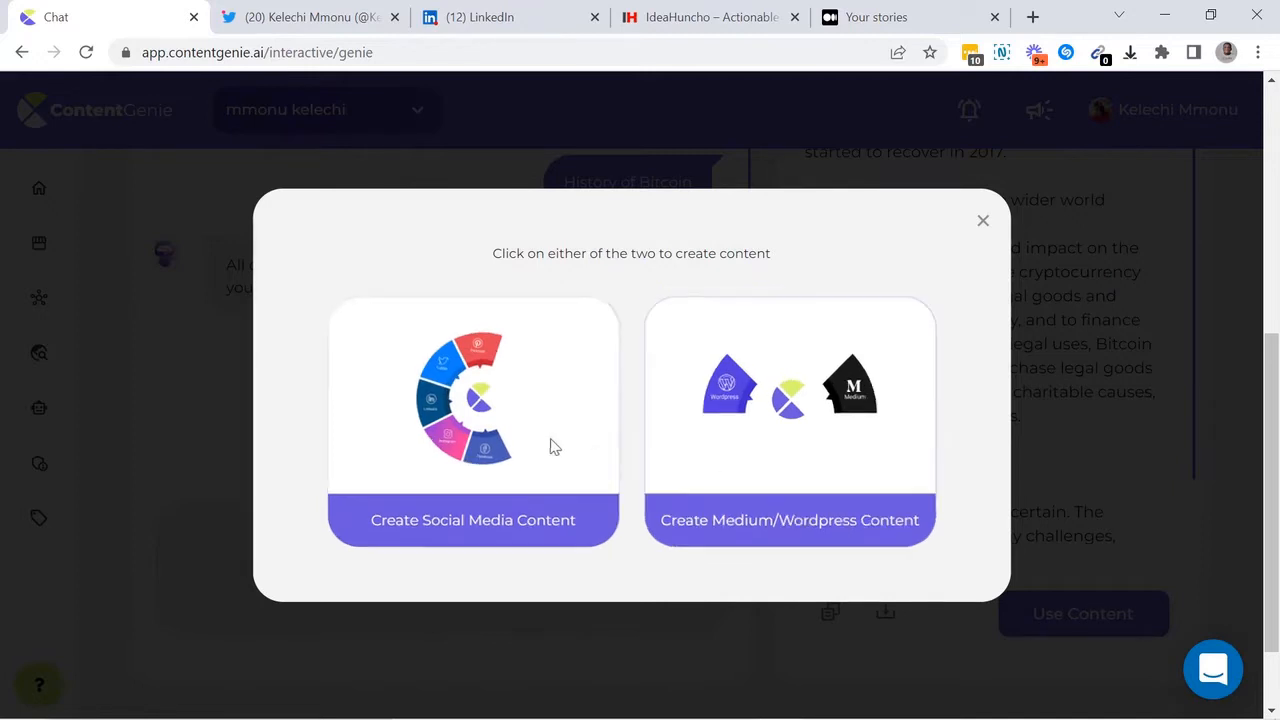
- Start a social post from the article and add bitcoin images from the library
{"action": "left_click", "coordinate": [472, 519]}
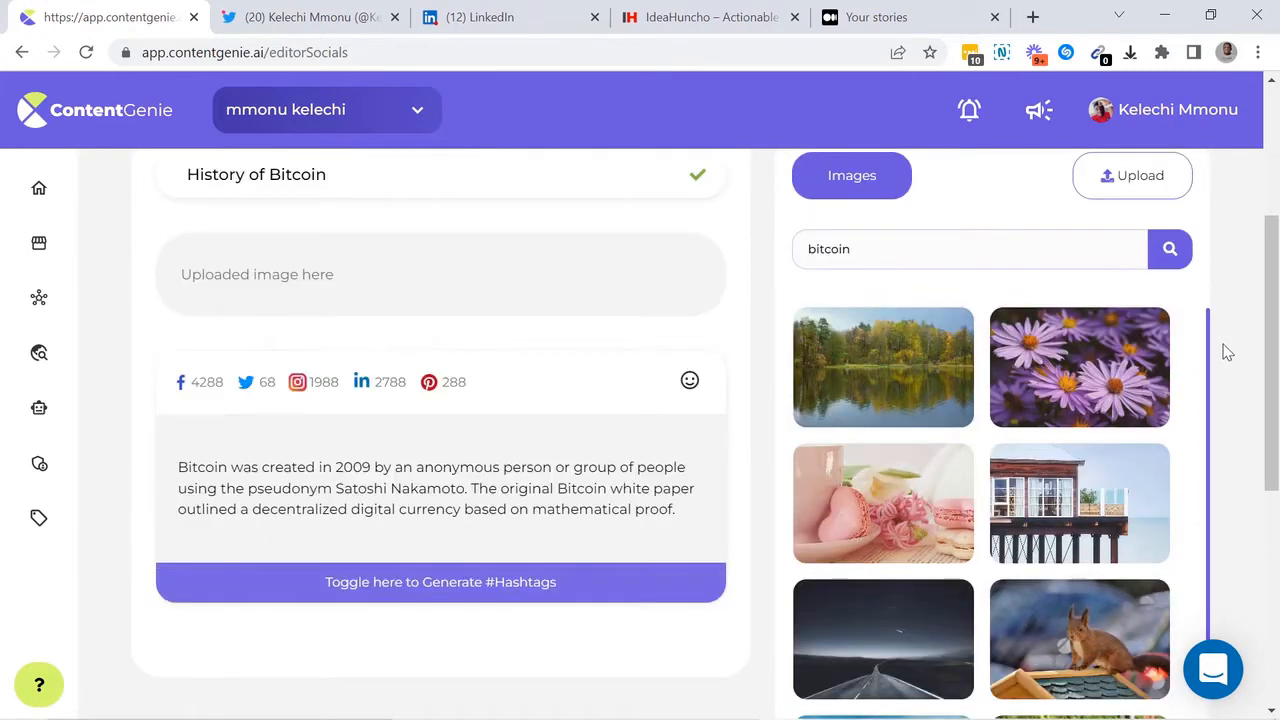
{"action": "left_click", "coordinate": [1169, 248]}
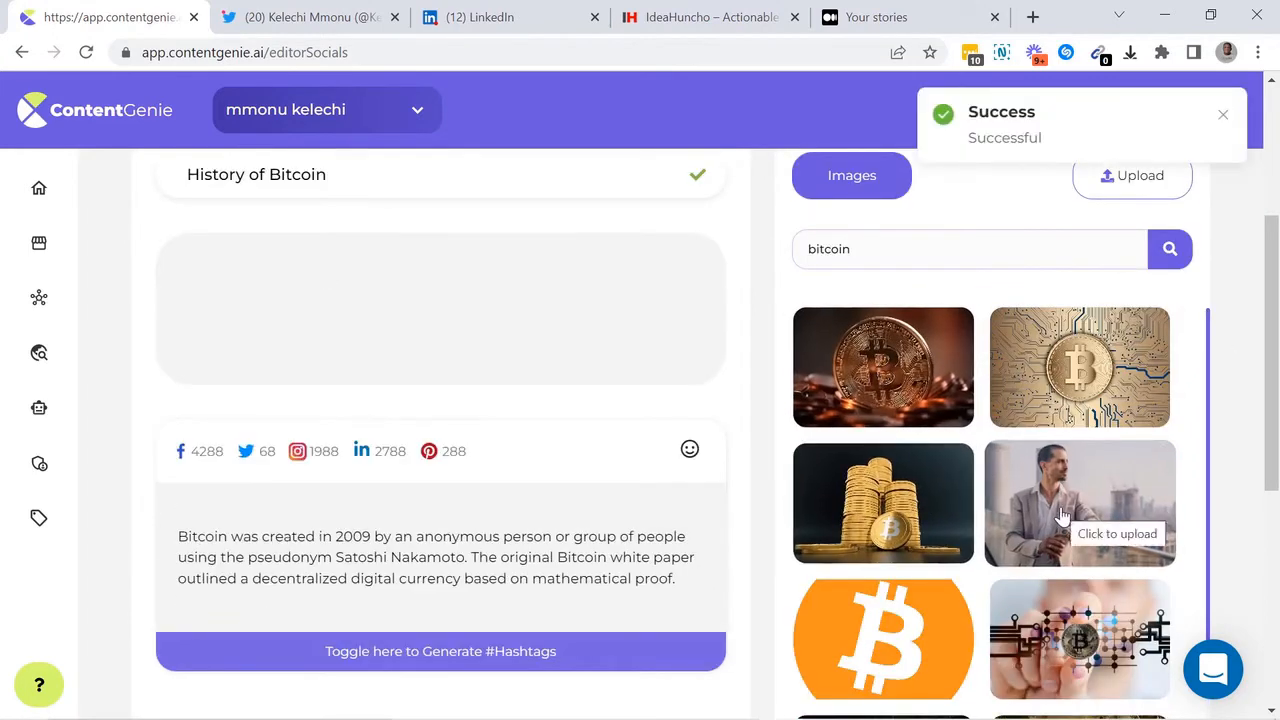
{"action": "left_click", "coordinate": [1079, 503]}
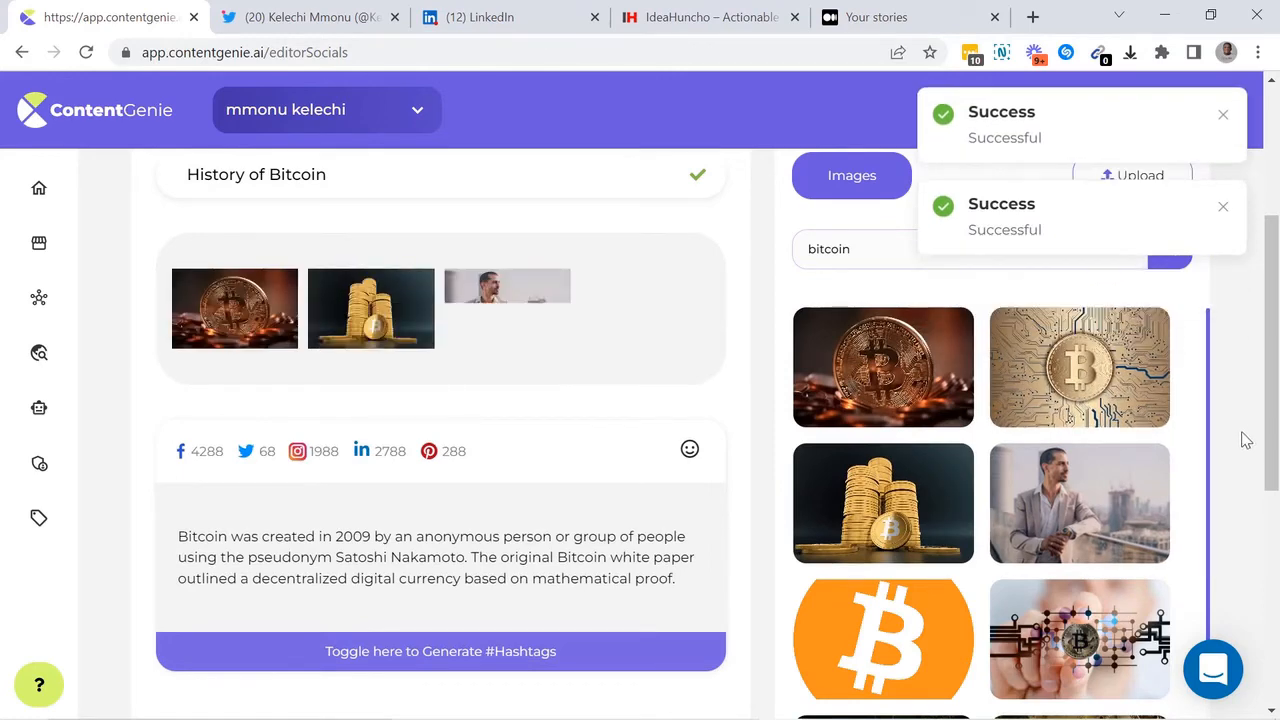
{"action": "scroll", "scroll_direction": "down", "scroll_amount": 3}
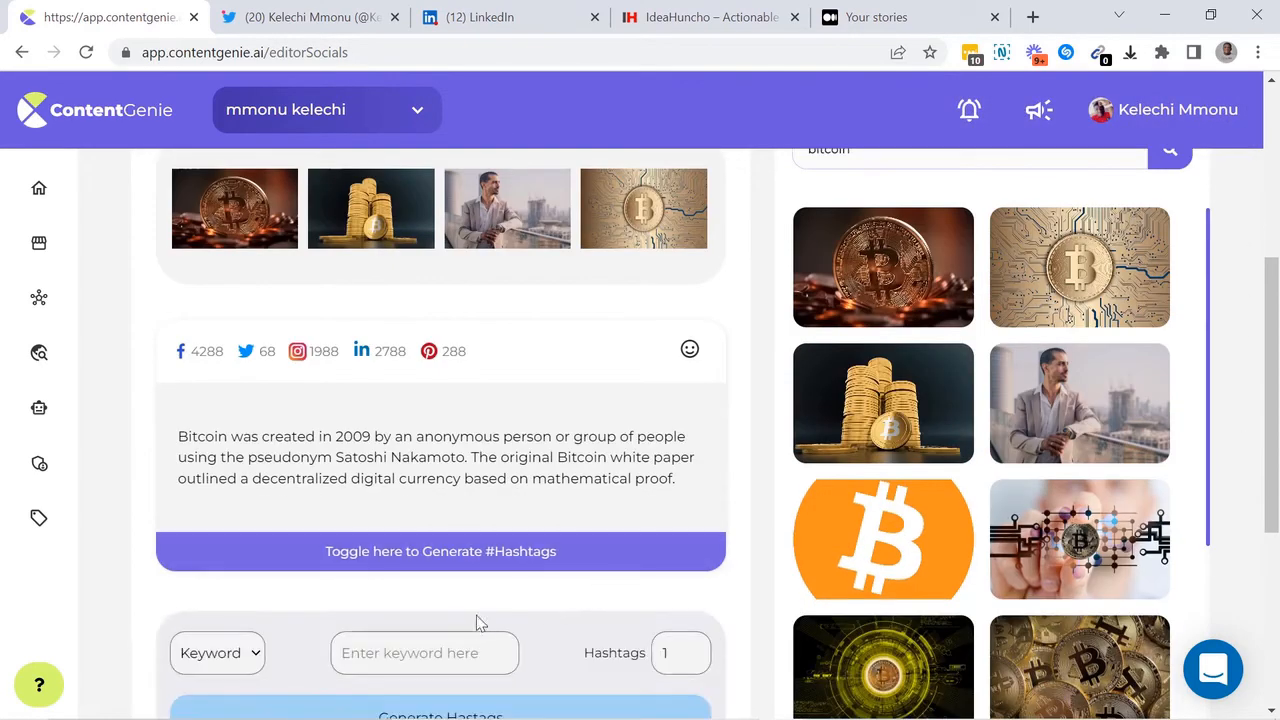
- Generate ten Bitcoin hashtags into the post caption
{"action": "type", "text": "Bitcoin"}
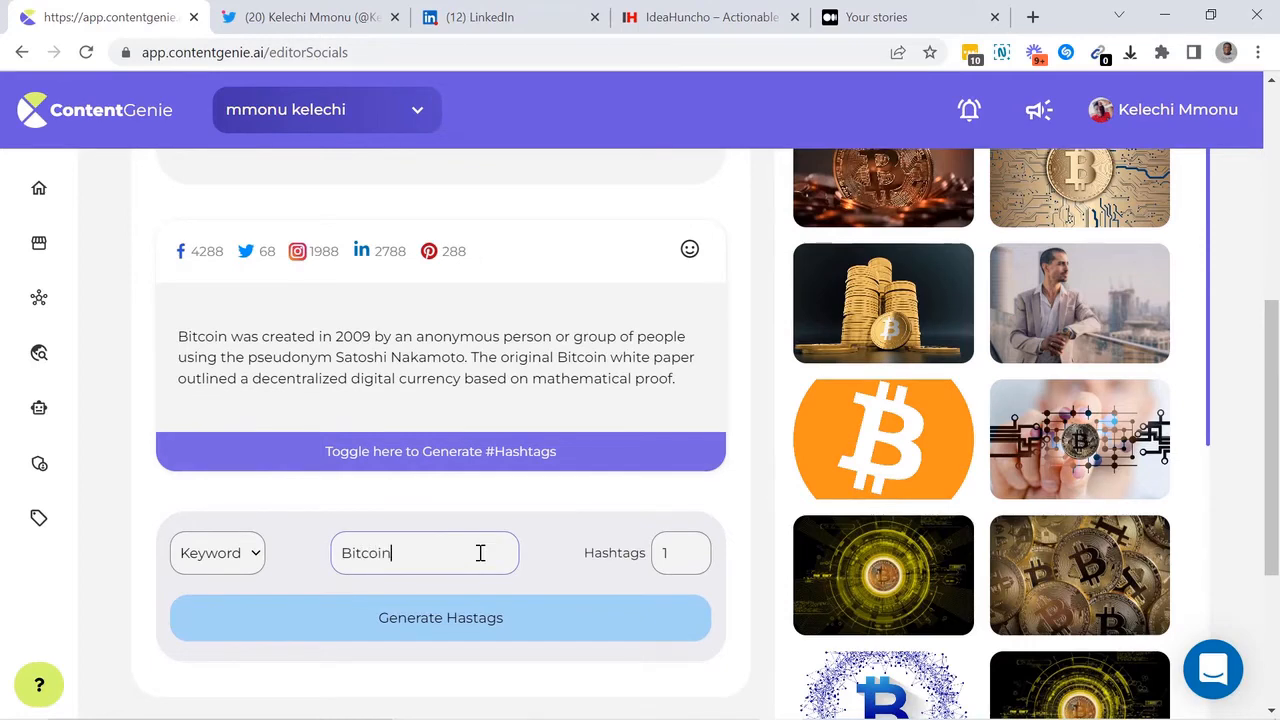
{"action": "left_click", "coordinate": [440, 617]}
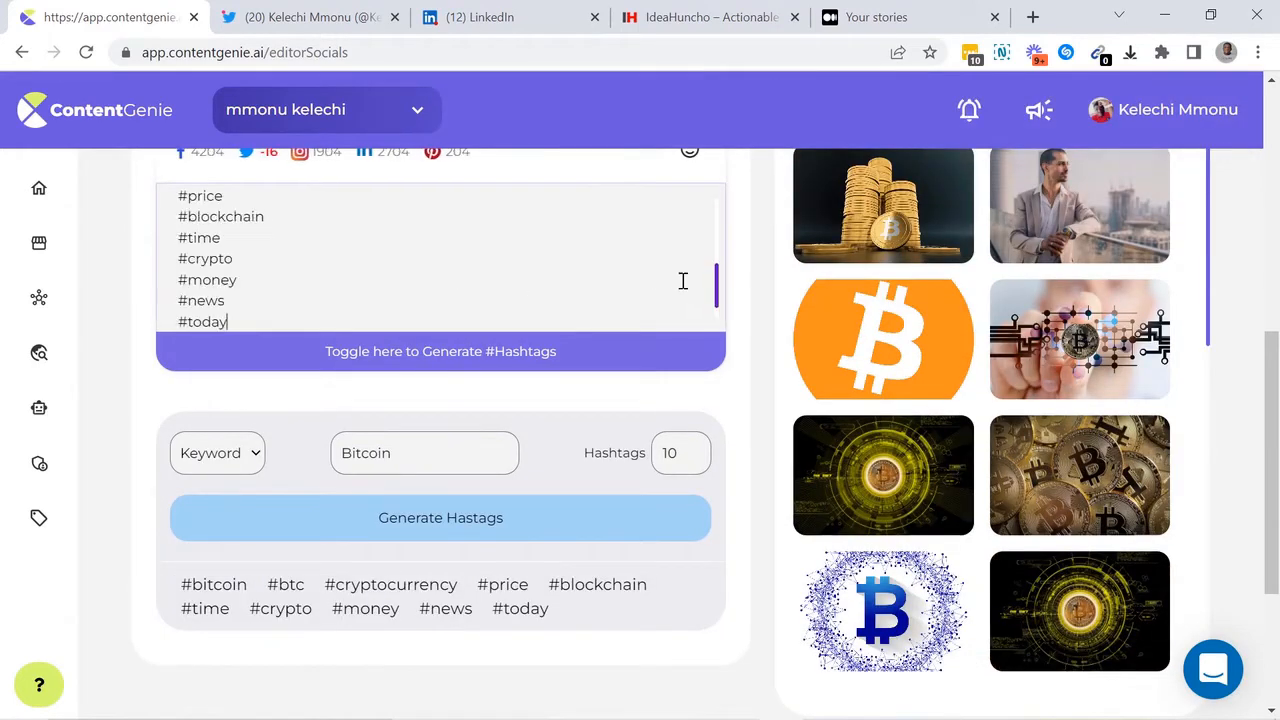
{"action": "scroll", "scroll_direction": "down", "scroll_amount": 3}
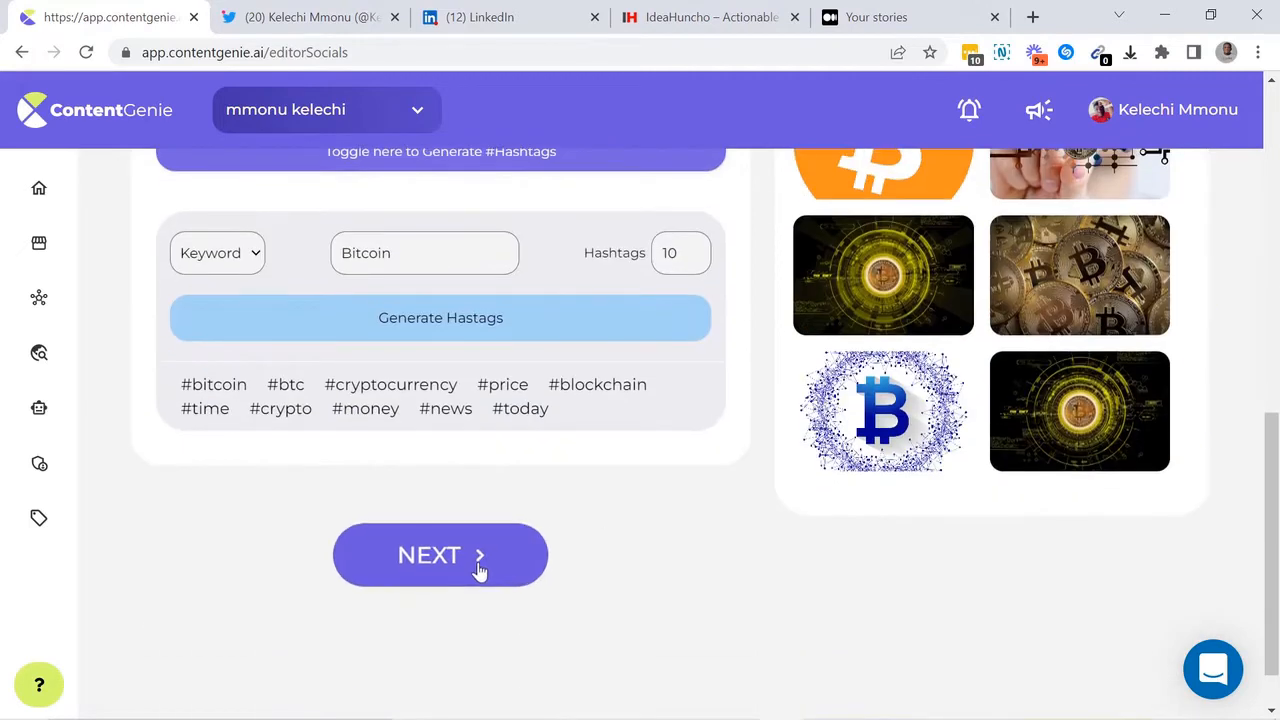
- Choose Twitter, LinkedIn and a Facebook page as destinations and publish immediately
{"action": "left_click", "coordinate": [440, 555]}
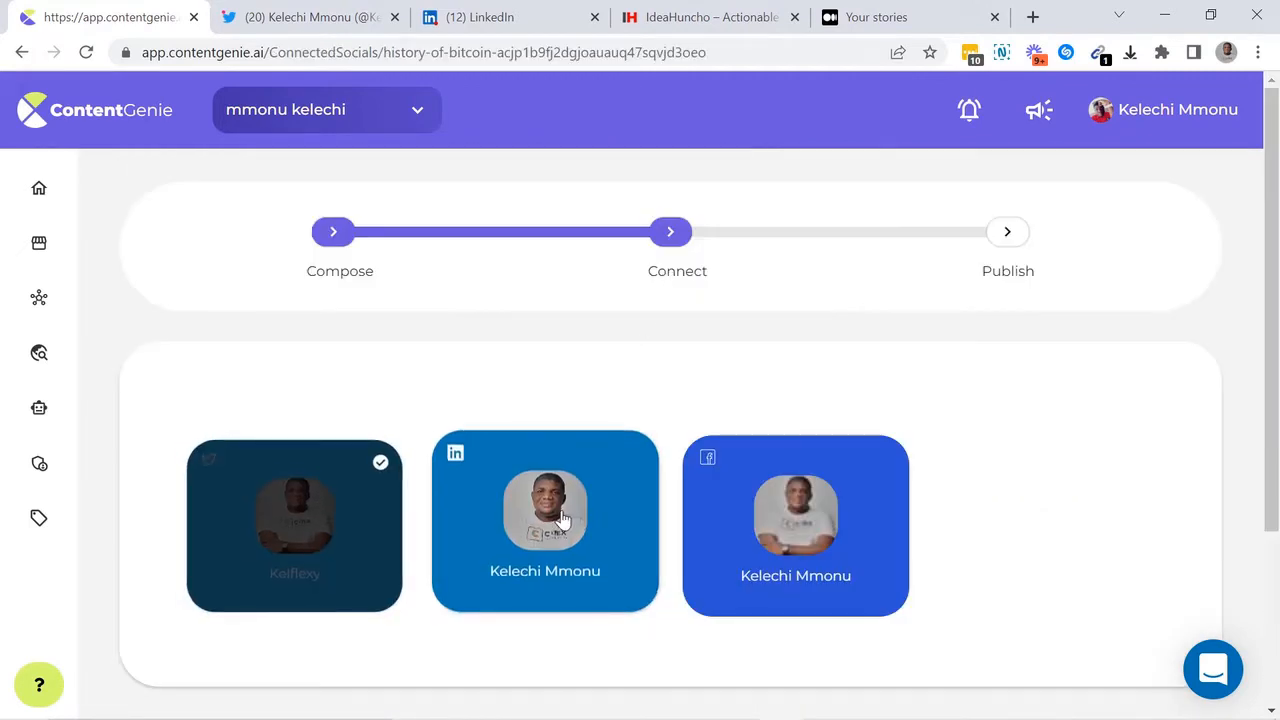
{"action": "left_click", "coordinate": [544, 510]}
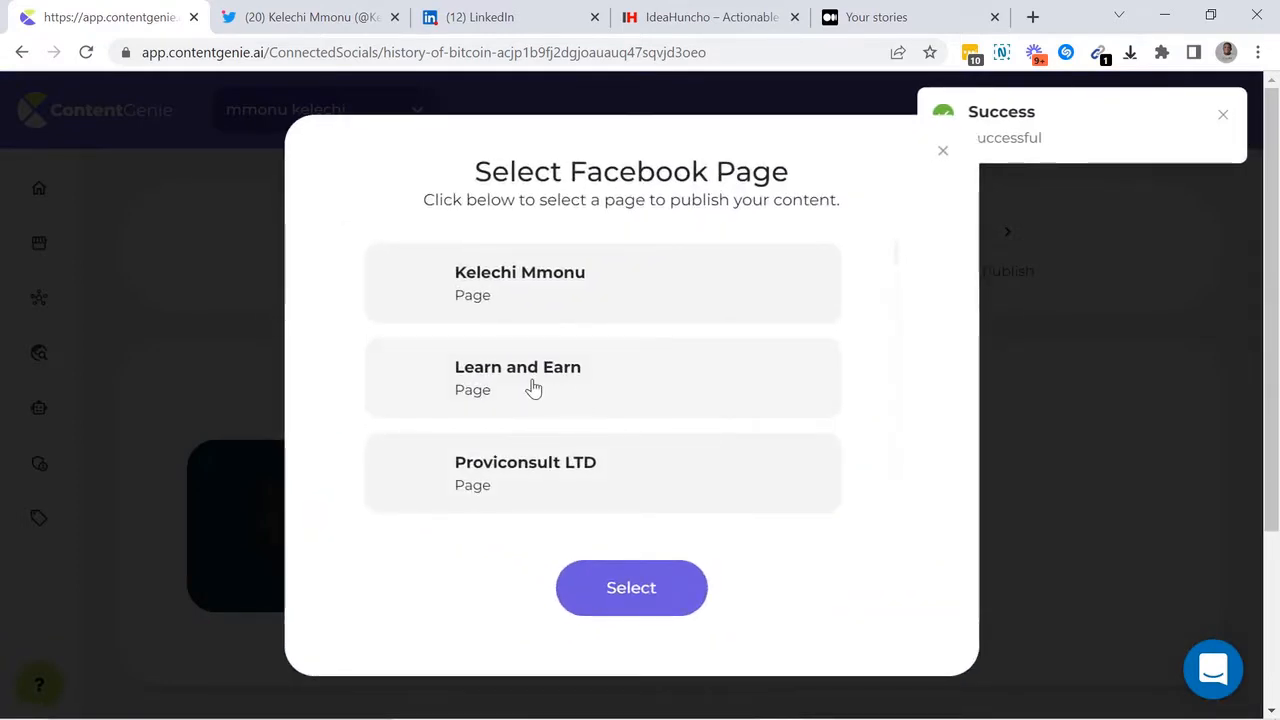
{"action": "scroll", "scroll_direction": "down", "scroll_amount": 3}
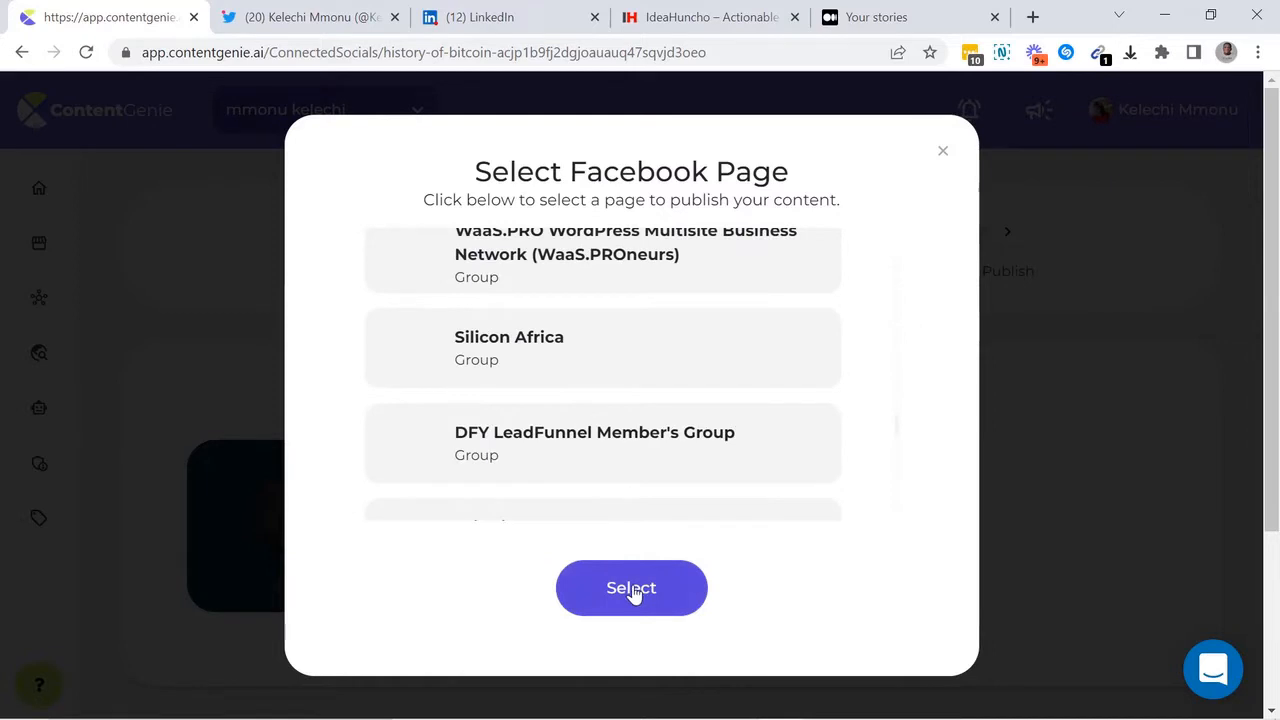
{"action": "left_click", "coordinate": [631, 587]}
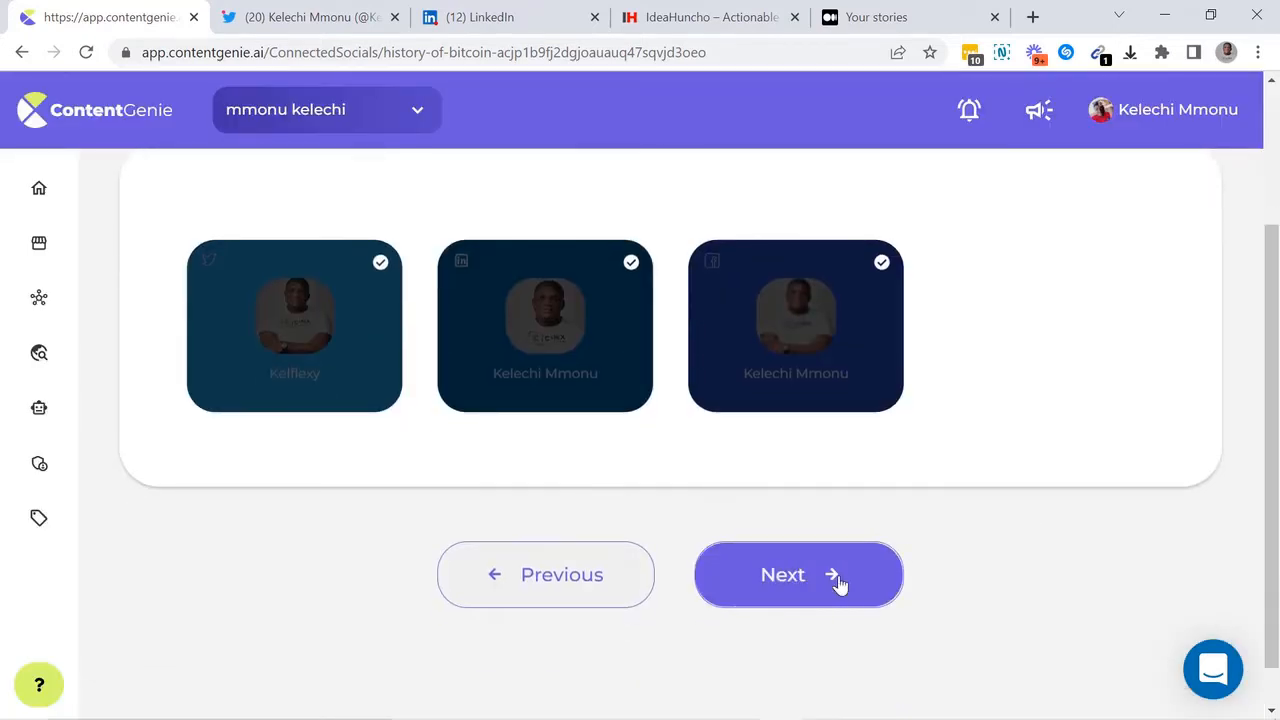
{"action": "left_click", "coordinate": [798, 574]}
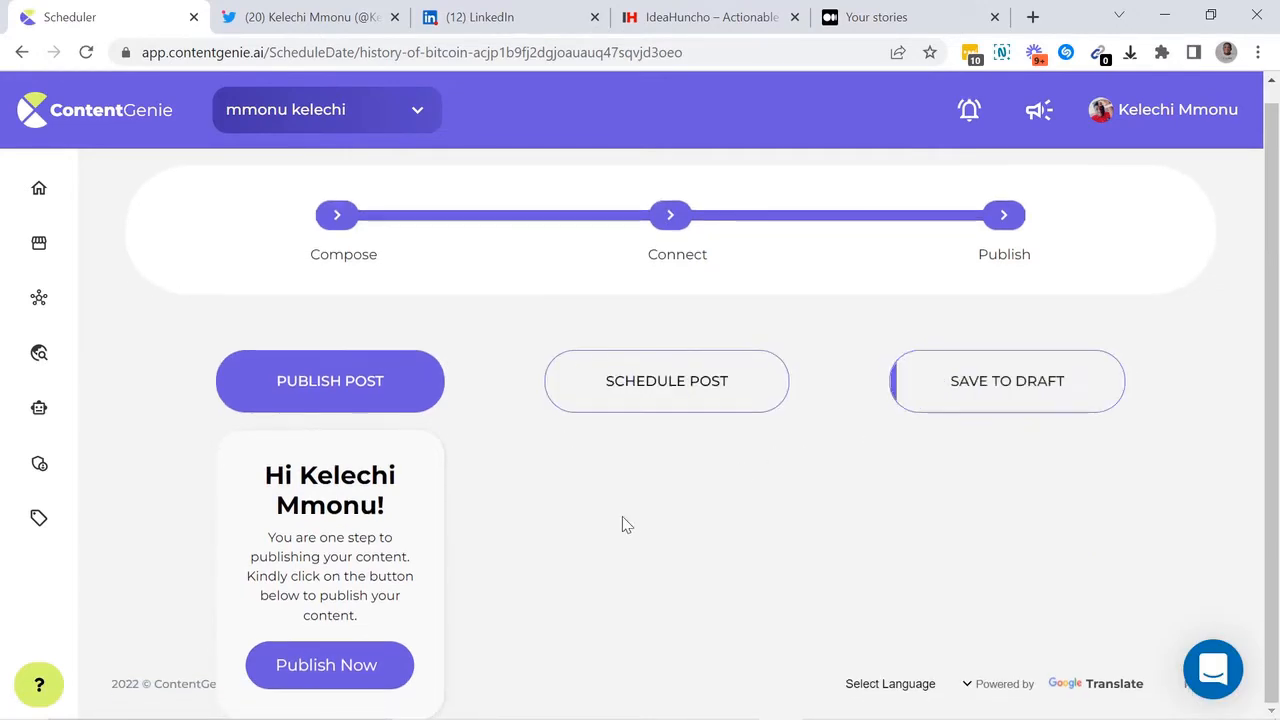
{"action": "left_click", "coordinate": [329, 665]}
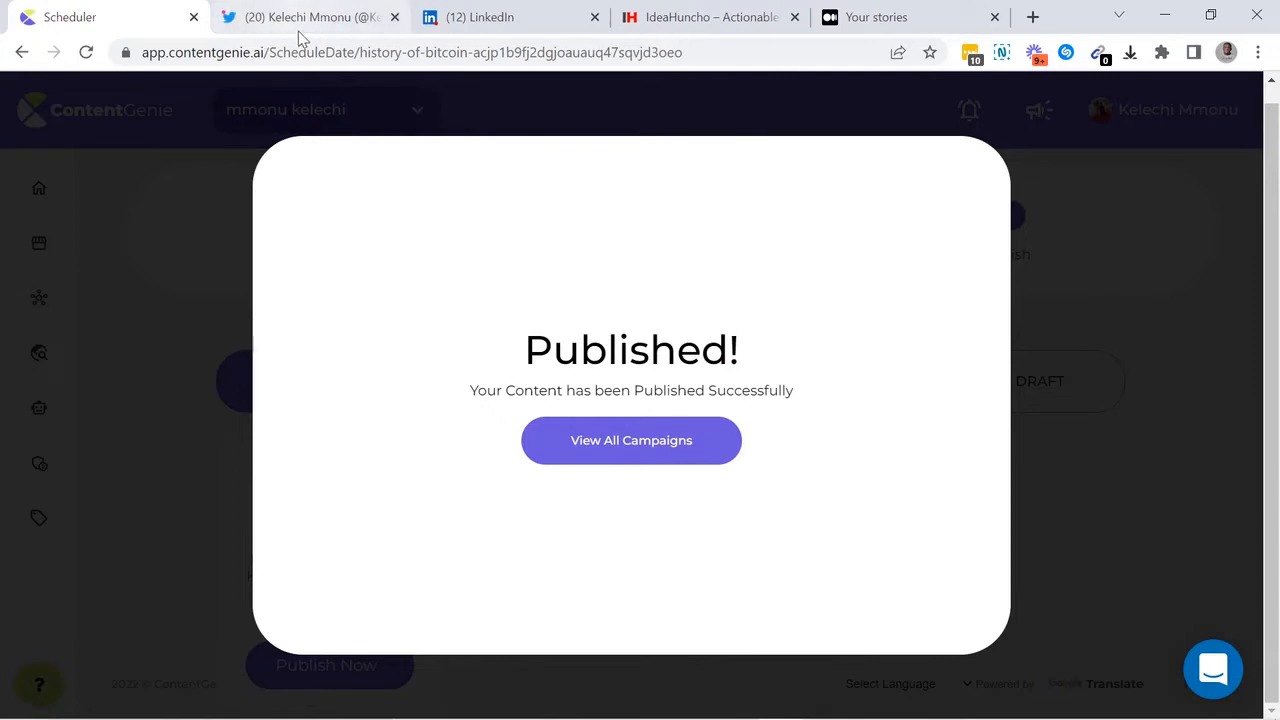
- View the Bitcoin post on the Twitter profile and the Learn and Earn Facebook page
{"action": "left_click", "coordinate": [310, 17]}
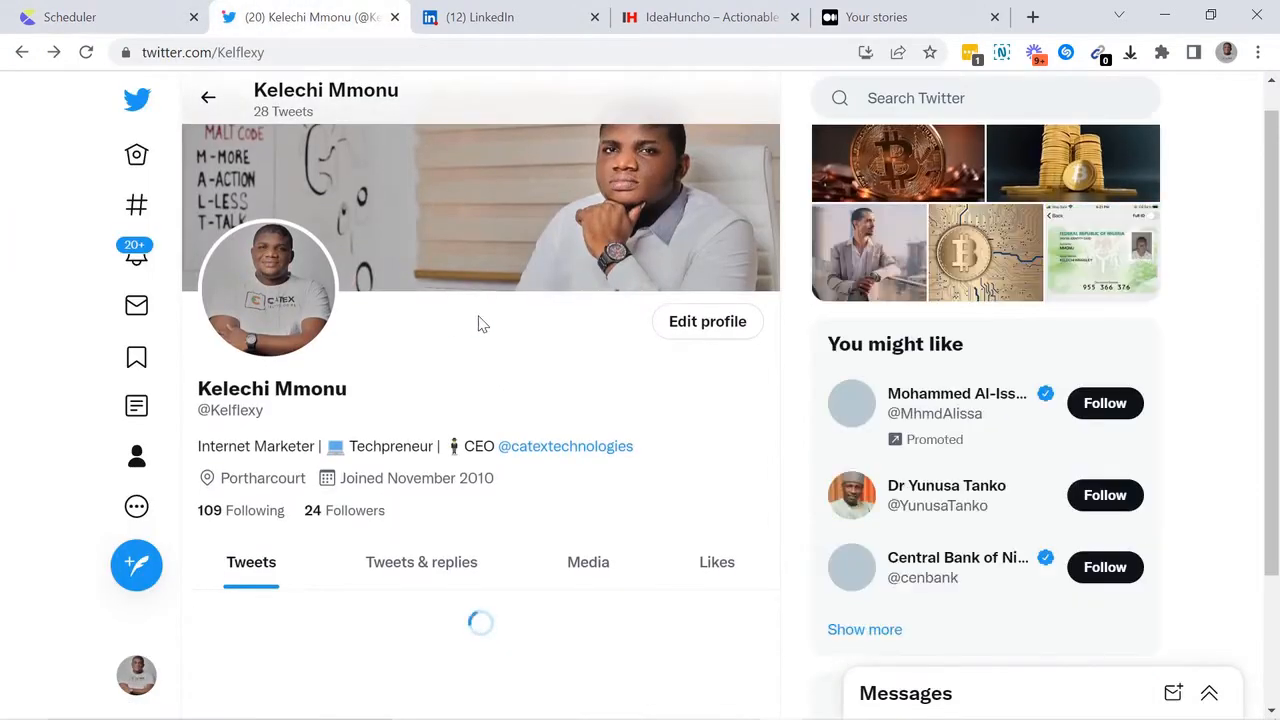
{"action": "scroll", "scroll_direction": "down", "scroll_amount": 3}
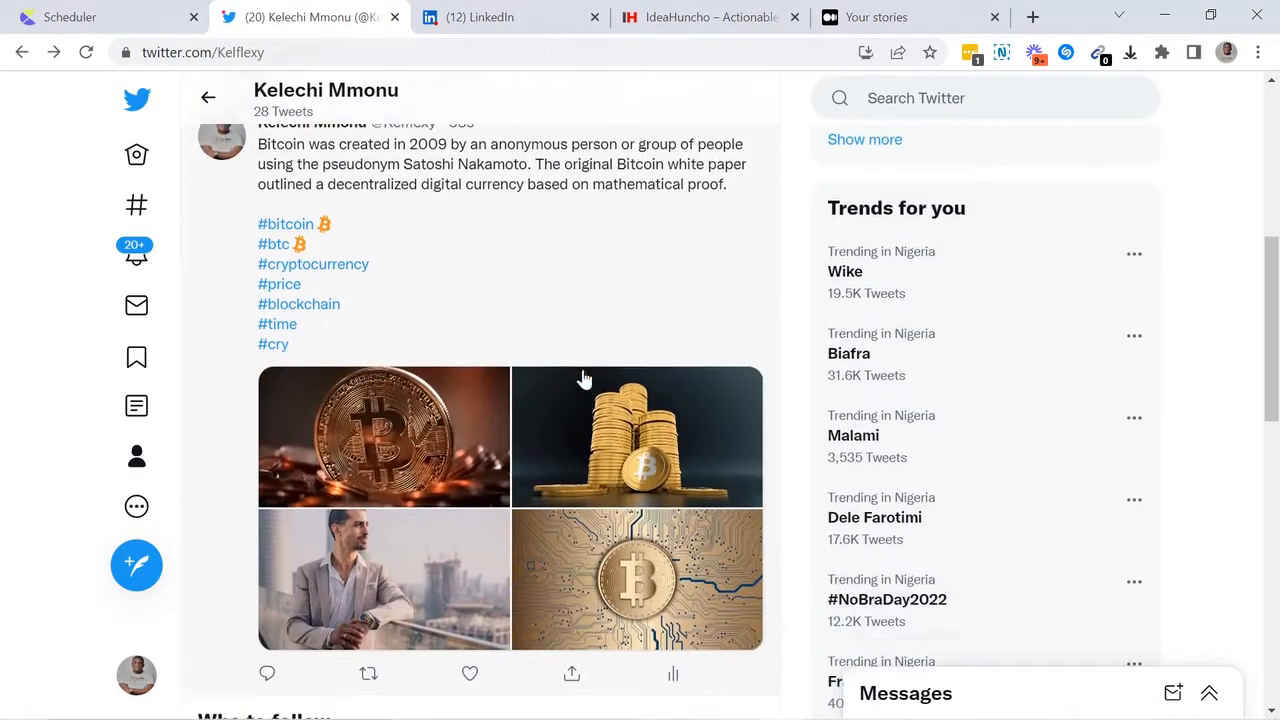
{"action": "left_click", "coordinate": [480, 17]}
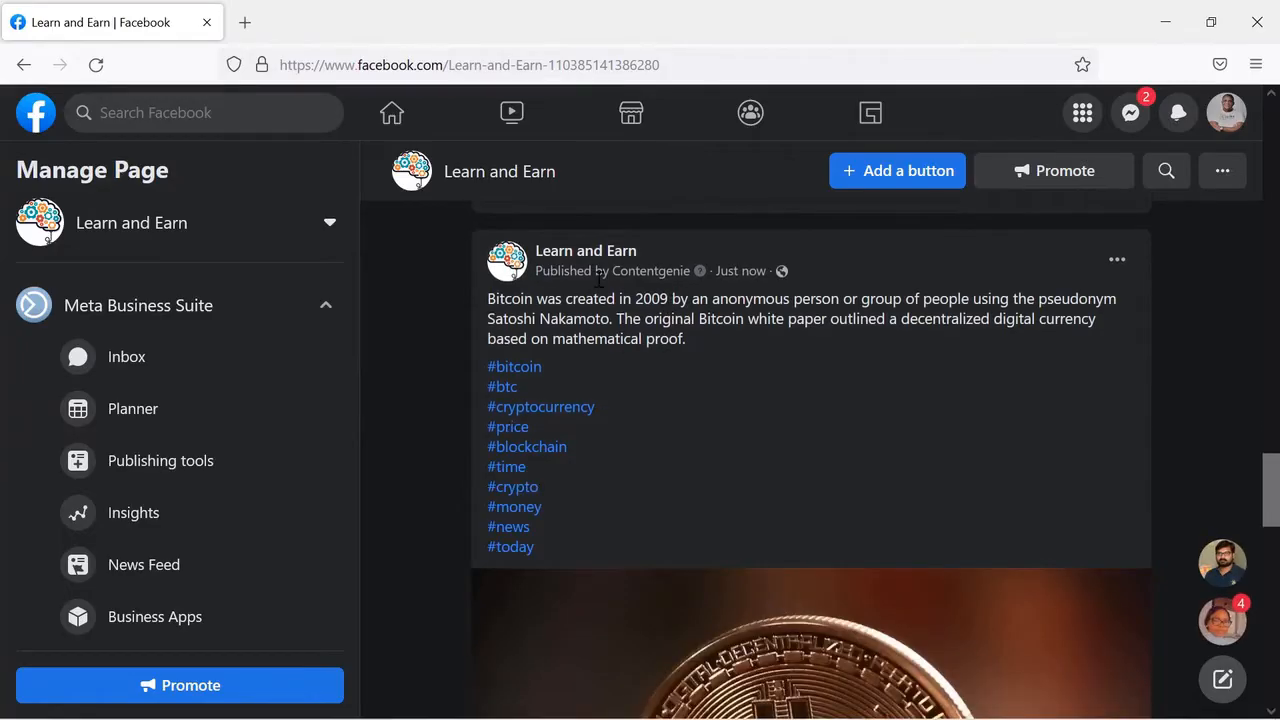
{"action": "scroll", "scroll_direction": "down", "scroll_amount": 3}
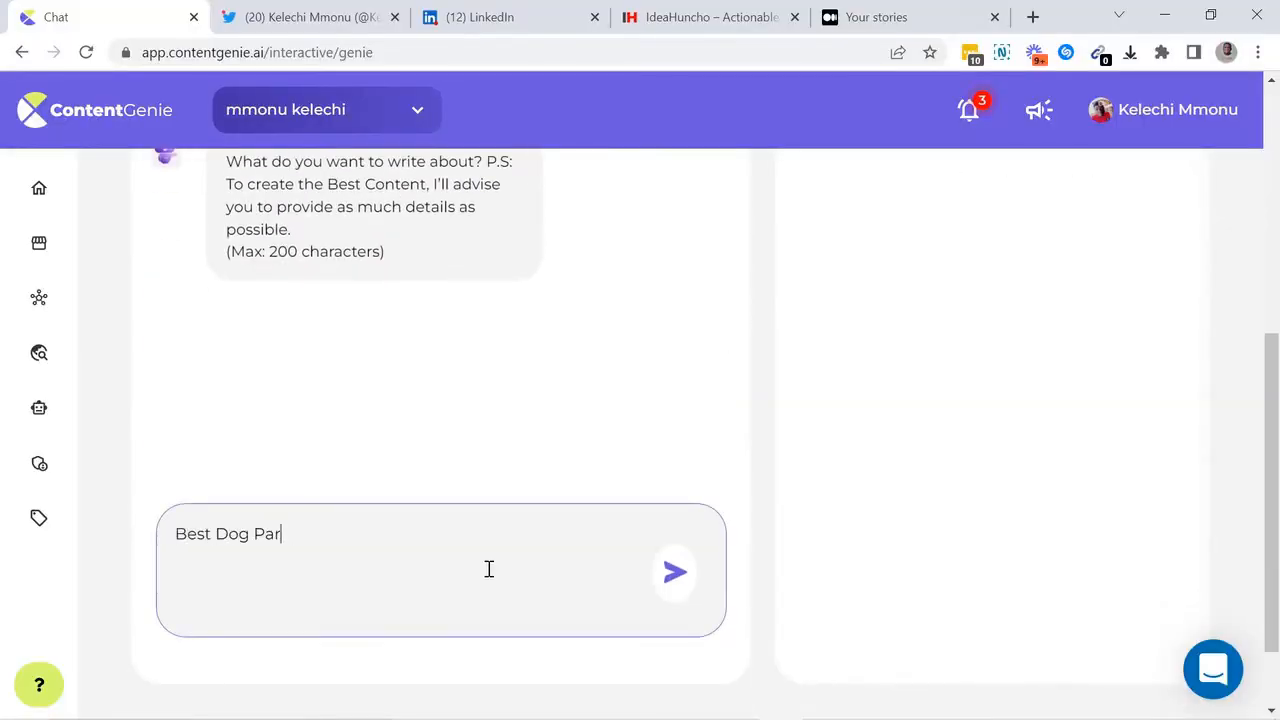
- Generate a Dog Parenting Tips article in Genie chat and open it in the Medium/WordPress editor
{"action": "type", "text": "enting"}
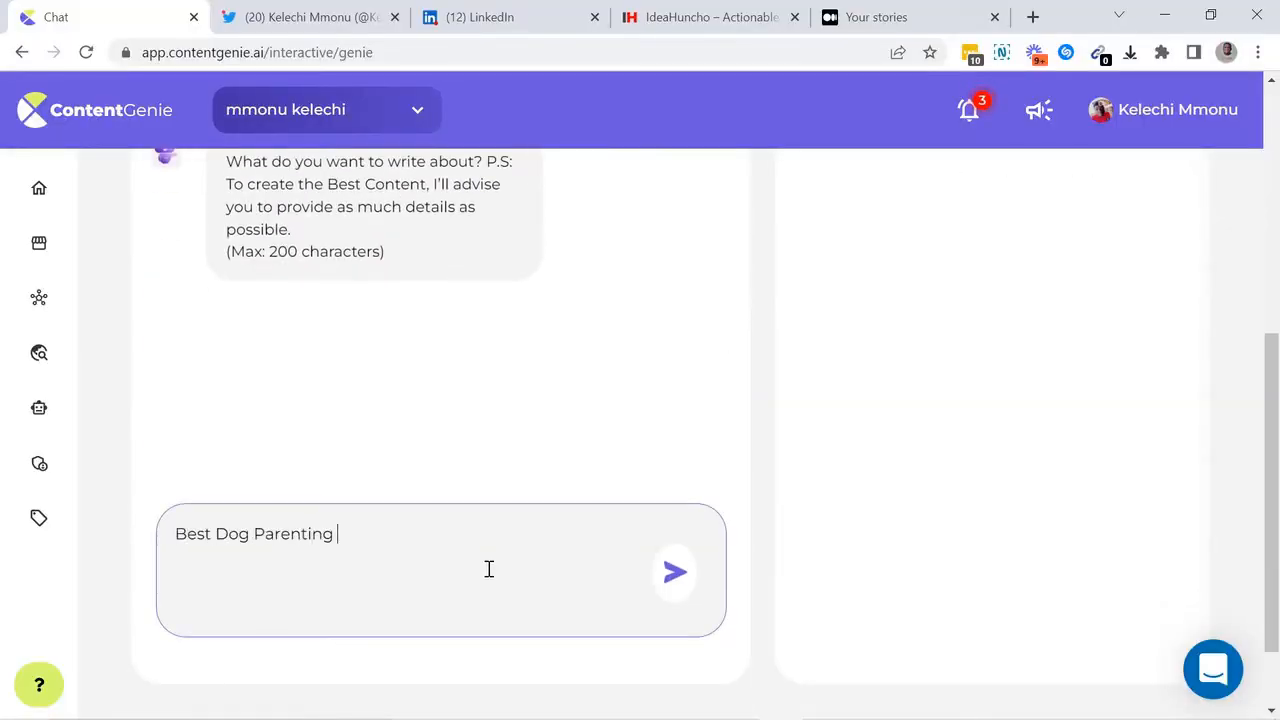
{"action": "left_click", "coordinate": [674, 571]}
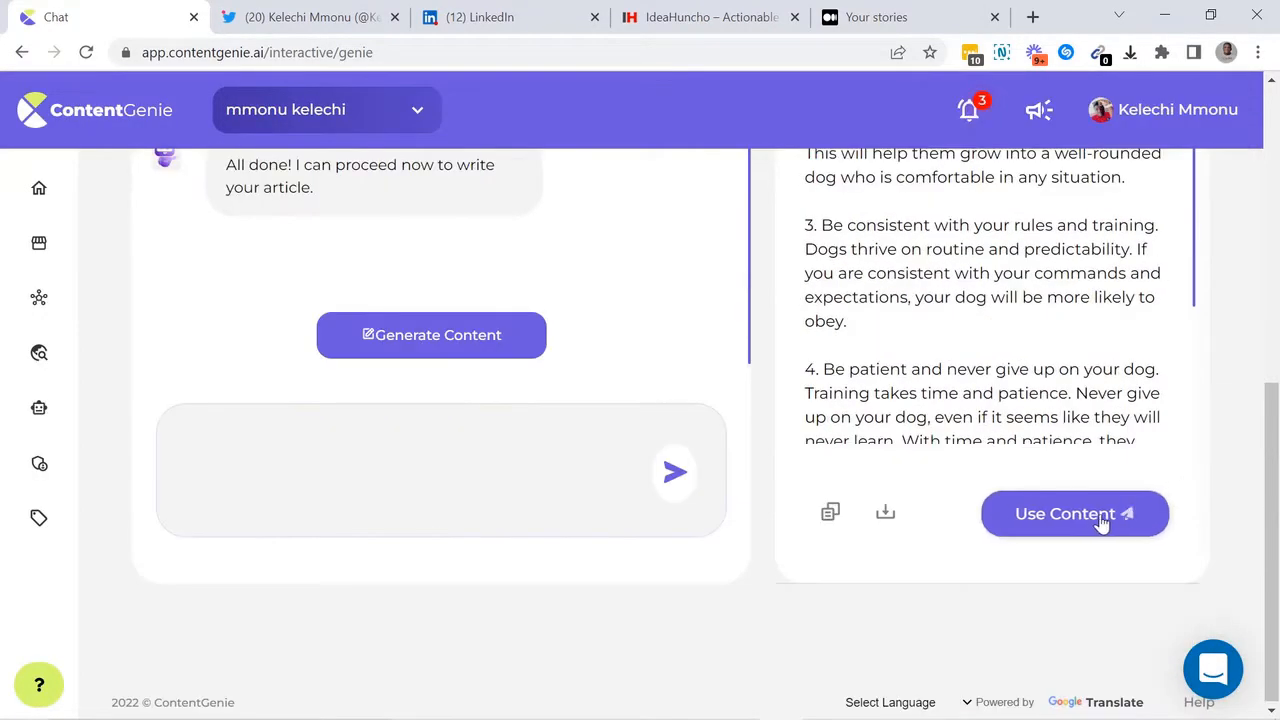
{"action": "left_click", "coordinate": [1074, 513]}
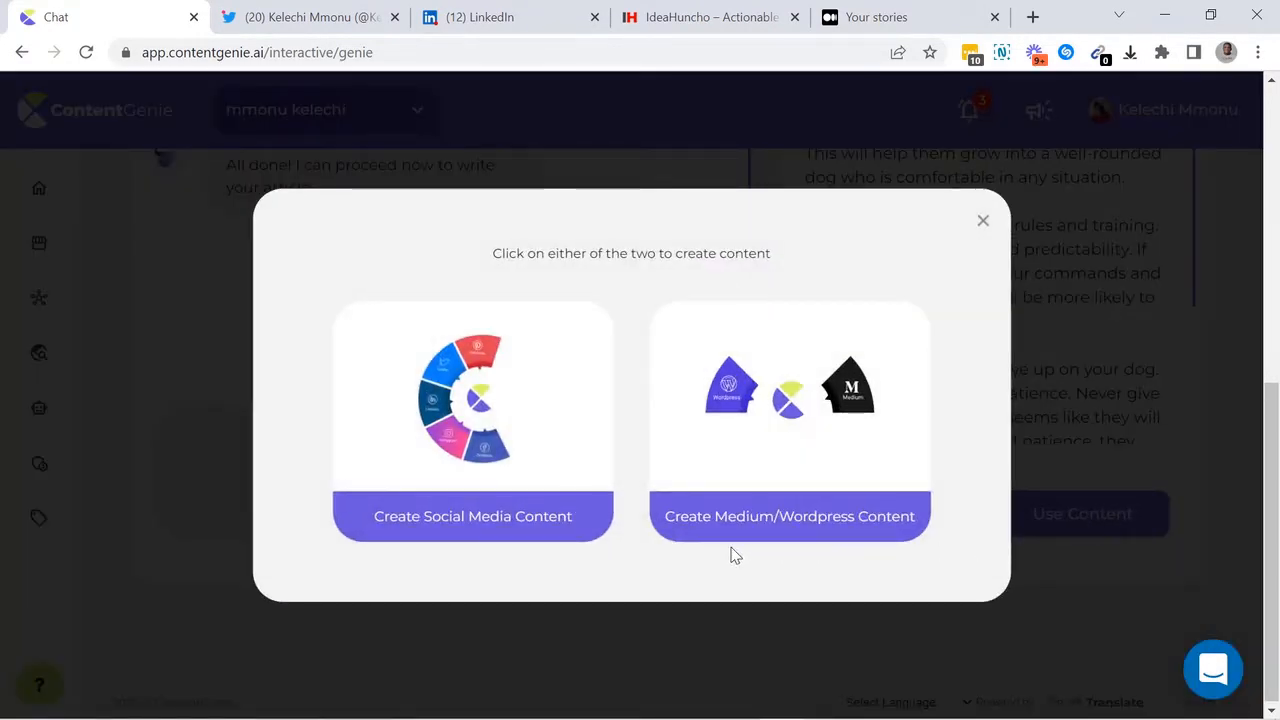
{"action": "left_click", "coordinate": [789, 516]}
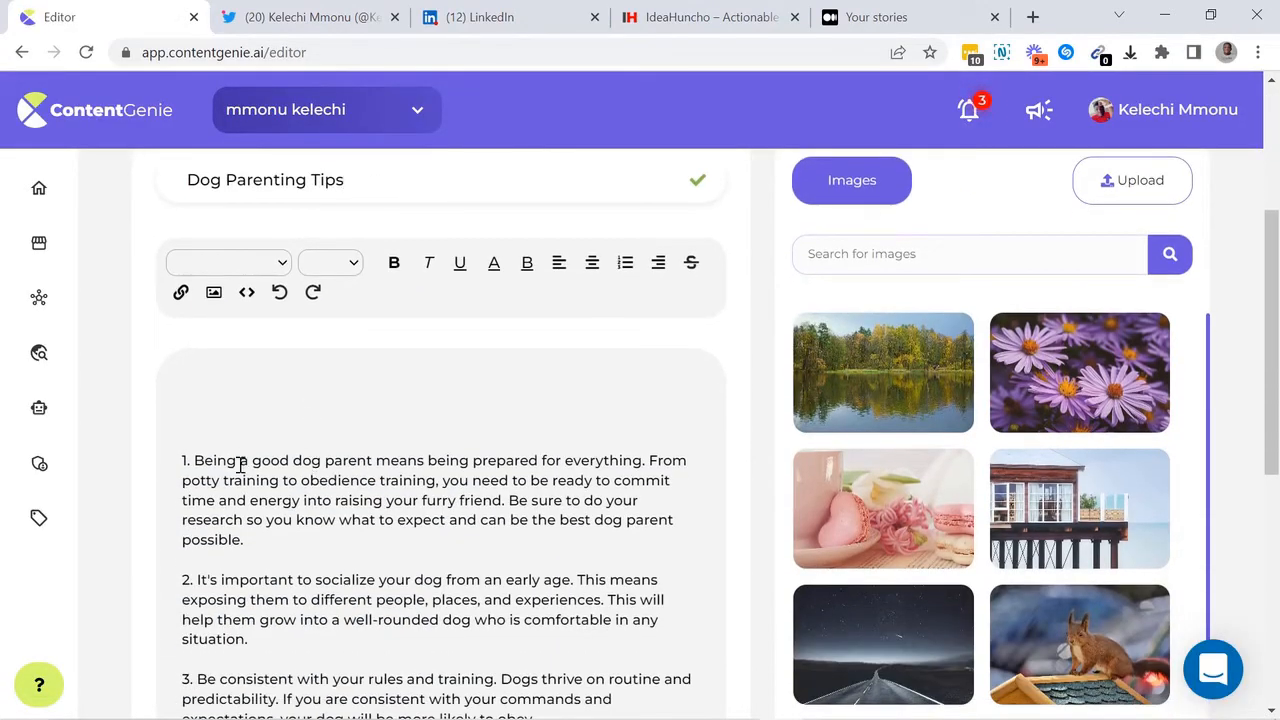
- Insert 'dog' stock images into the Dog Parenting Tips article and submit it for publishing
{"action": "double_click", "coordinate": [319, 460]}
{"action": "type", "text": "dog"}
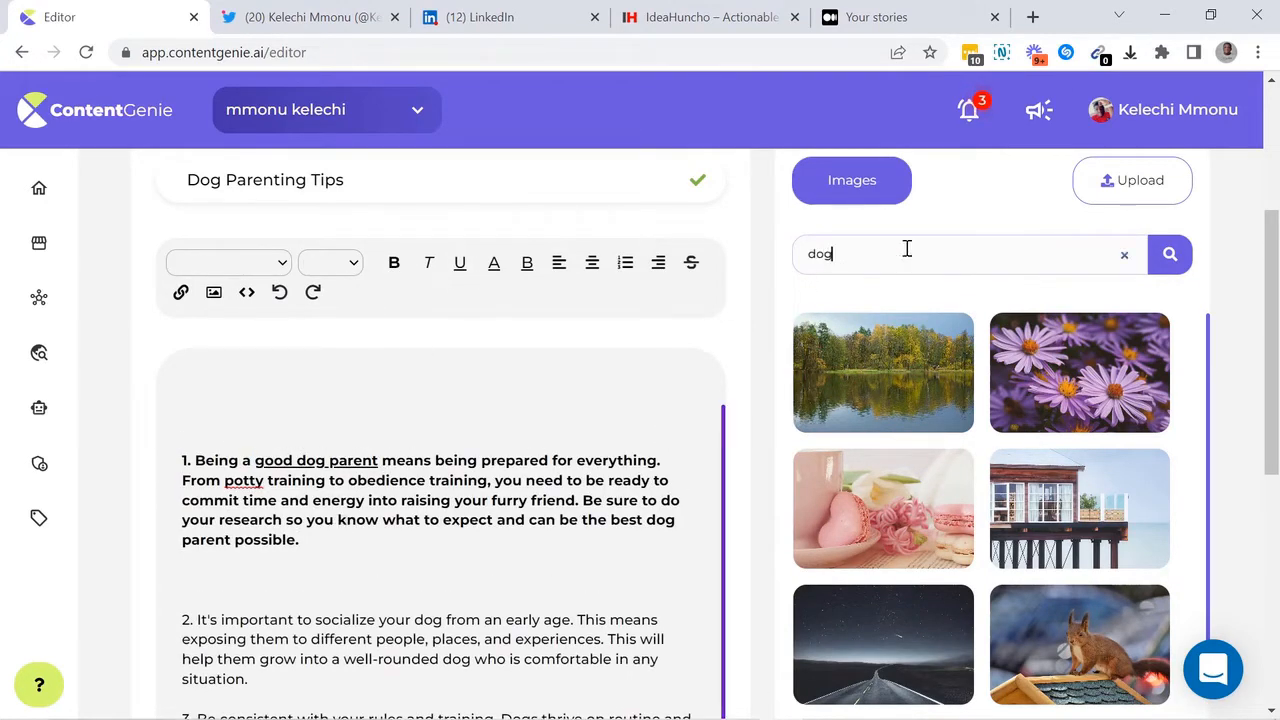
{"action": "left_click", "coordinate": [1169, 253]}
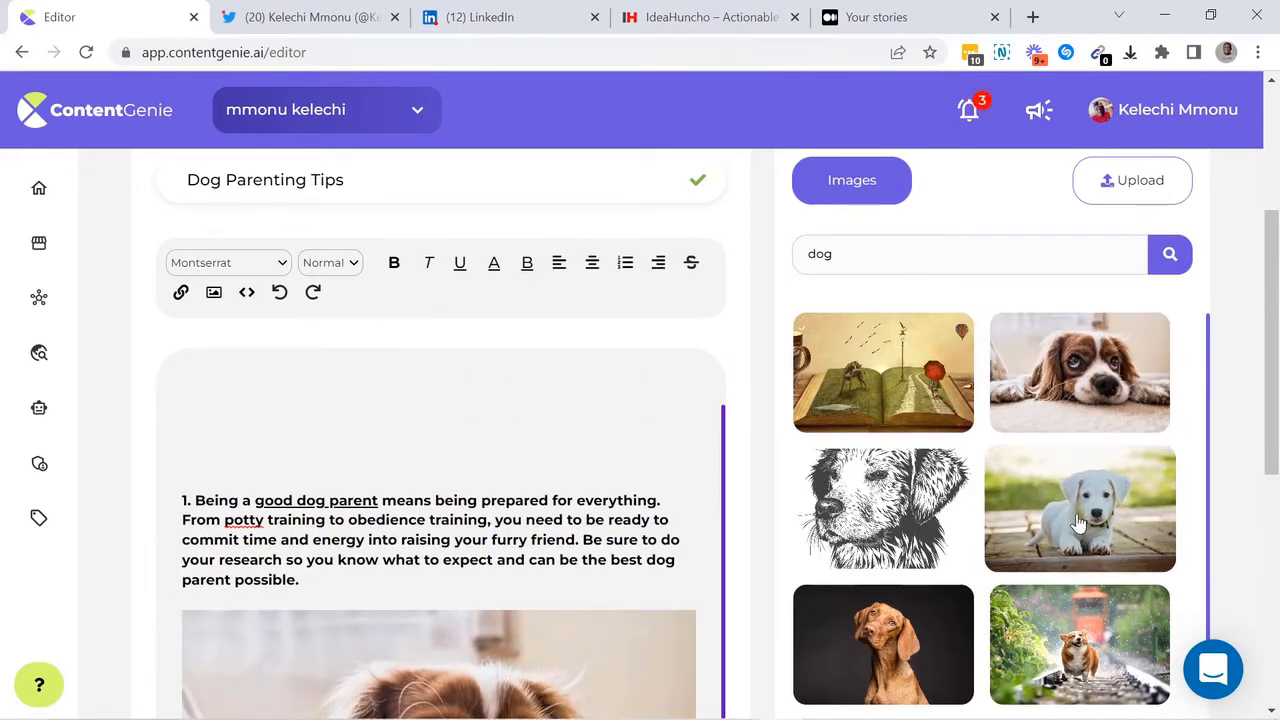
{"action": "scroll", "scroll_direction": "down", "scroll_amount": 3}
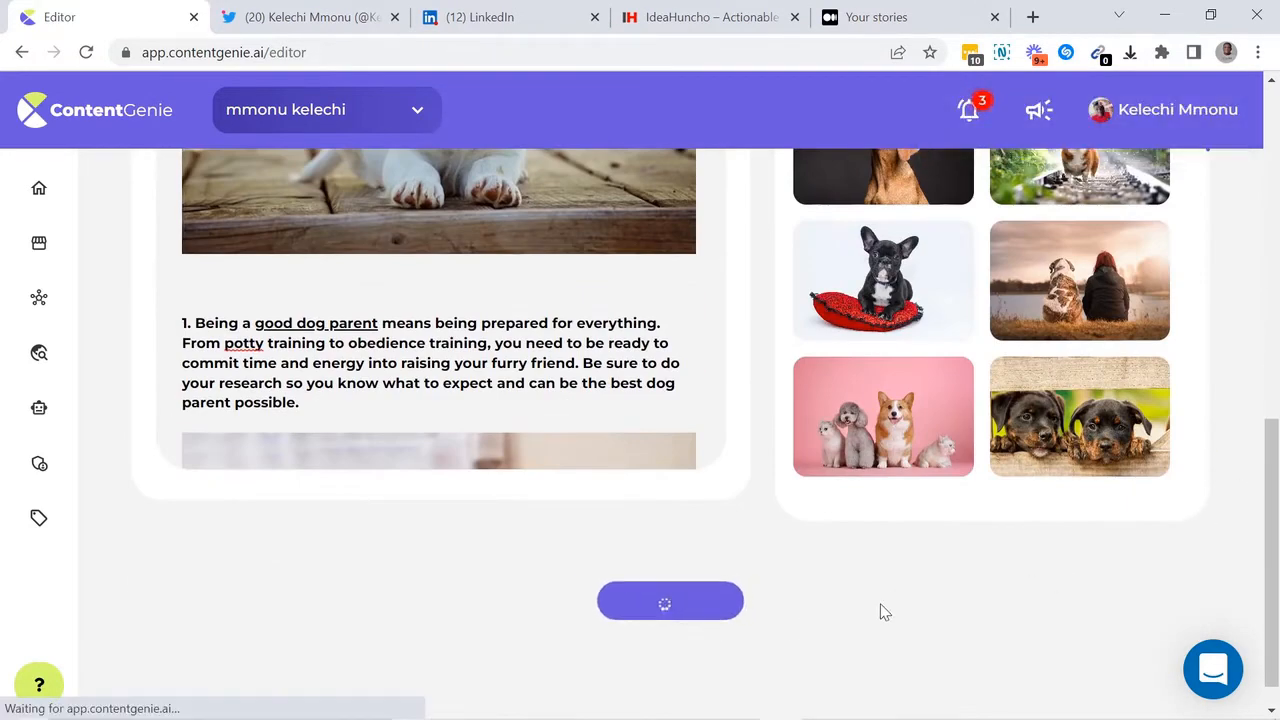
{"action": "left_click", "coordinate": [670, 600]}
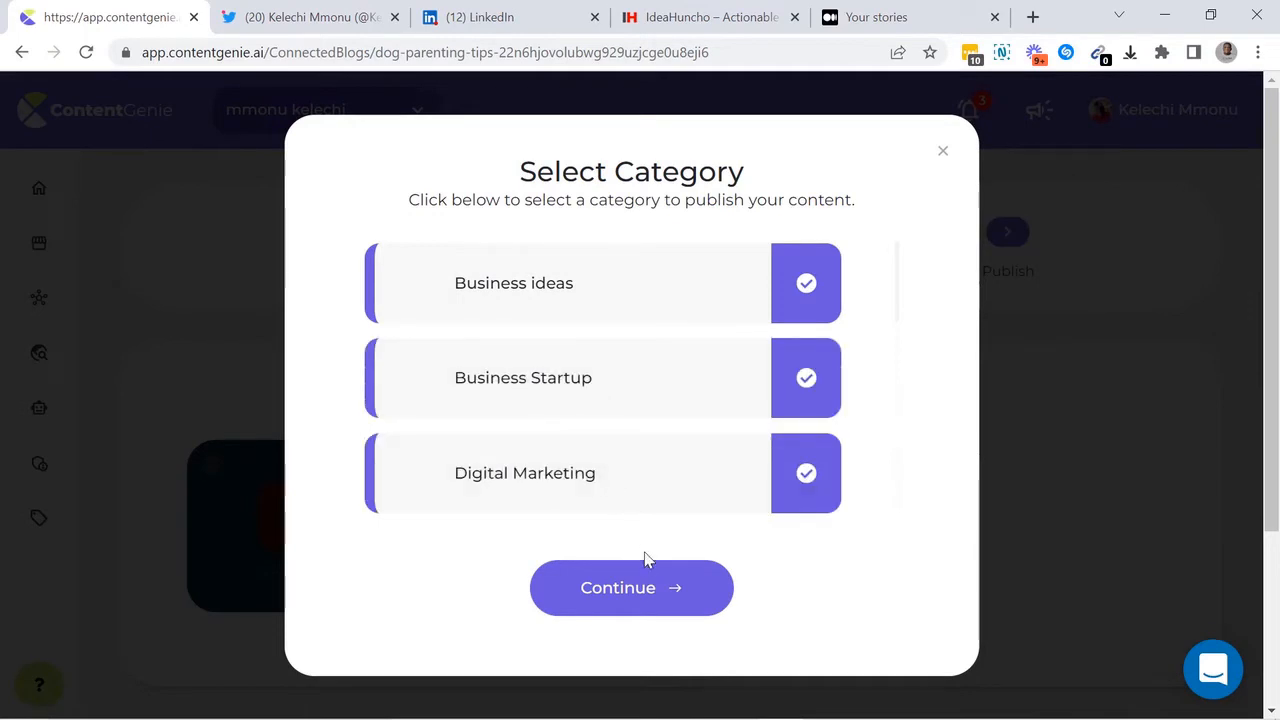
- Confirm the publishing categories, pick a featured image, and finish the Dog Parenting Tips post
{"action": "left_click", "coordinate": [631, 587]}
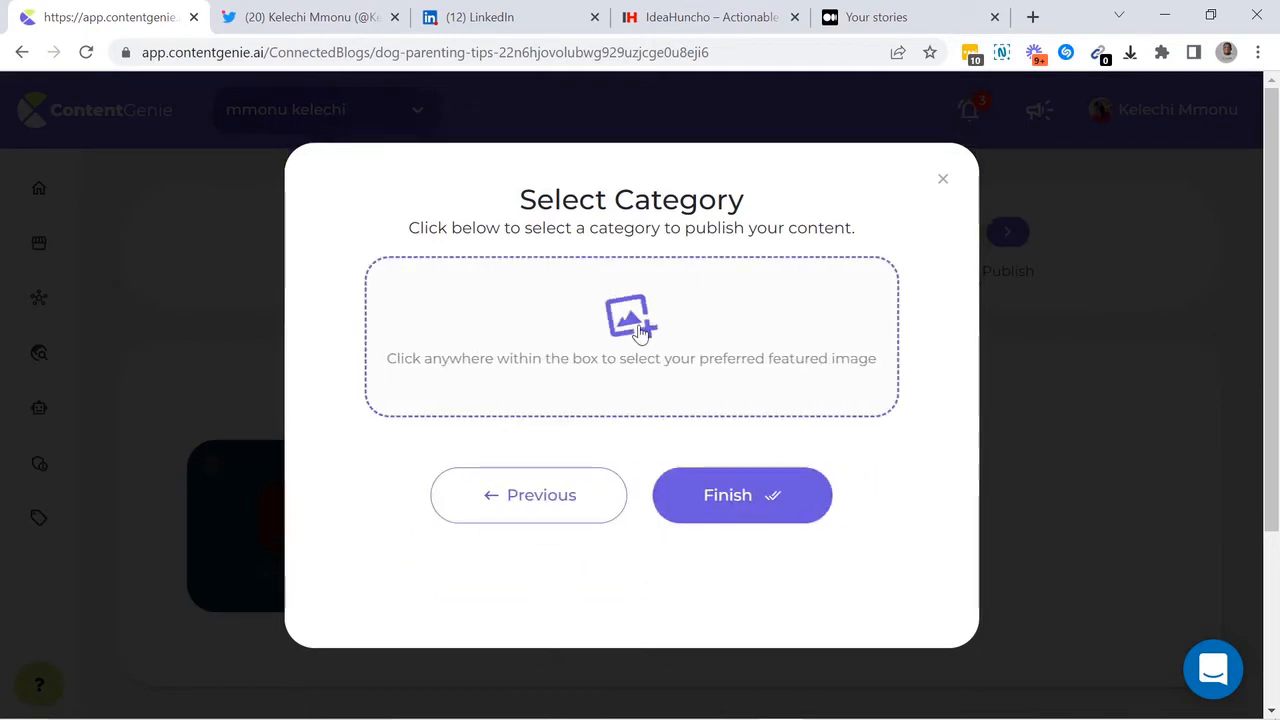
{"action": "left_click", "coordinate": [742, 495]}
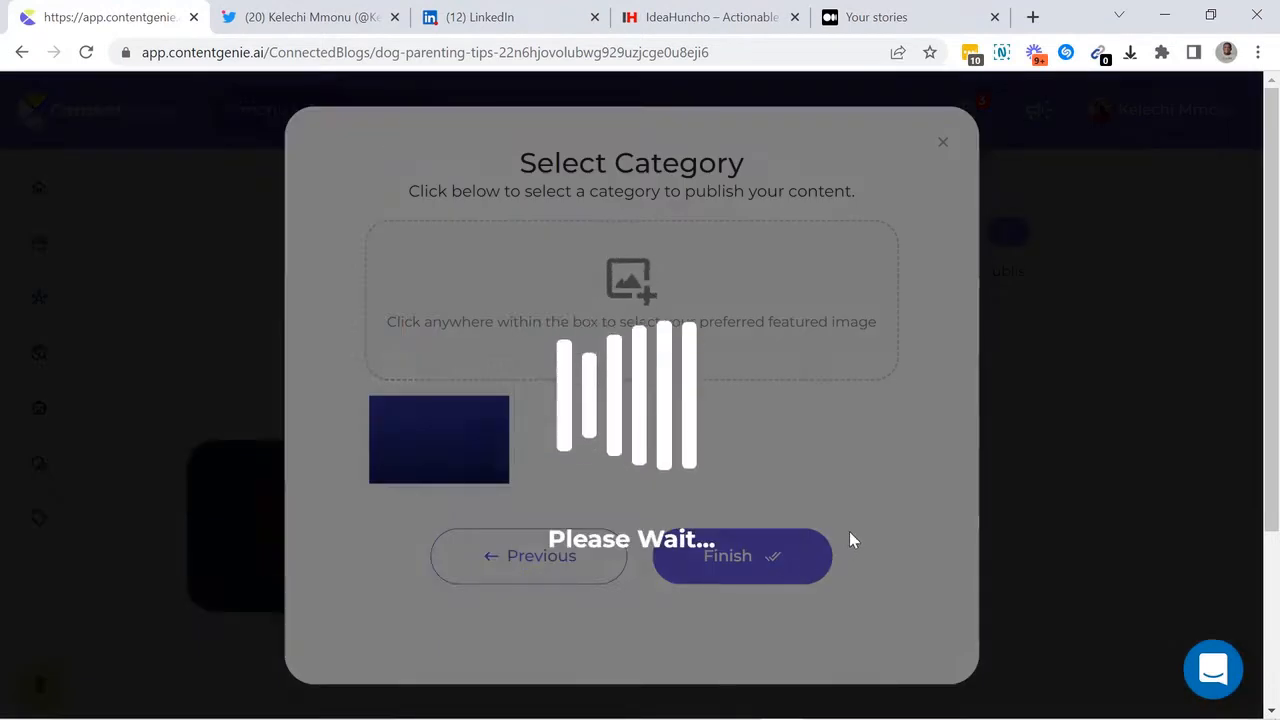
{"action": "left_click", "coordinate": [741, 556]}
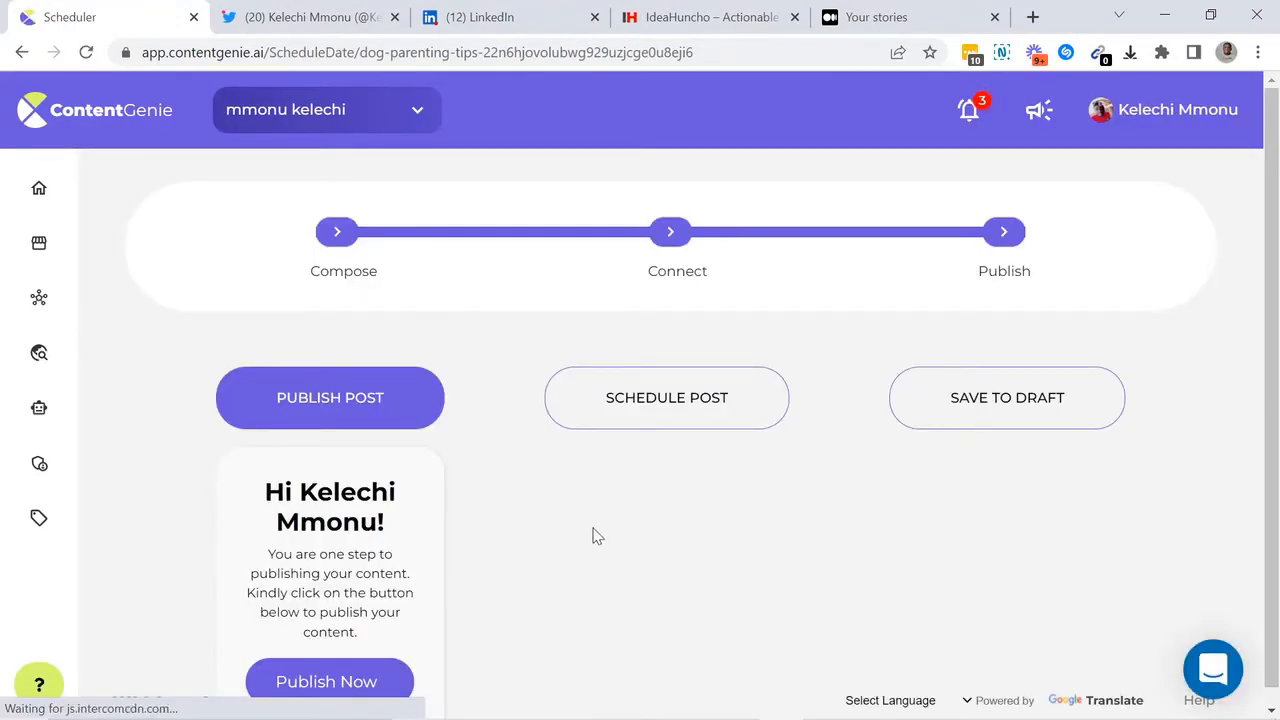
{"action": "mouse_move", "coordinate": [870, 473]}
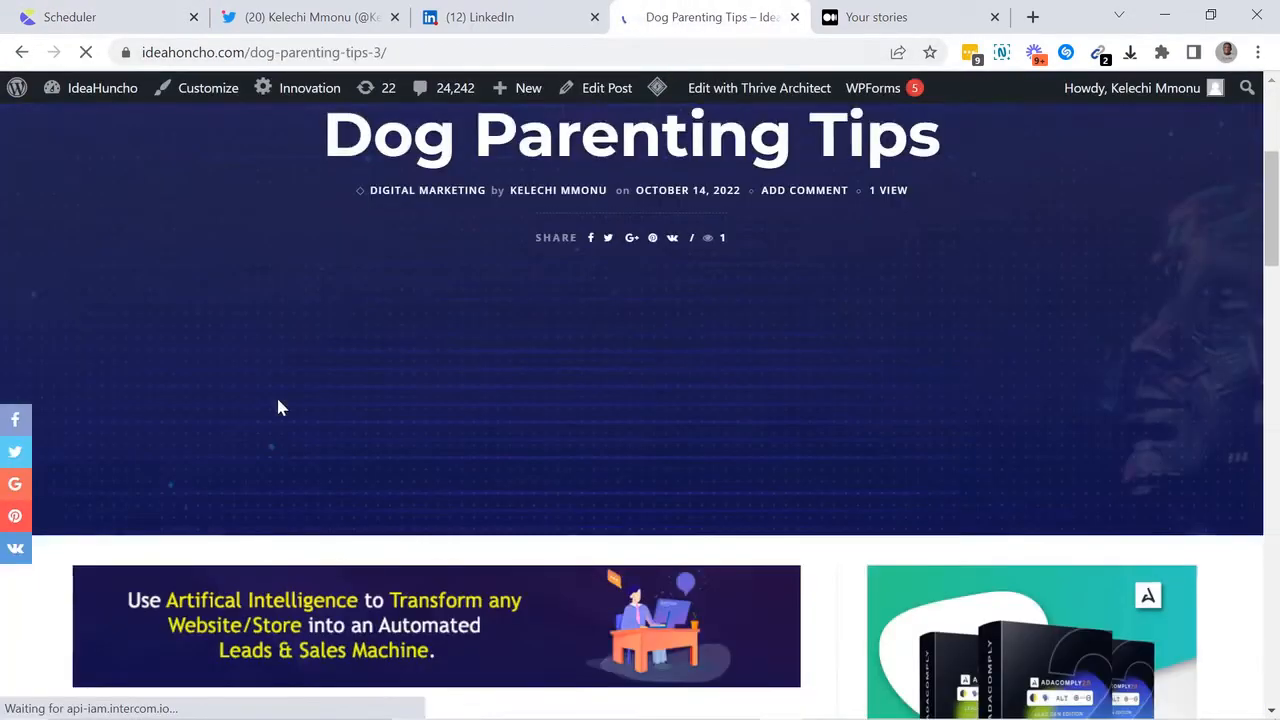
- Scroll through the live Dog Parenting Tips post on WordPress, then its Medium copy
{"action": "scroll", "scroll_direction": "down", "scroll_amount": 3}
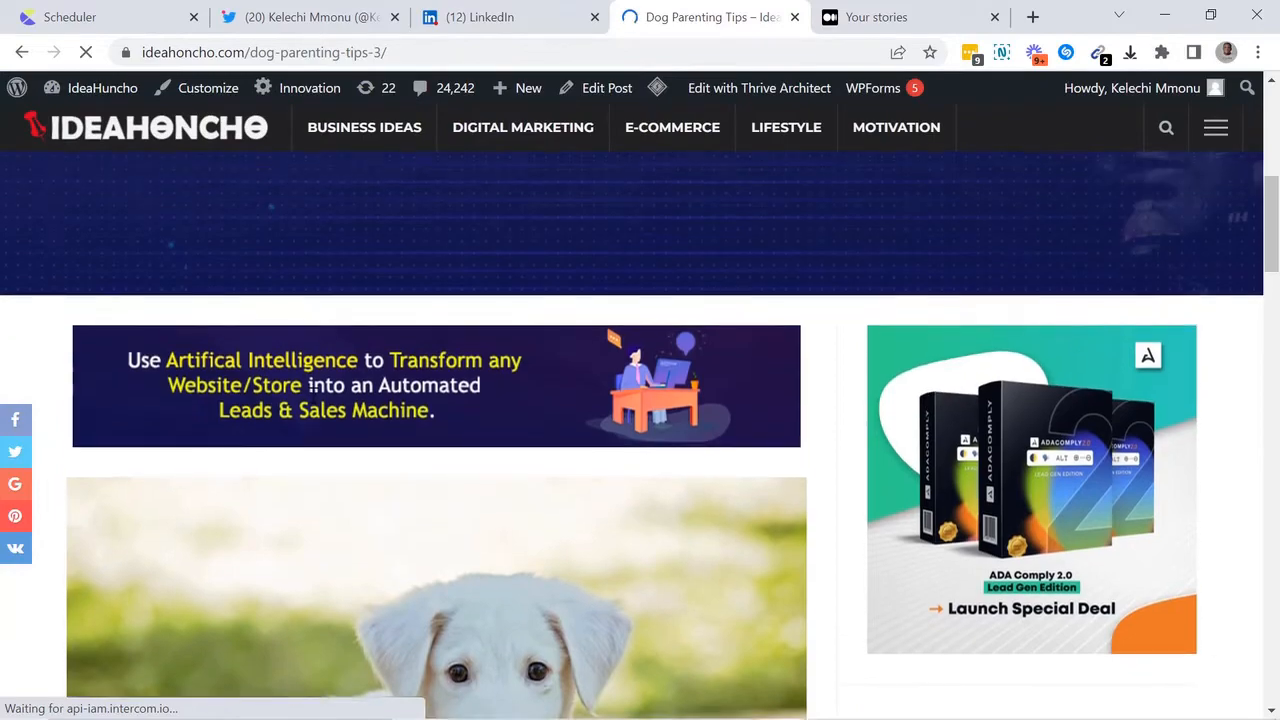
{"action": "scroll", "scroll_direction": "down", "scroll_amount": 3}
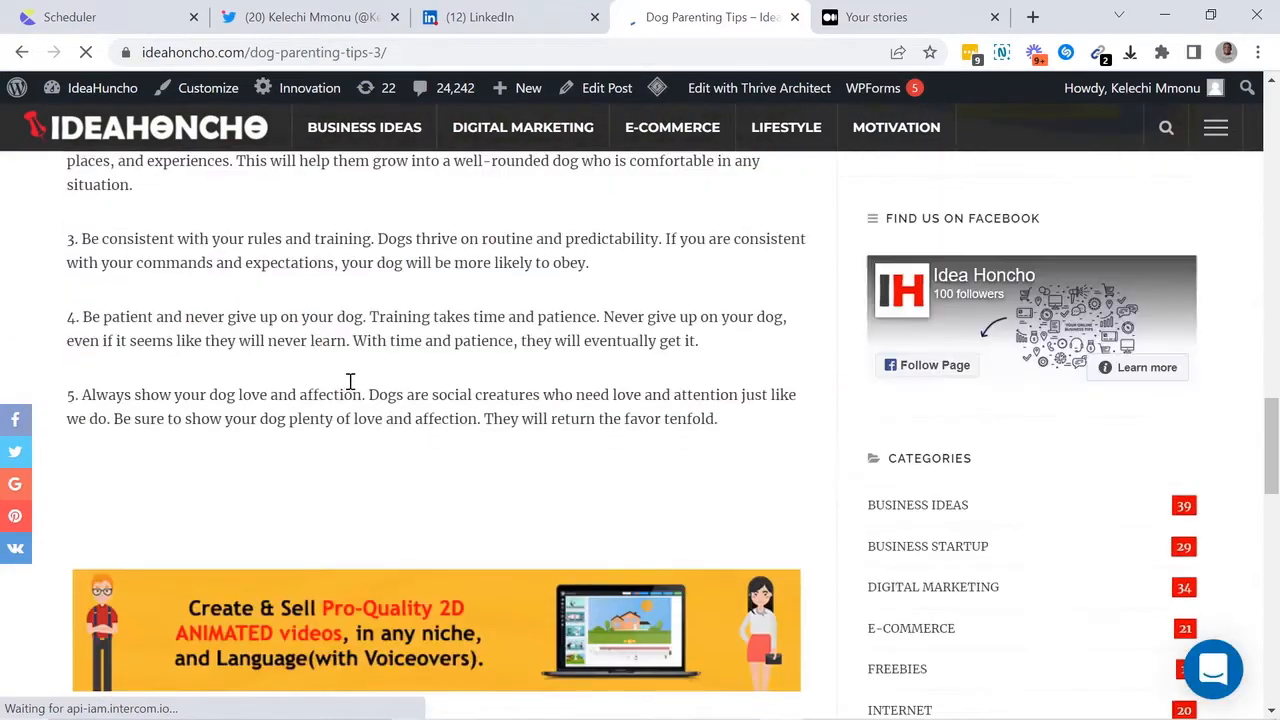
{"action": "left_click", "coordinate": [880, 17]}
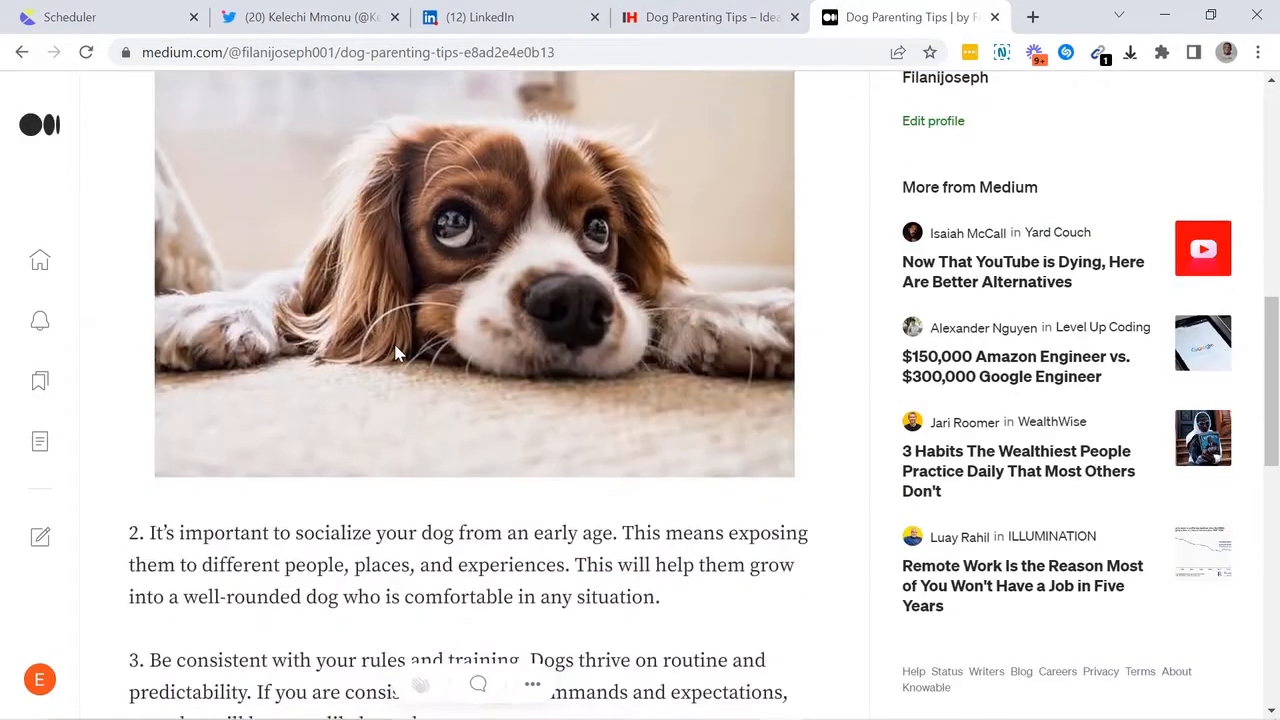
{"action": "scroll", "scroll_direction": "down", "scroll_amount": 3}
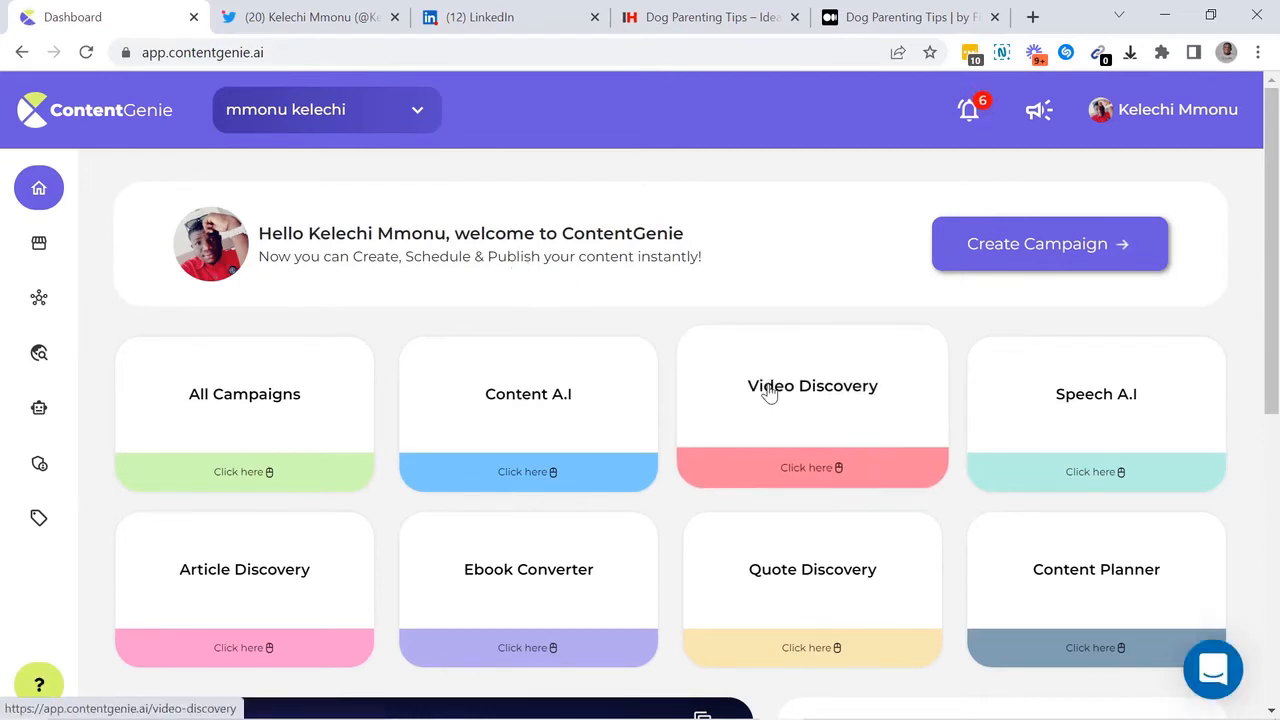
- Search Video Discovery for 'Bitcoin' and browse the video results
{"action": "left_click", "coordinate": [812, 471]}
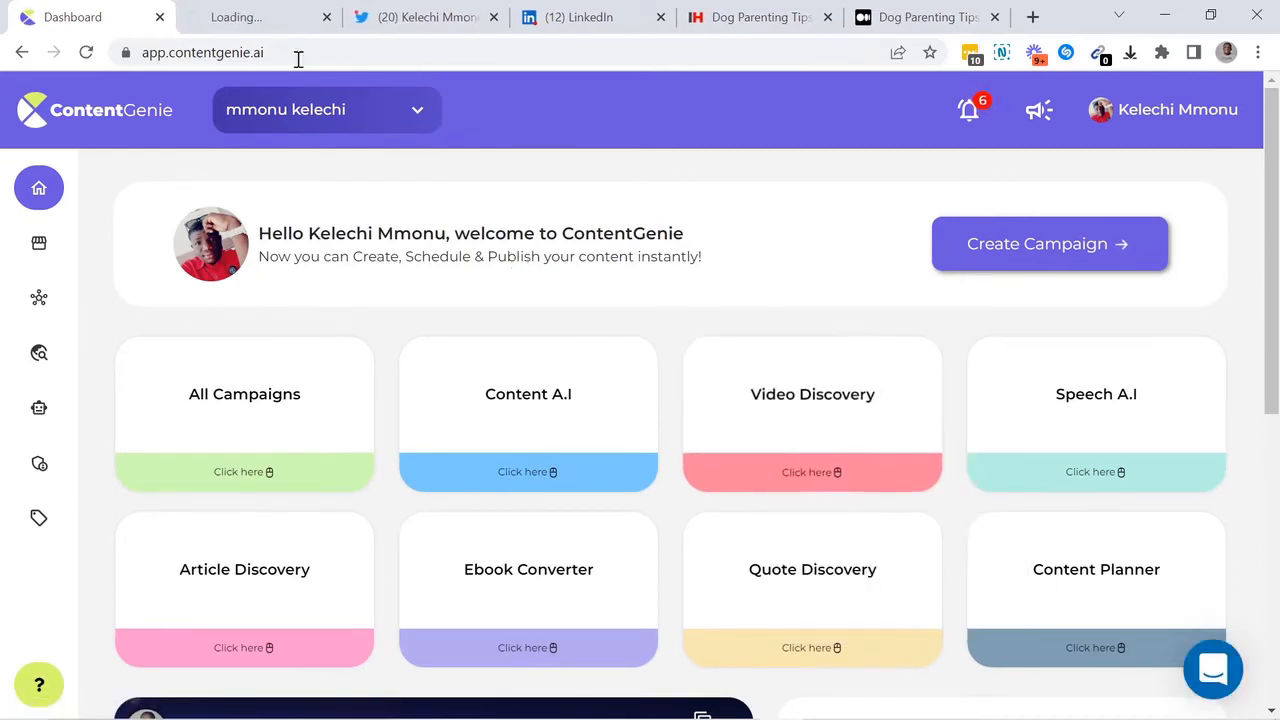
{"action": "left_click", "coordinate": [811, 471]}
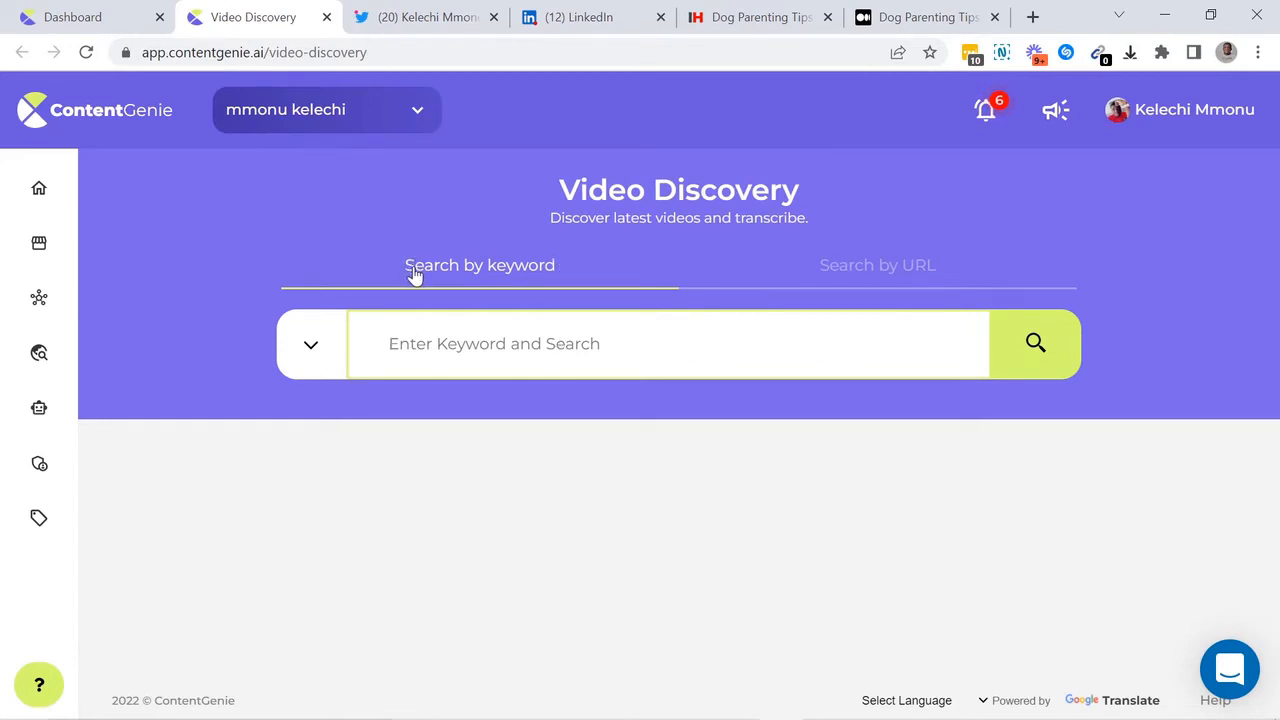
{"action": "mouse_move", "coordinate": [848, 285]}
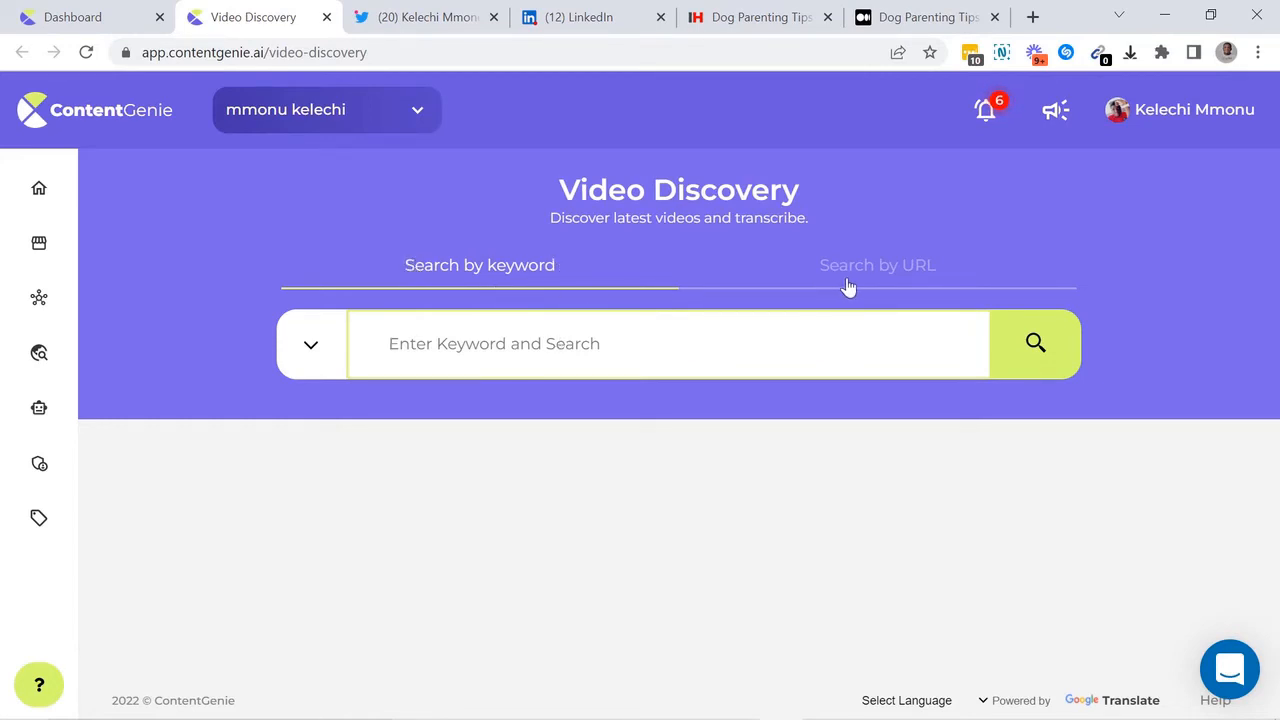
{"action": "left_click", "coordinate": [534, 343]}
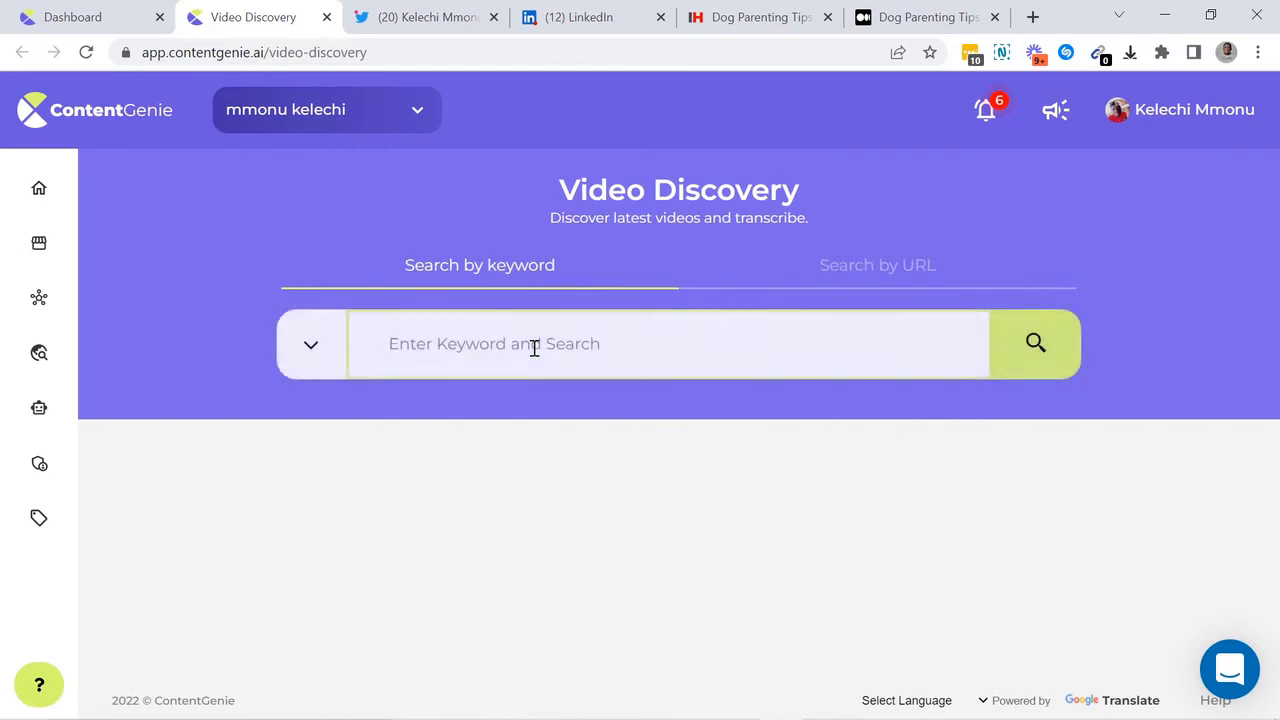
{"action": "type", "text": "Bit"}
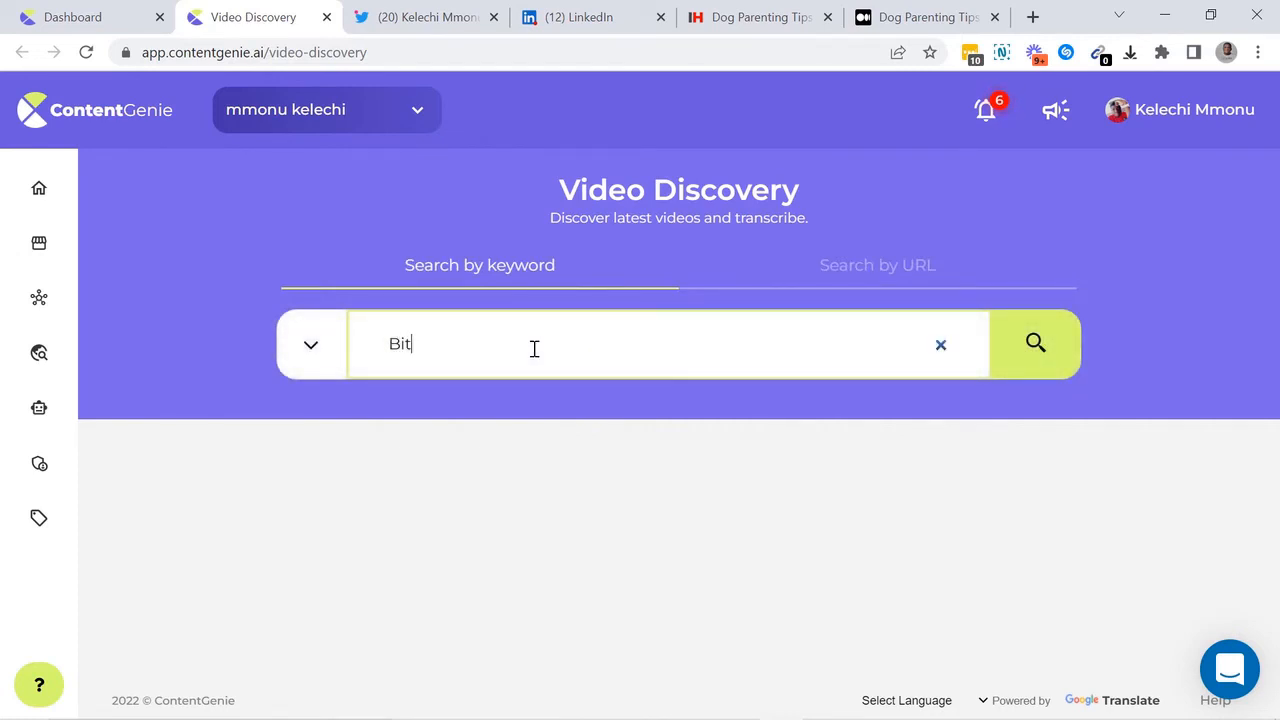
{"action": "type", "text": "coin"}
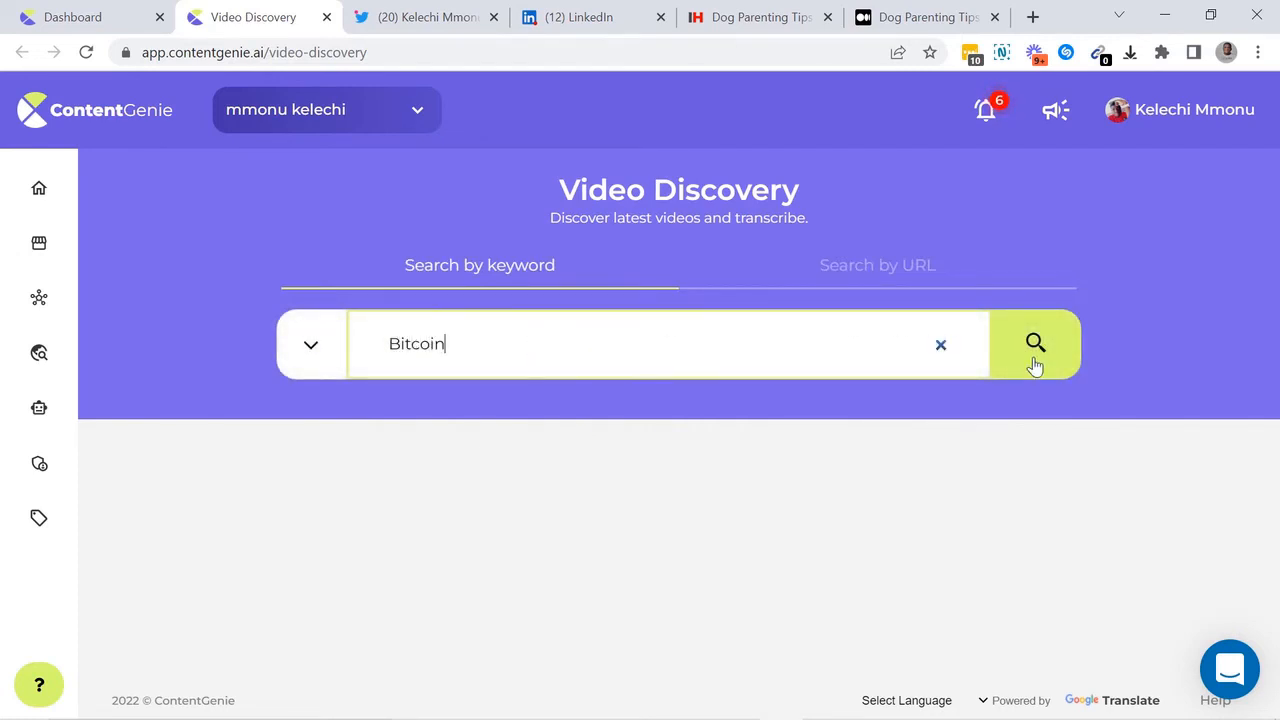
{"action": "left_click", "coordinate": [1035, 343]}
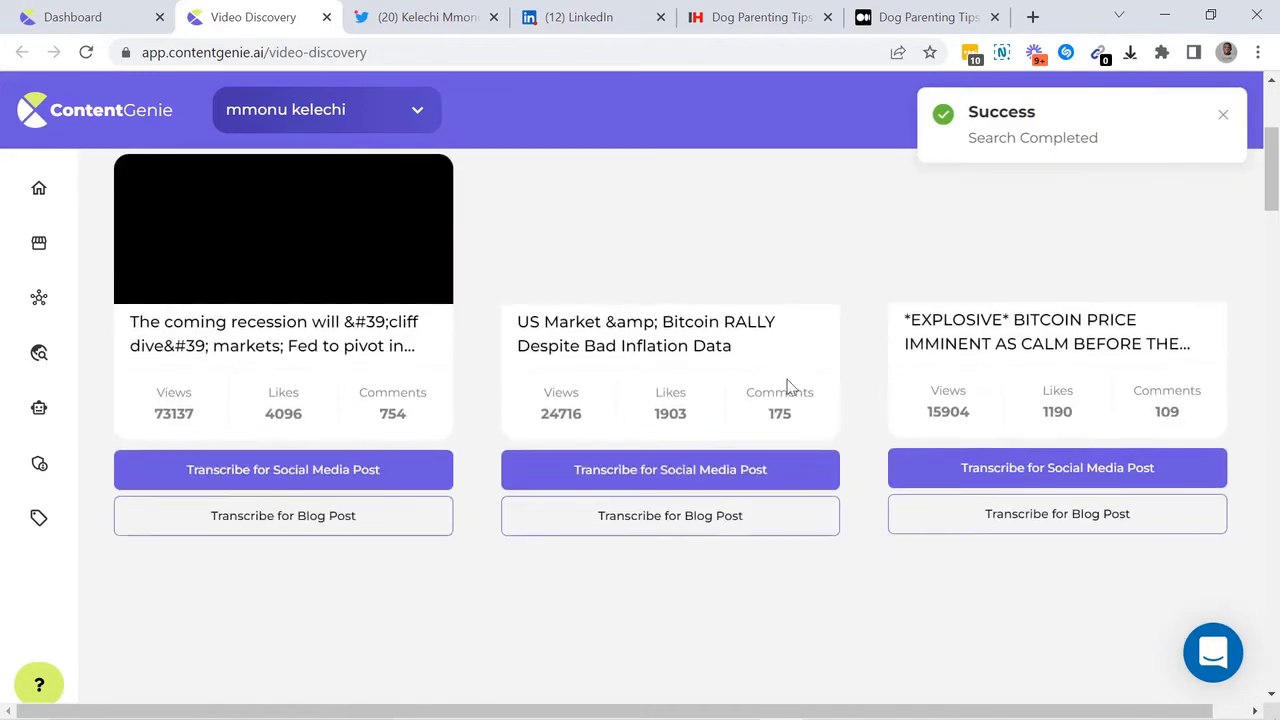
{"action": "scroll", "scroll_direction": "down", "scroll_amount": 3}
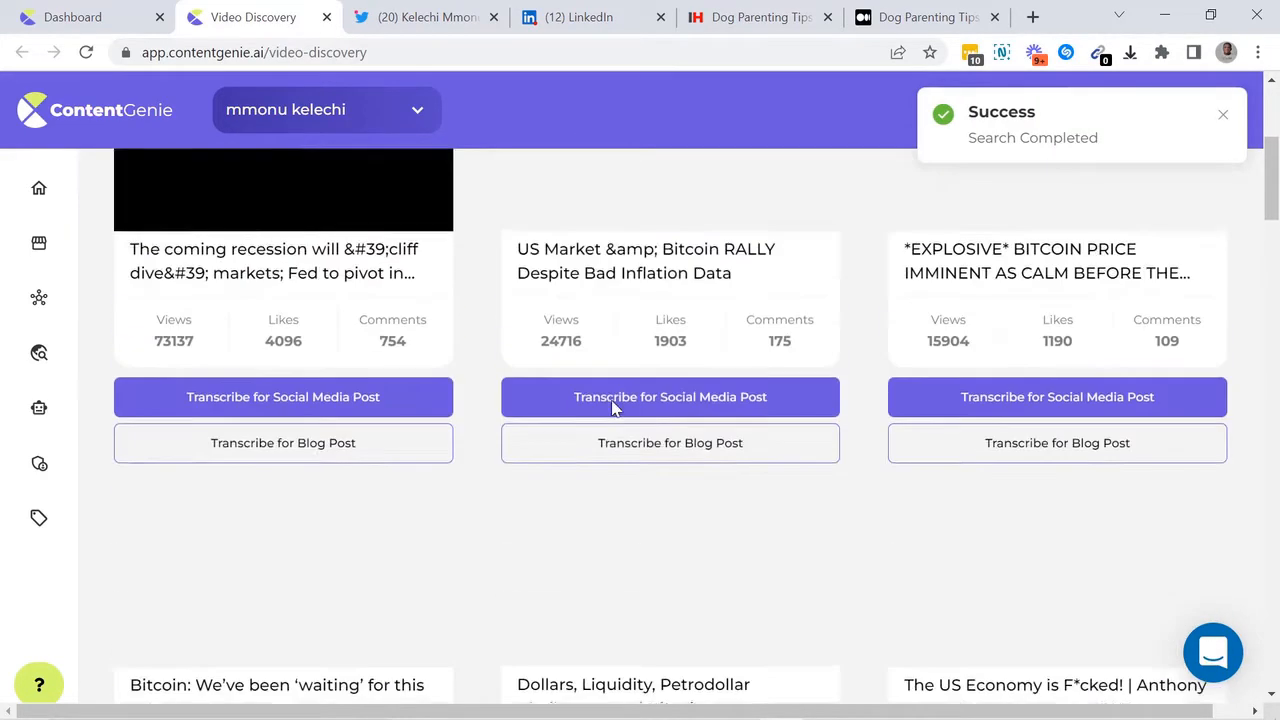
{"action": "left_click", "coordinate": [38, 188]}
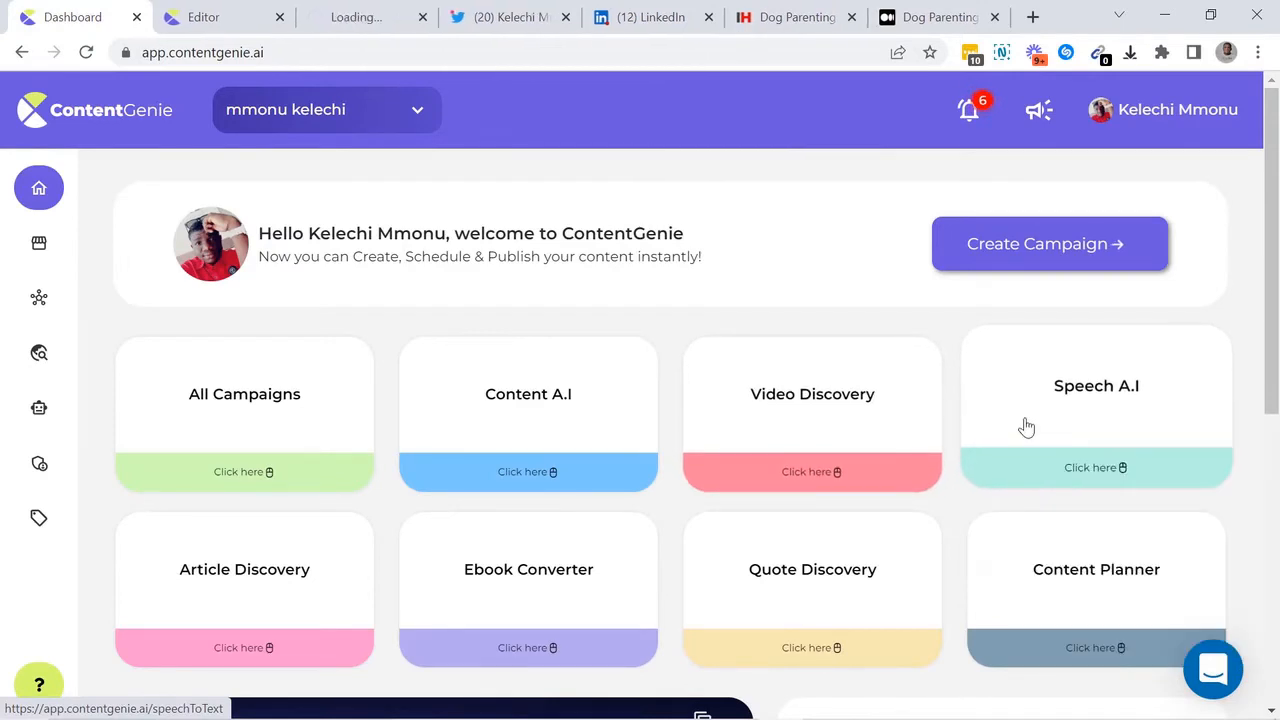
- Record speech in Speech A.I and use the transcribed text for new content
{"action": "left_click", "coordinate": [1095, 467]}
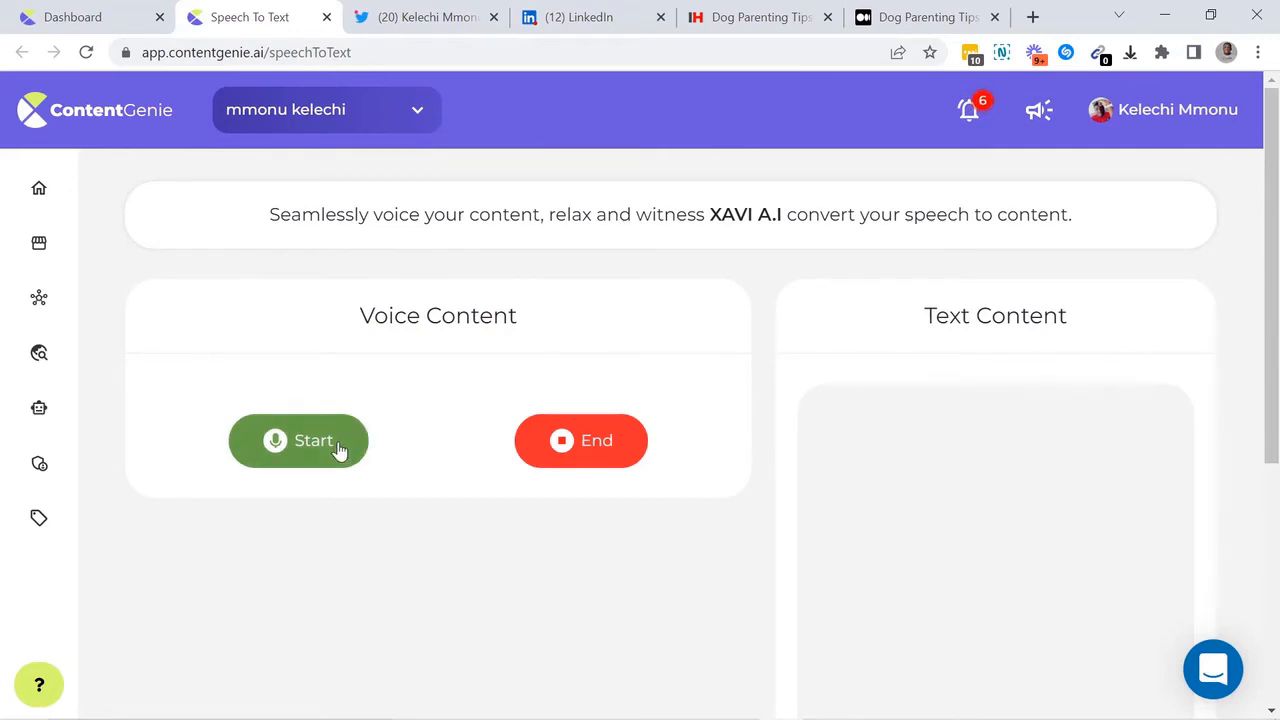
{"action": "left_click", "coordinate": [298, 440]}
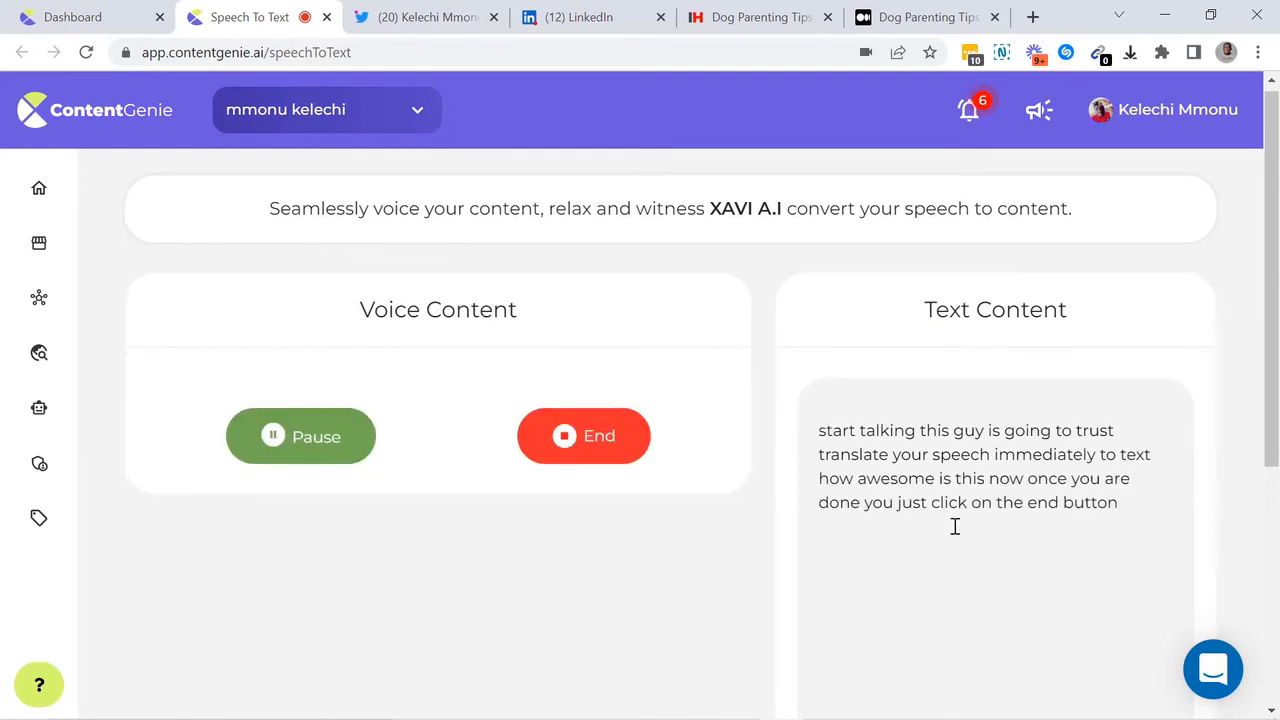
{"action": "left_click", "coordinate": [583, 436]}
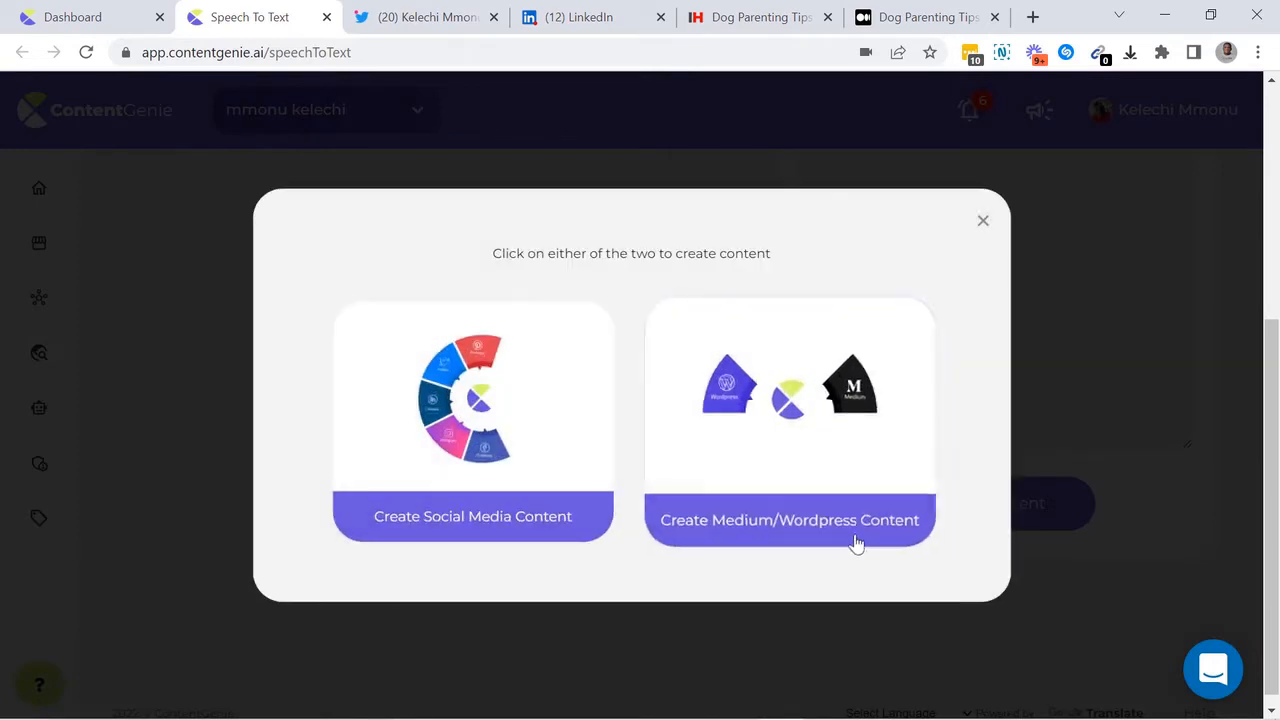
{"action": "mouse_move", "coordinate": [520, 526]}
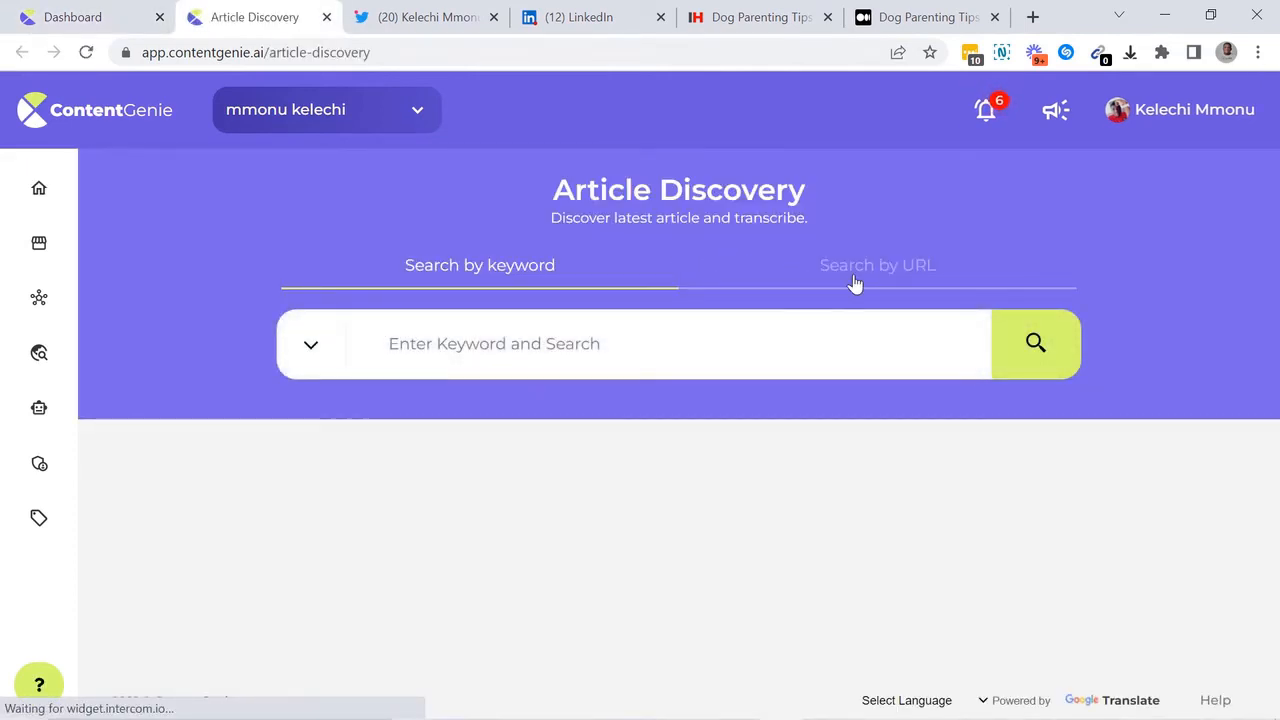
- Toggle Article Discovery to URL and back to keyword, then search 'Bitcoin'
{"action": "left_click", "coordinate": [877, 265]}
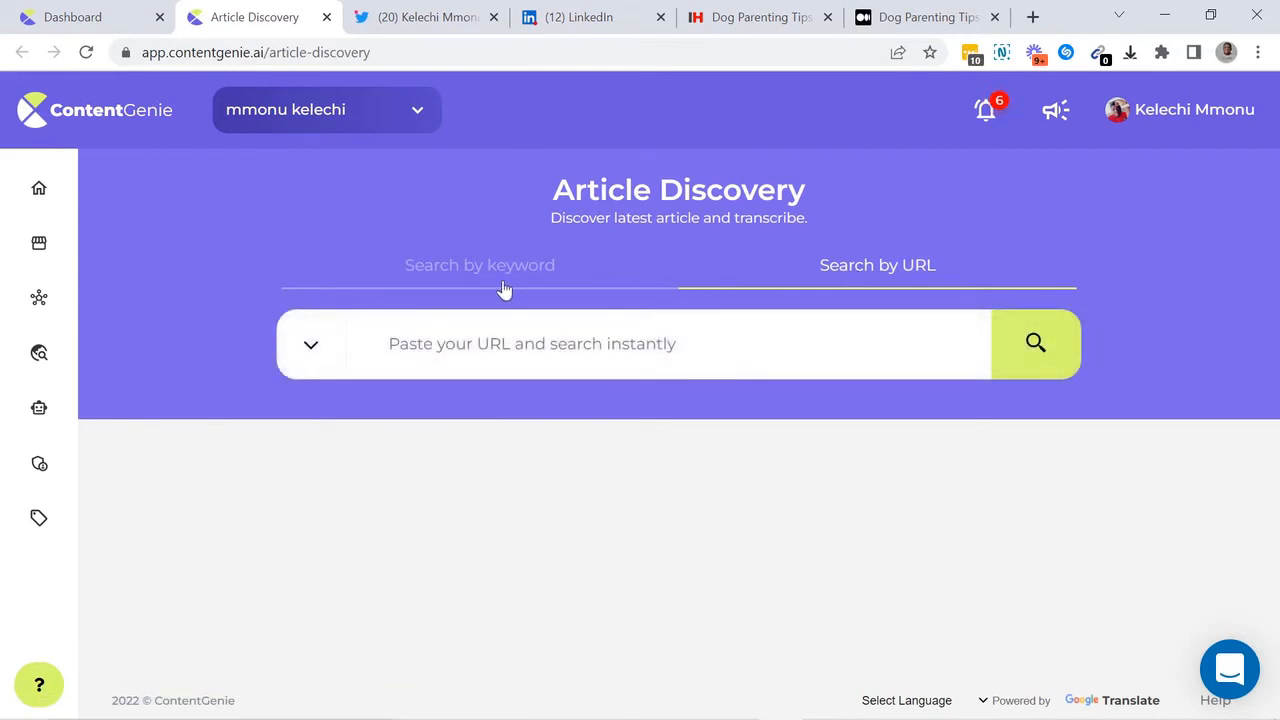
{"action": "left_click", "coordinate": [479, 265]}
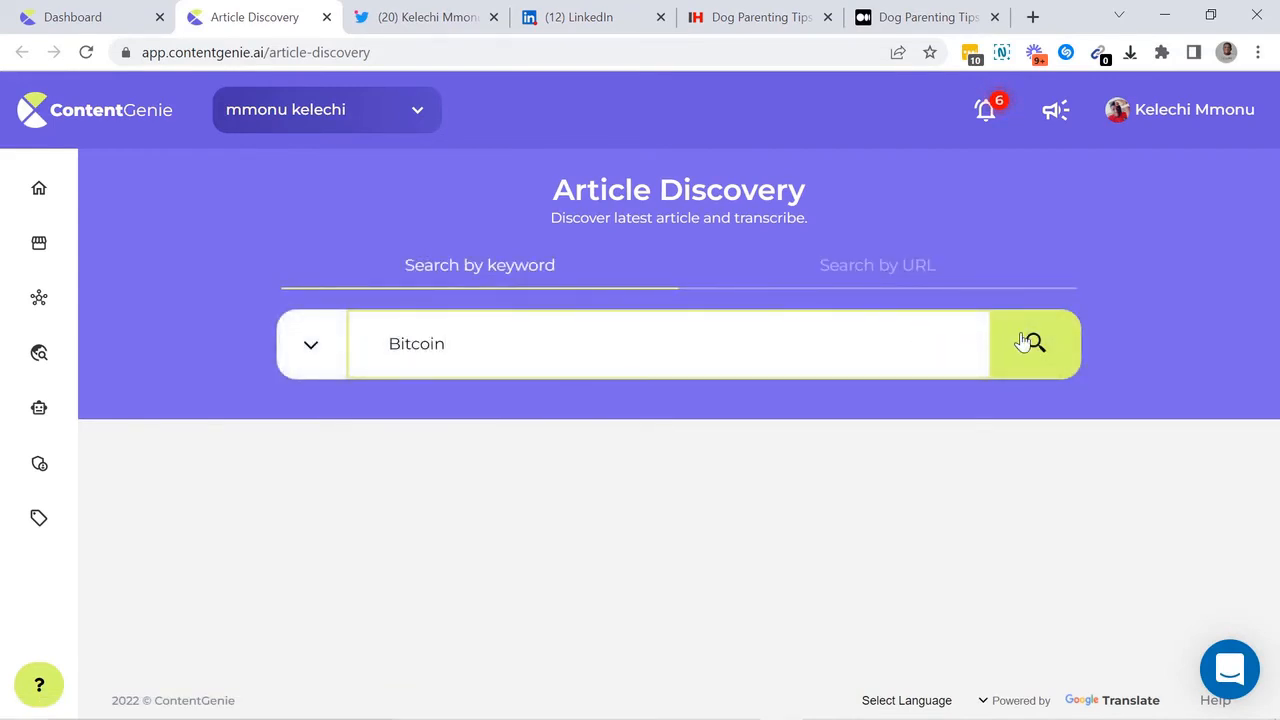
{"action": "left_click", "coordinate": [1030, 343]}
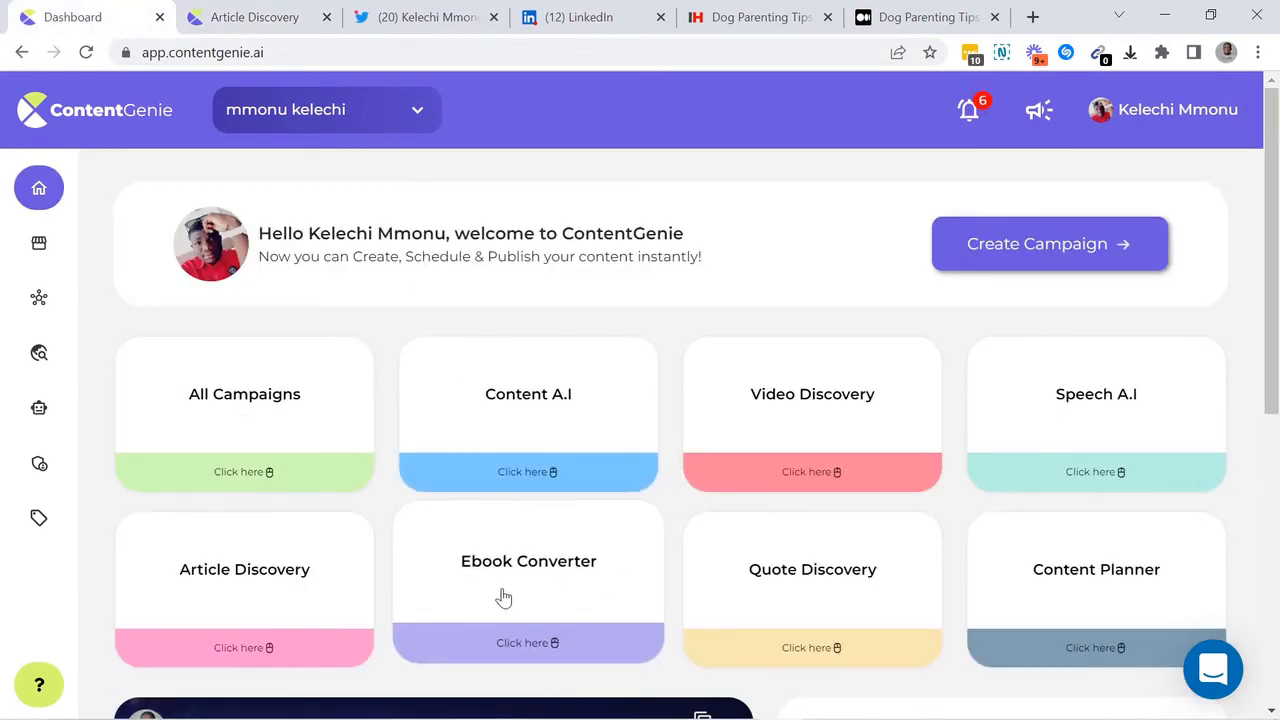
- Upload the TEN-10-CHROME-EXTENSIONS-FOR-BUSINESS PDF and choose Medium/WordPress content
{"action": "left_click", "coordinate": [527, 642]}
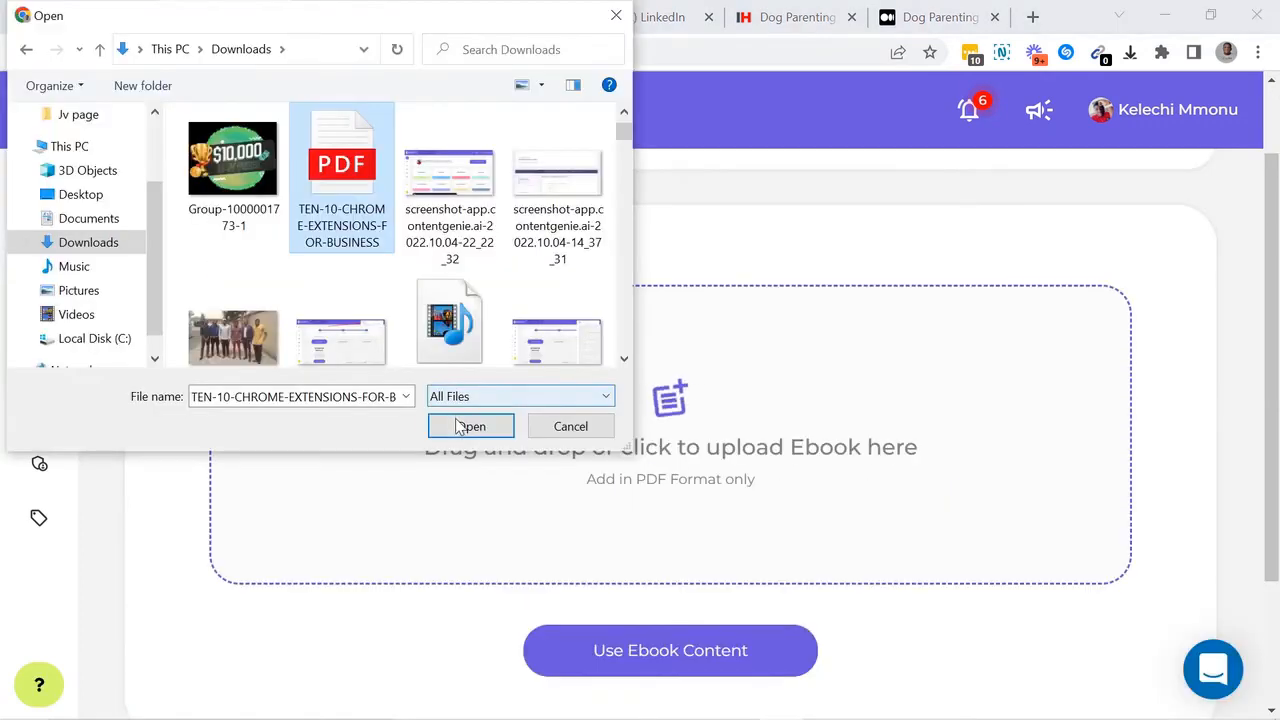
{"action": "left_click", "coordinate": [470, 426]}
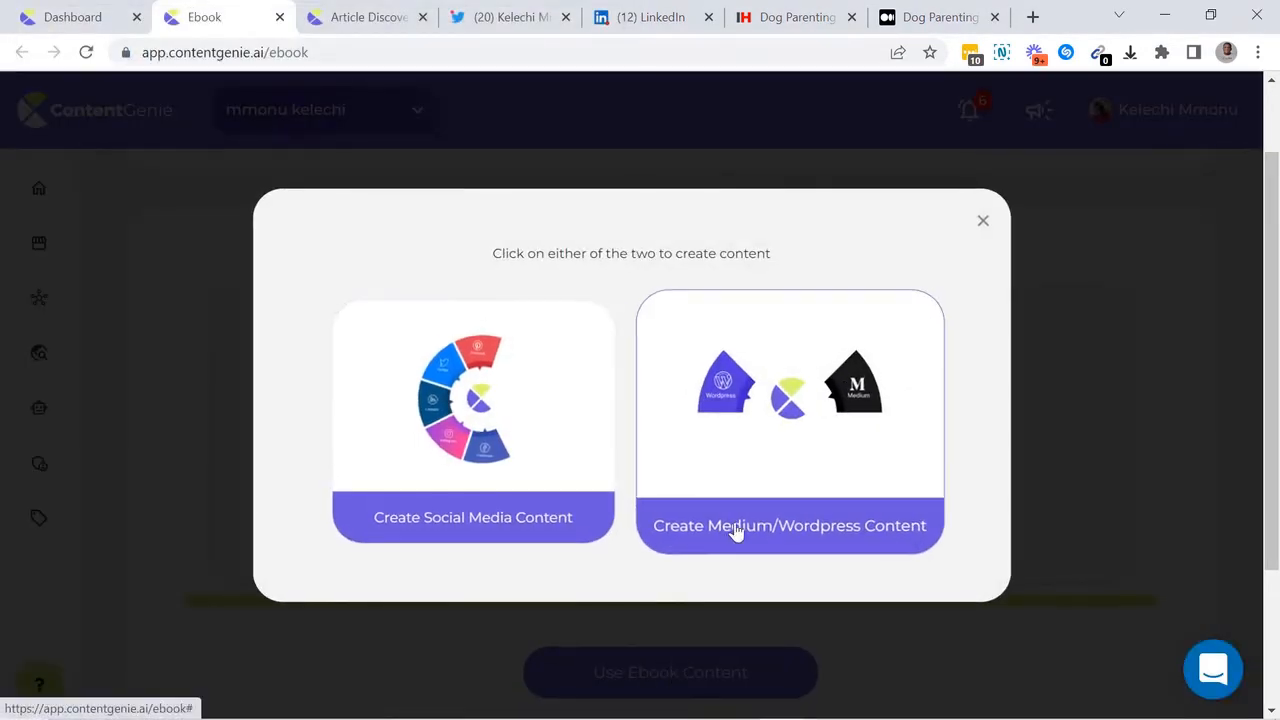
{"action": "left_click", "coordinate": [789, 525]}
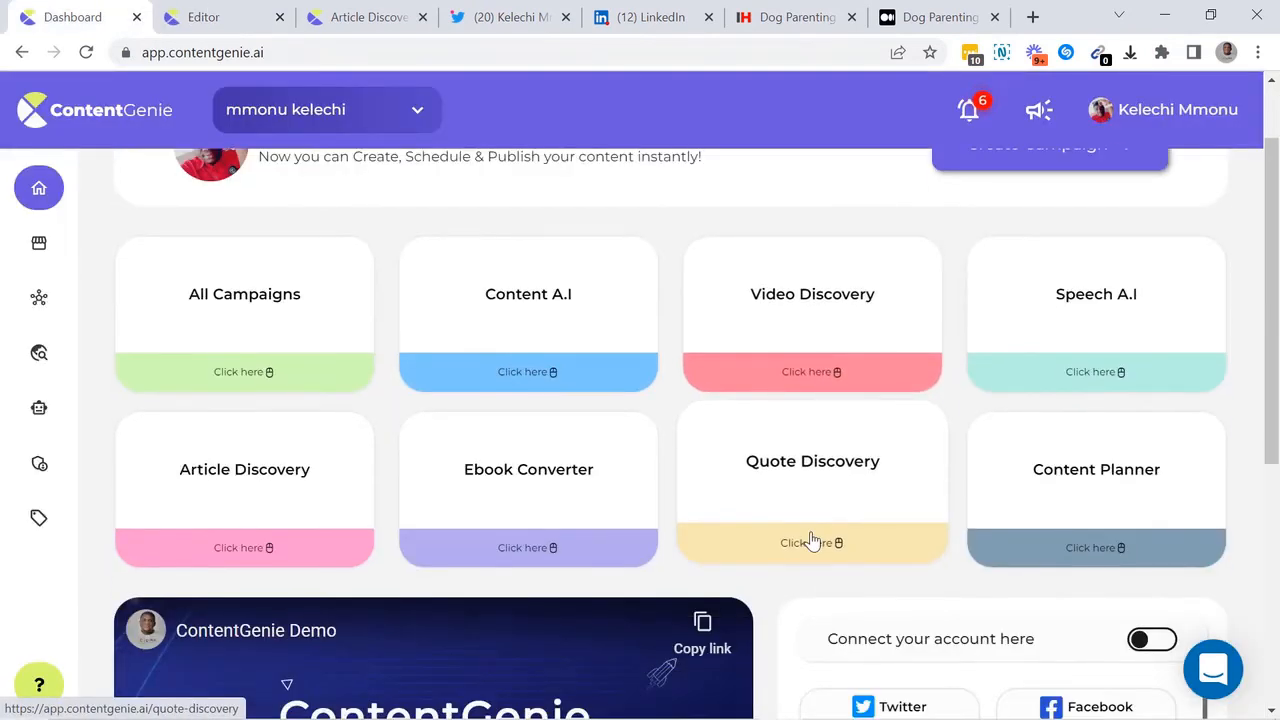
- Search Quote Discovery for 'success', scroll the quotes, and return to the dashboard
{"action": "left_click", "coordinate": [811, 543]}
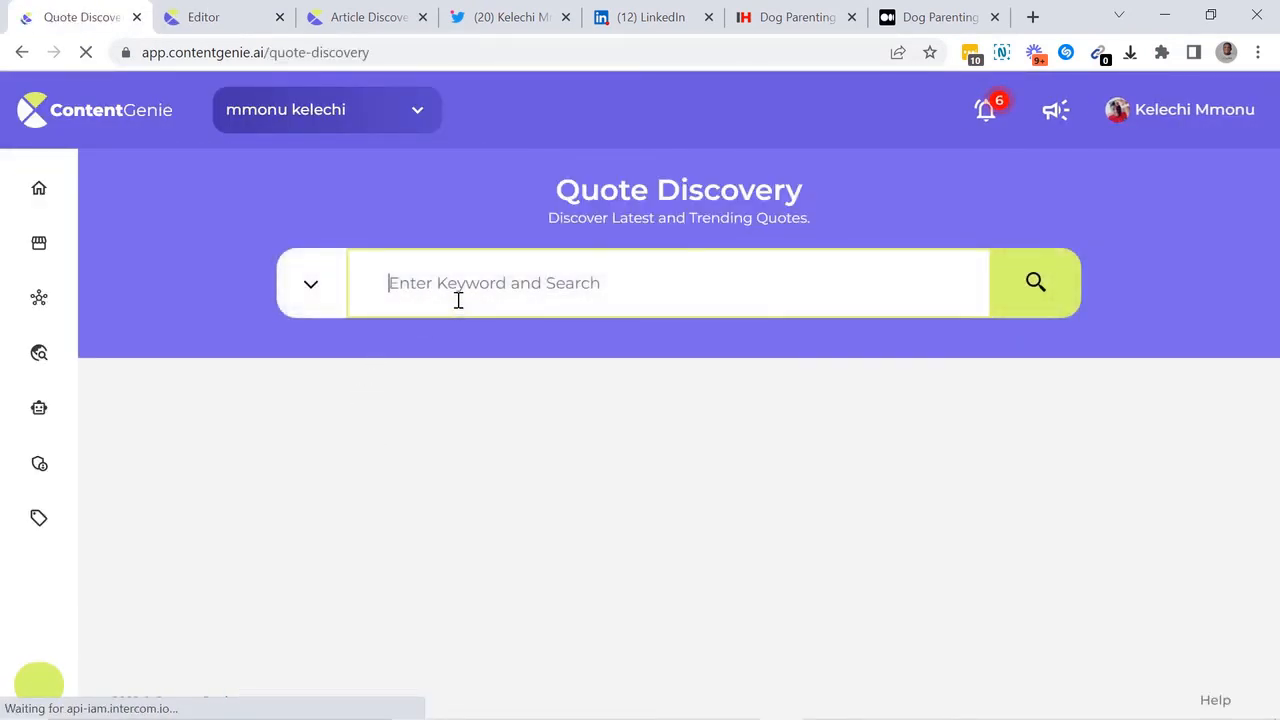
{"action": "type", "text": "success"}
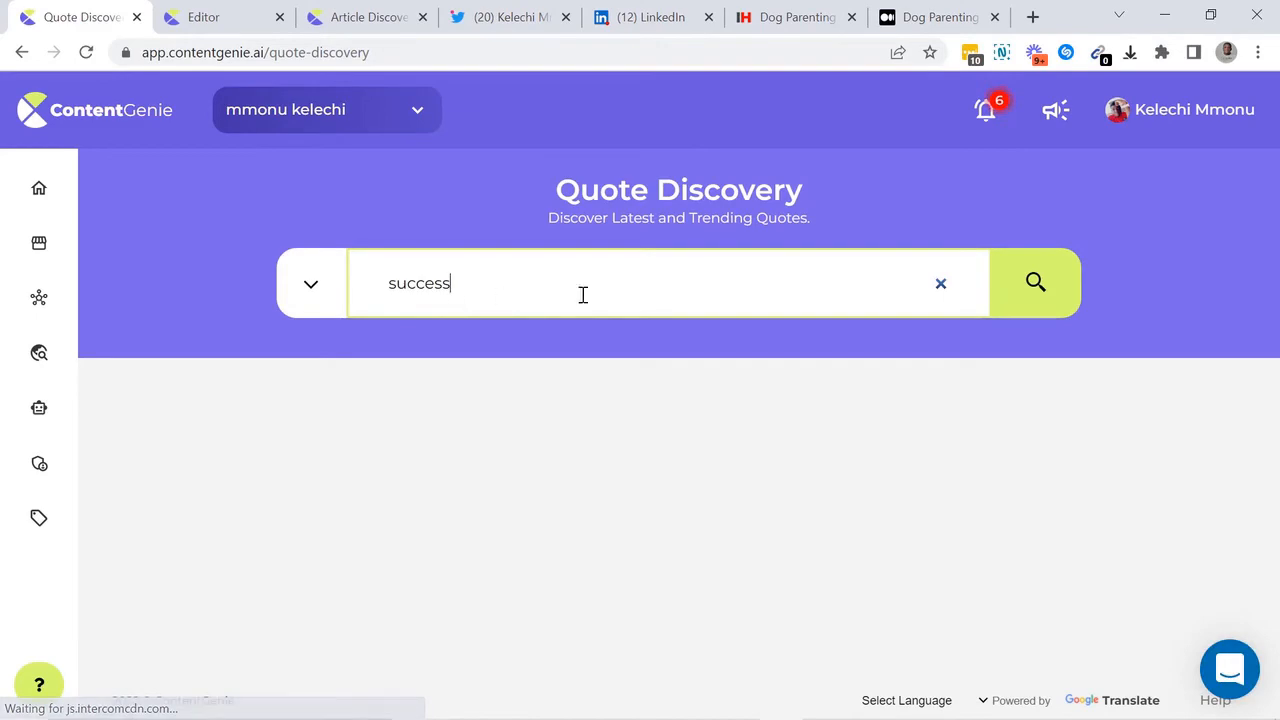
{"action": "left_click", "coordinate": [1035, 283]}
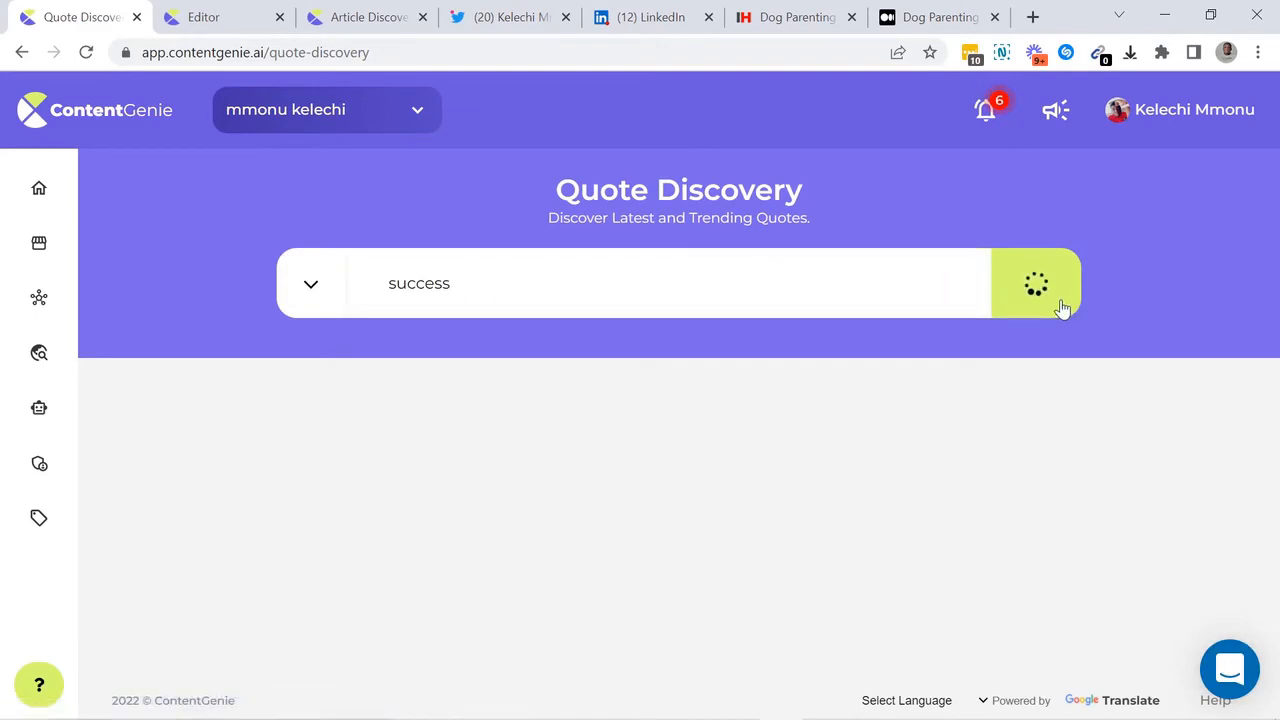
{"action": "left_click", "coordinate": [1036, 283]}
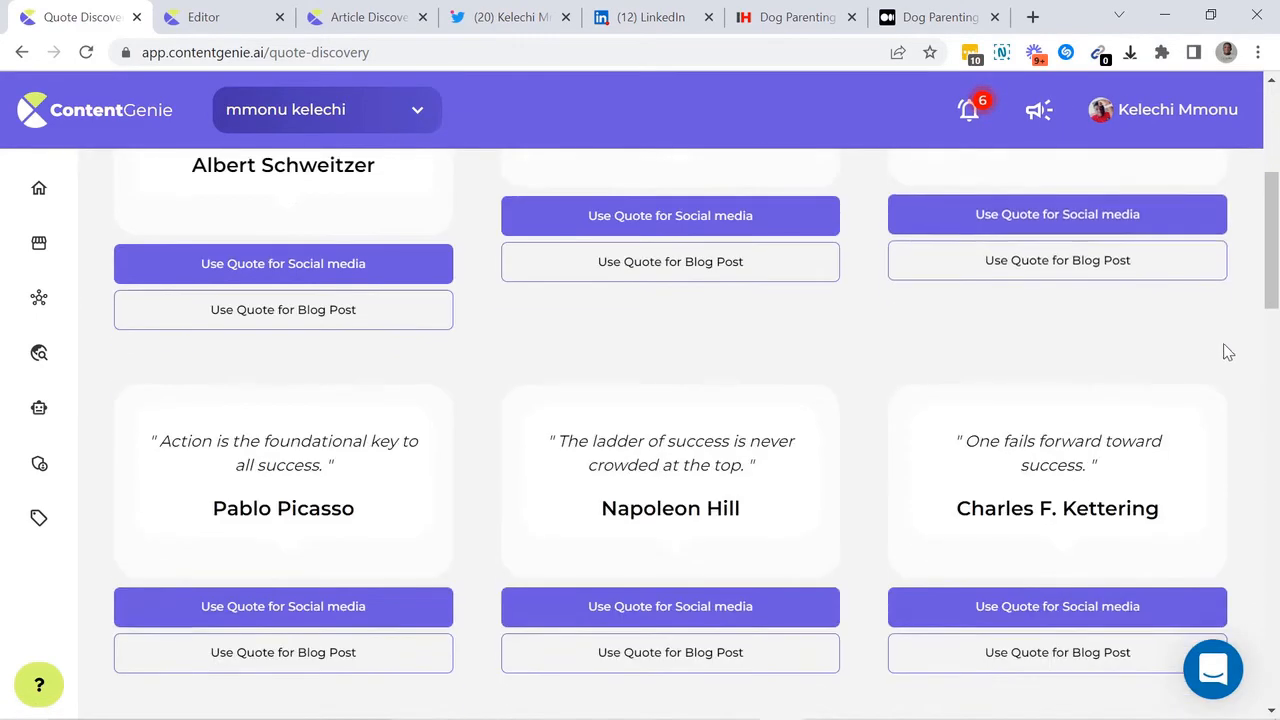
{"action": "scroll", "scroll_direction": "down", "scroll_amount": 3}
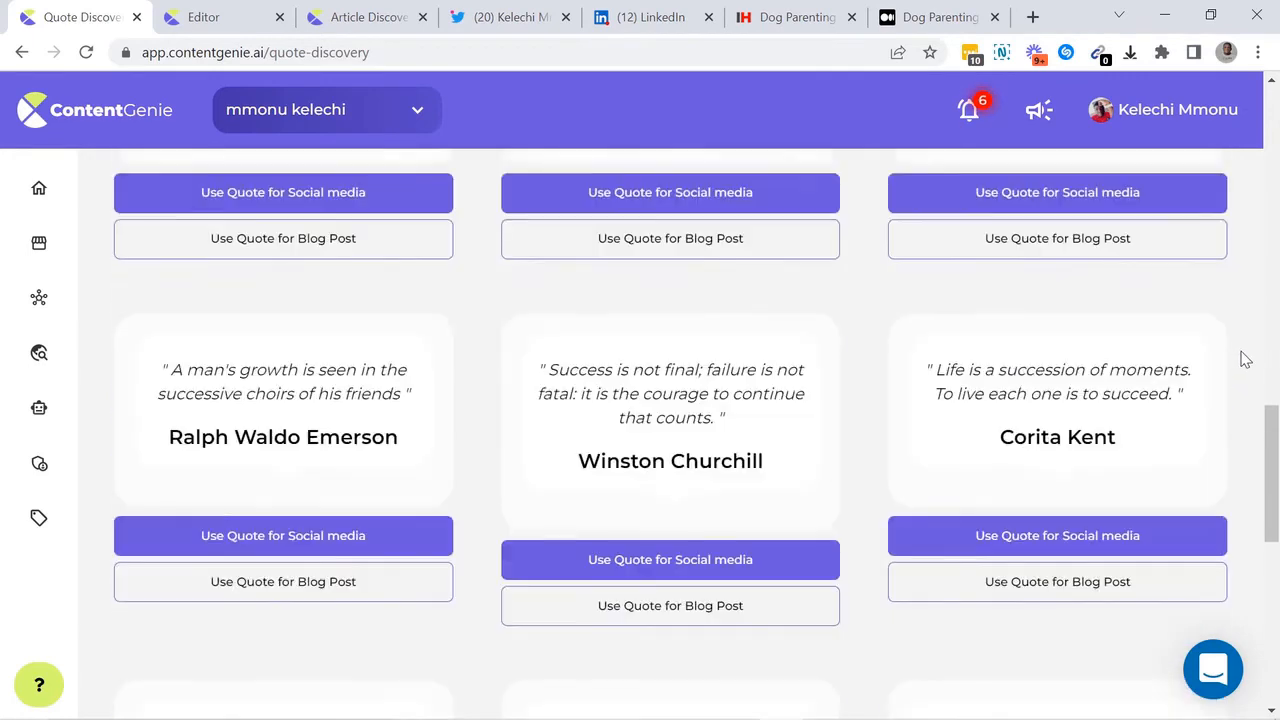
{"action": "left_click", "coordinate": [38, 188]}
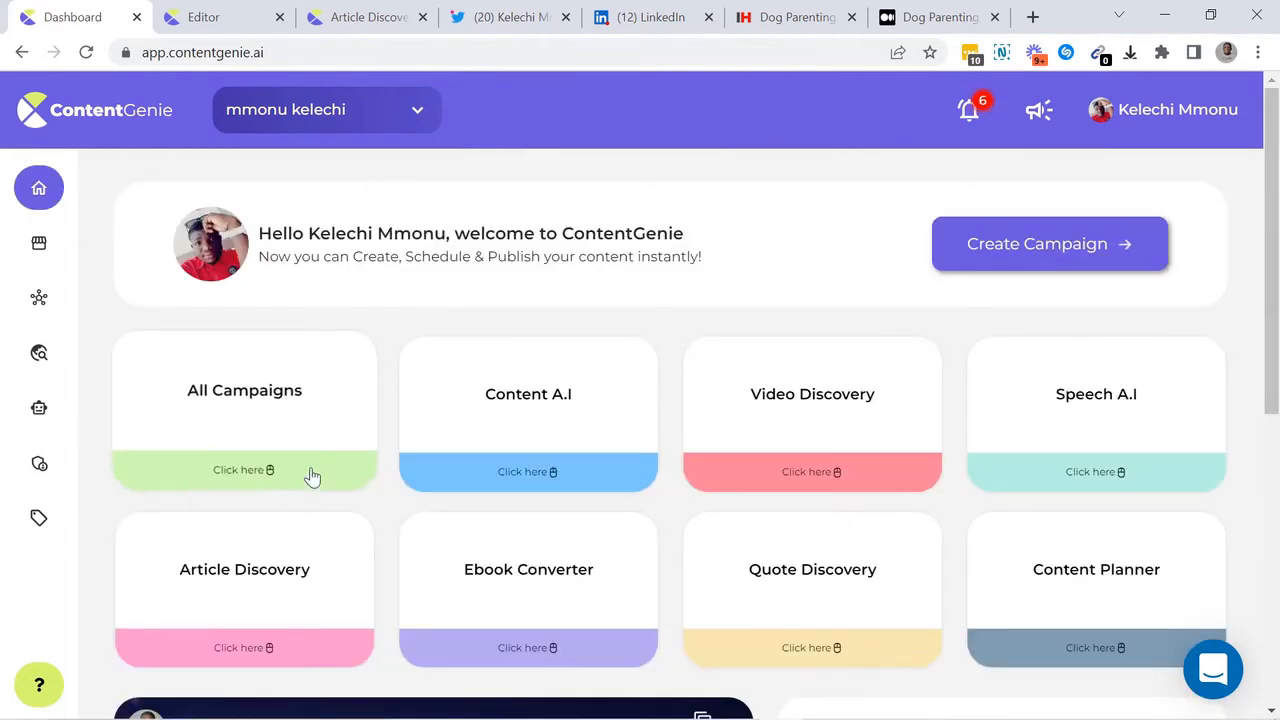
- Open a published campaign's analytics from All Campaigns and view Twitter and Facebook metrics
{"action": "left_click", "coordinate": [243, 469]}
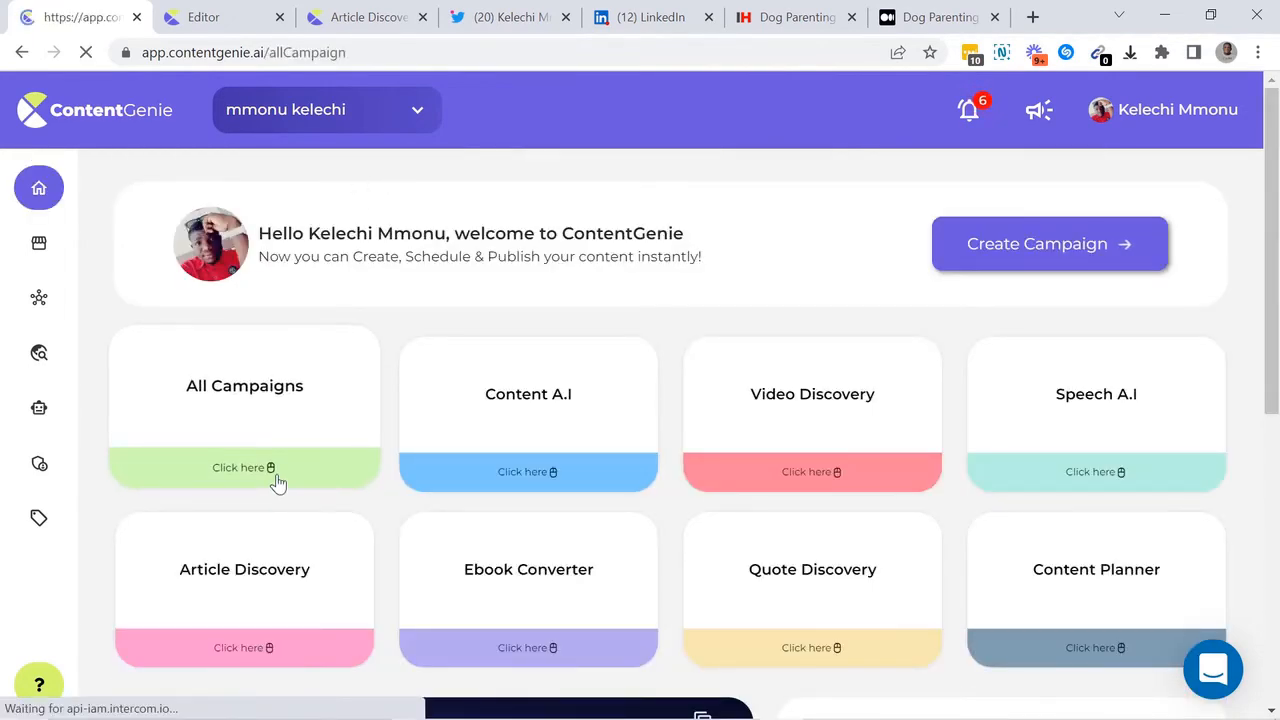
{"action": "left_click", "coordinate": [244, 467]}
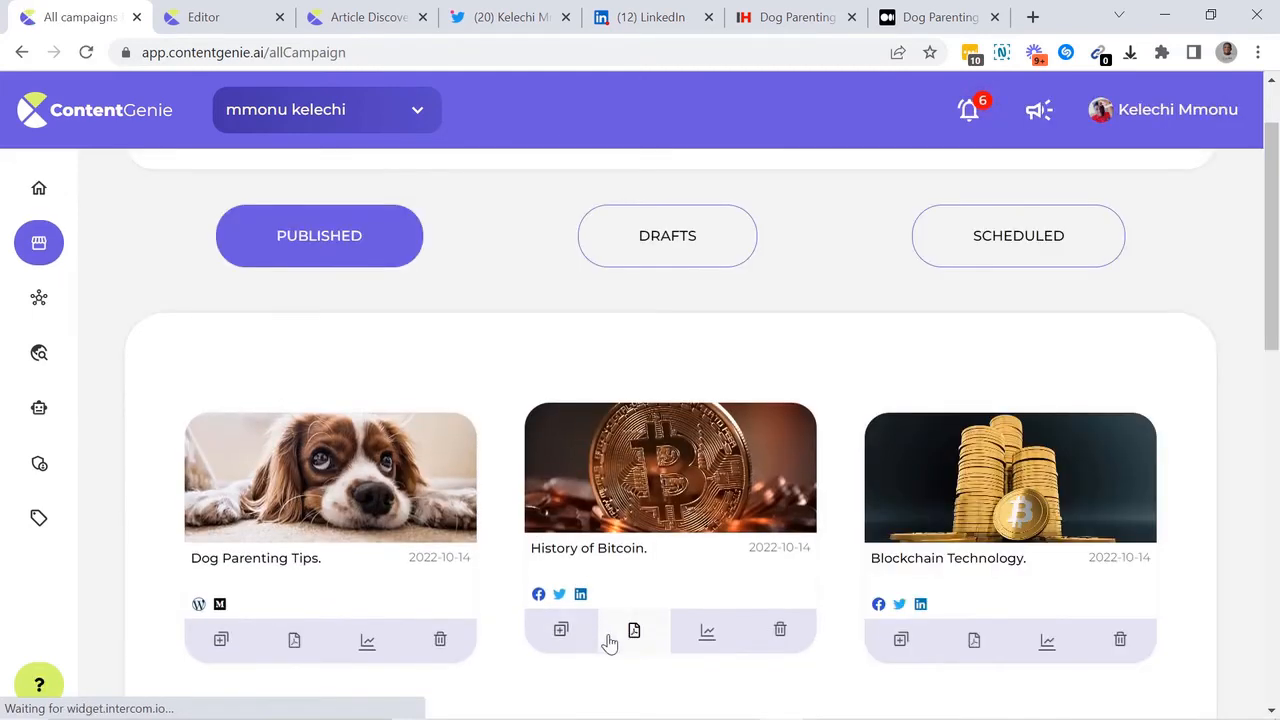
{"action": "left_click", "coordinate": [707, 631]}
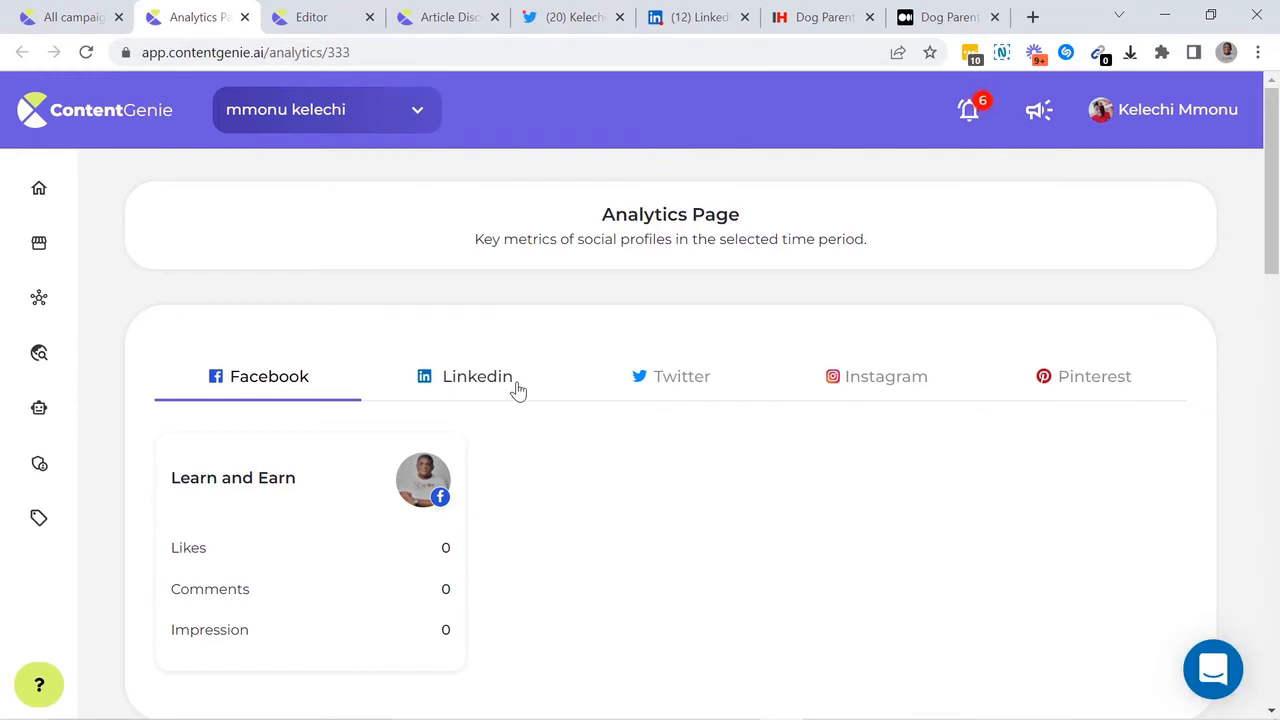
{"action": "left_click", "coordinate": [683, 376]}
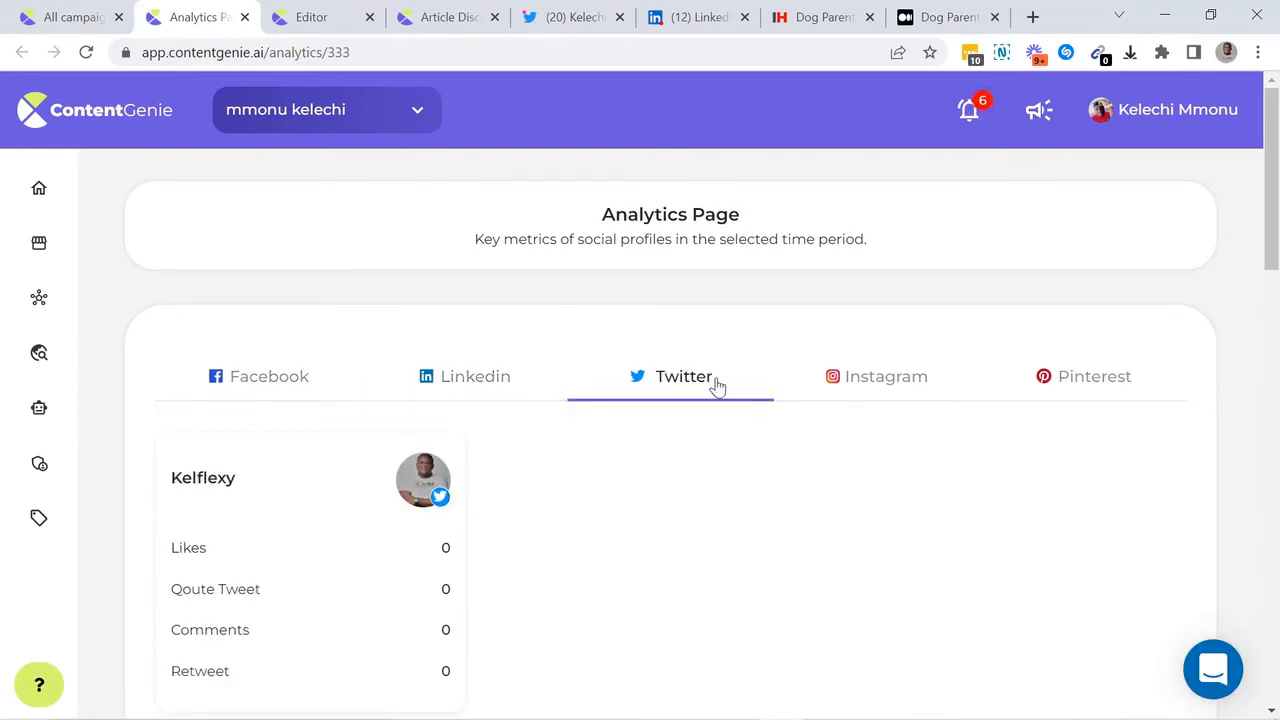
{"action": "left_click", "coordinate": [269, 376]}
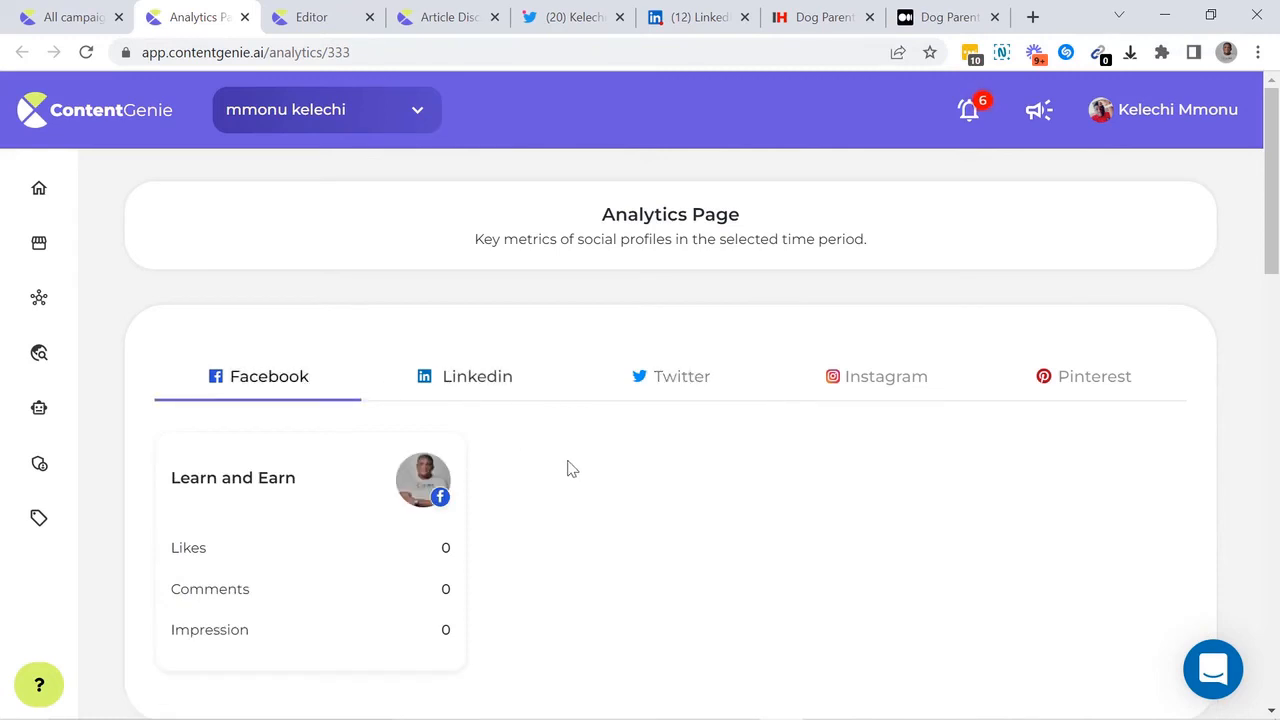
{"action": "scroll", "scroll_direction": "down", "scroll_amount": 3}
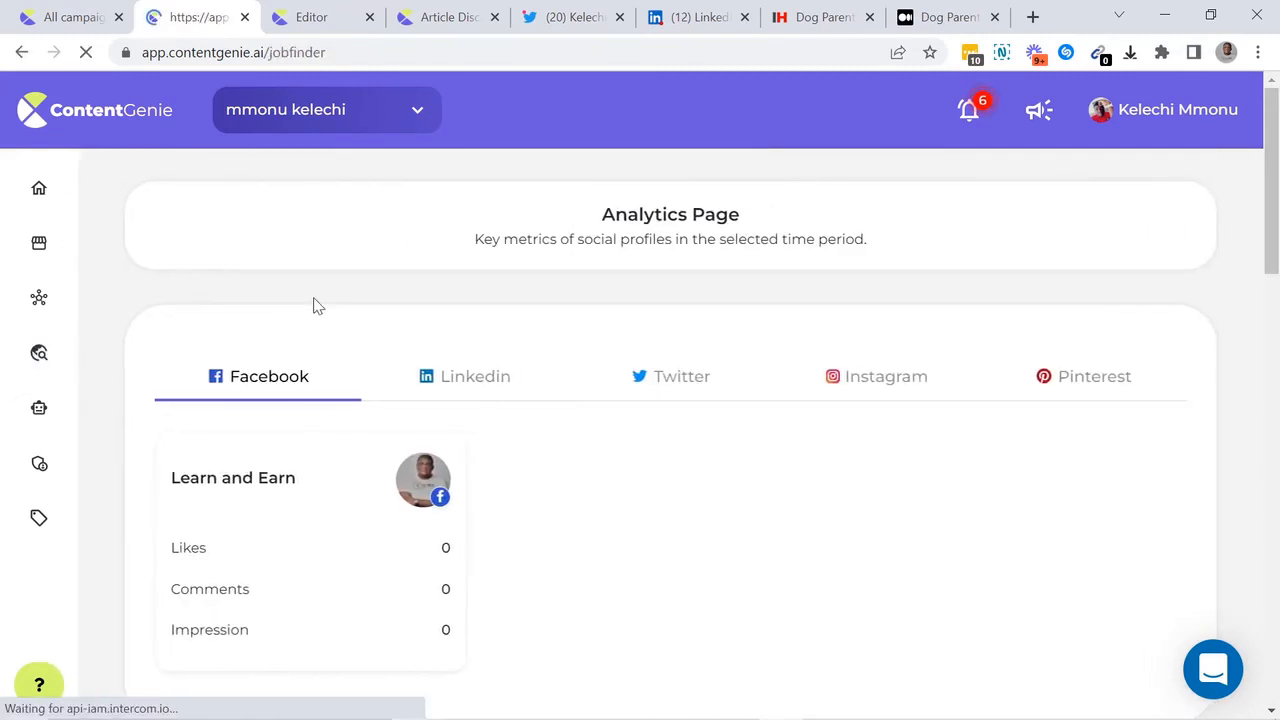
- Run a Job Finder search for 'Content Creation', scroll the listings, then return to Dashboard
{"action": "left_click", "coordinate": [39, 352]}
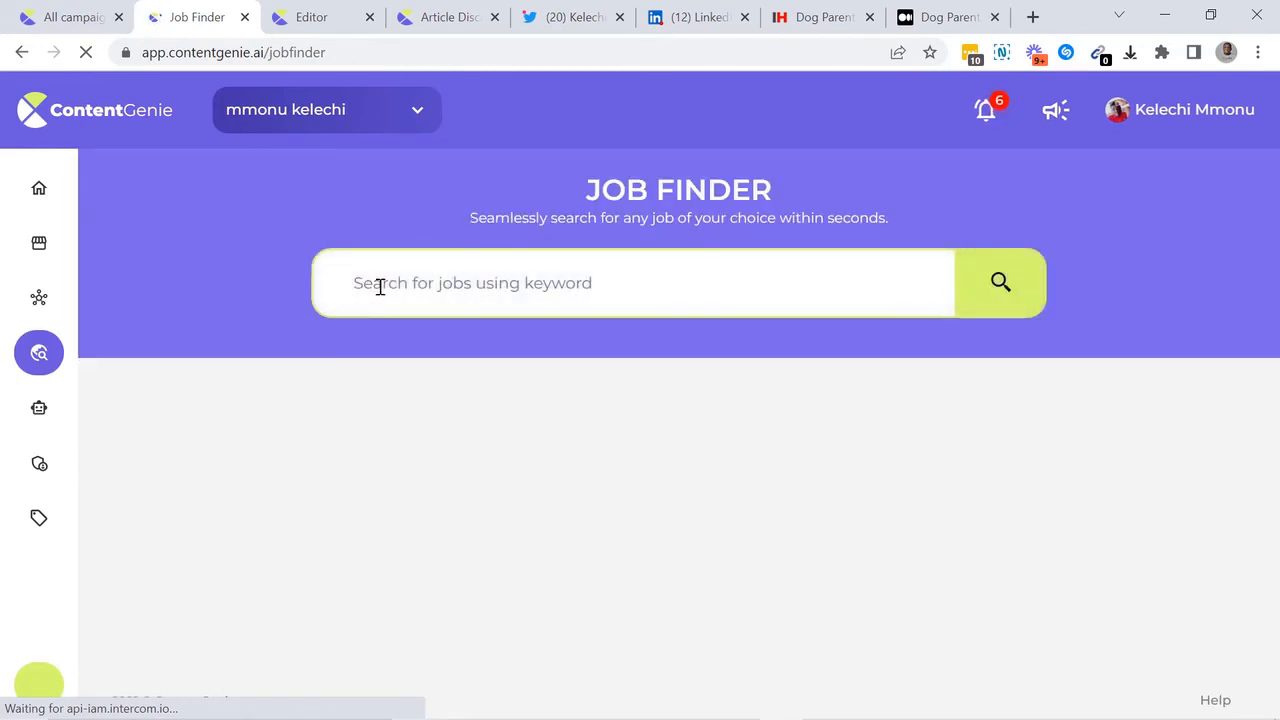
{"action": "type", "text": "Content Cre"}
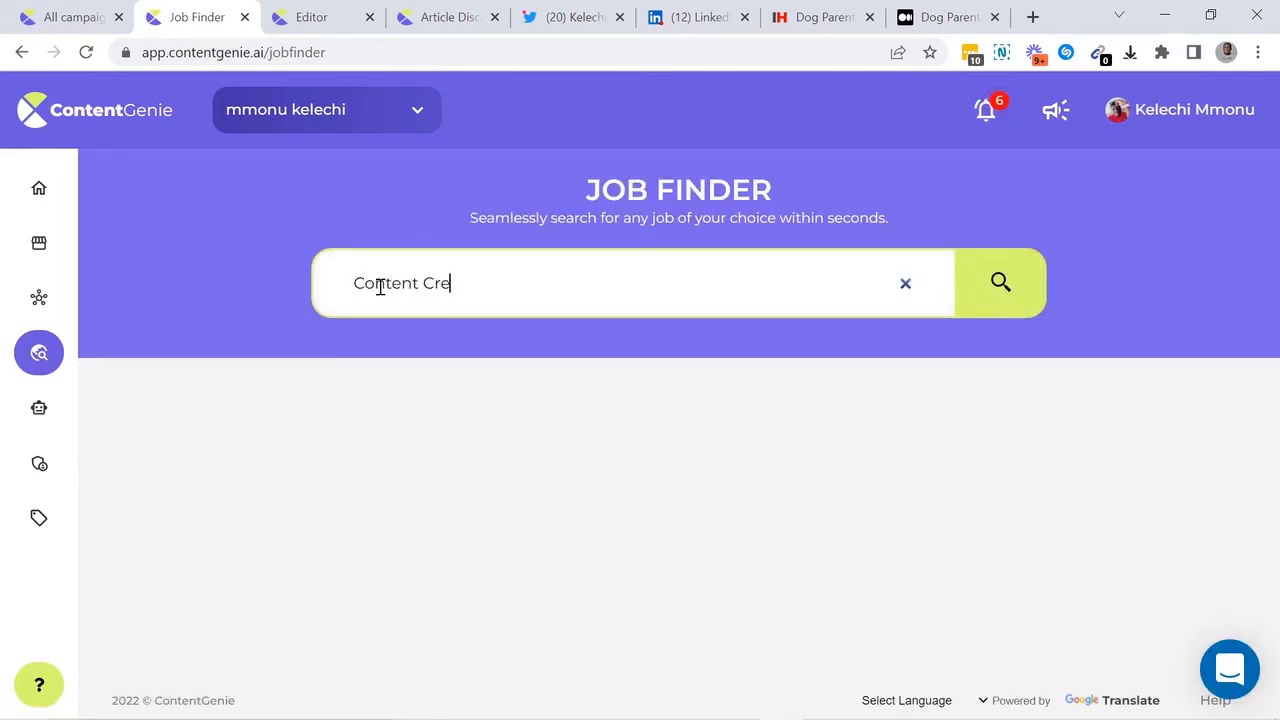
{"action": "left_click", "coordinate": [1000, 283]}
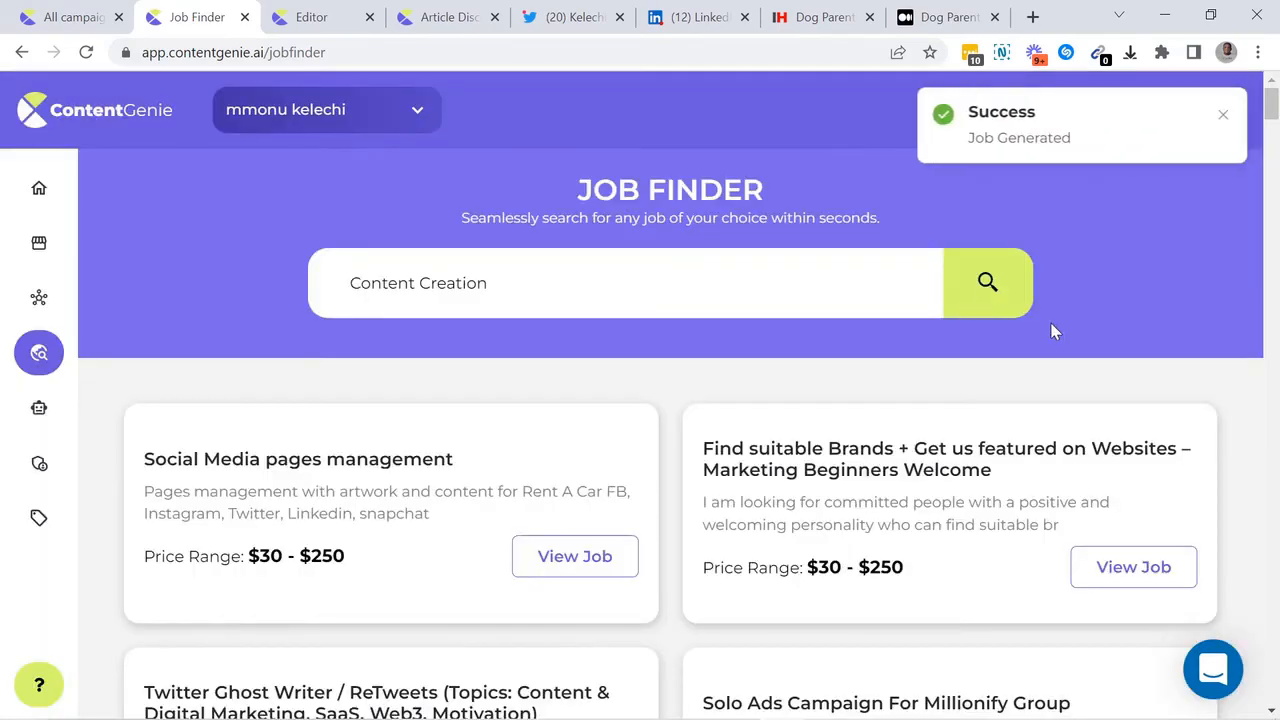
{"action": "scroll", "scroll_direction": "down", "scroll_amount": 3}
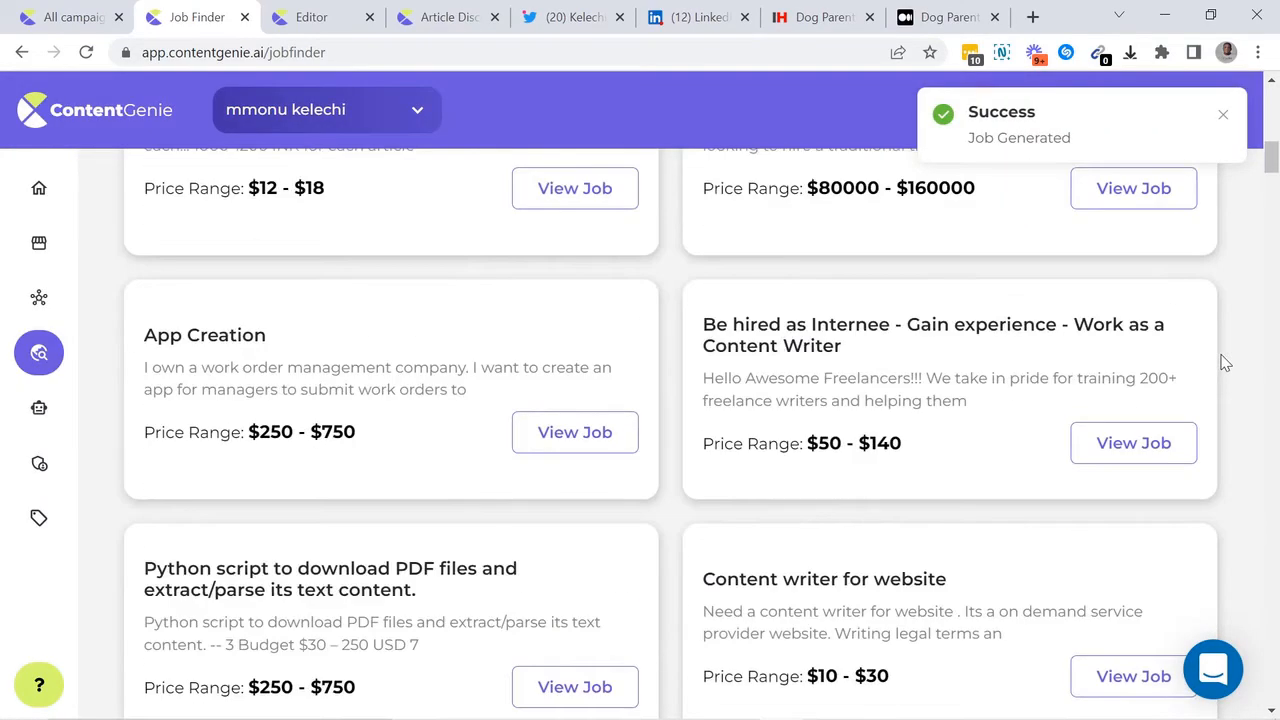
{"action": "left_click", "coordinate": [39, 188]}
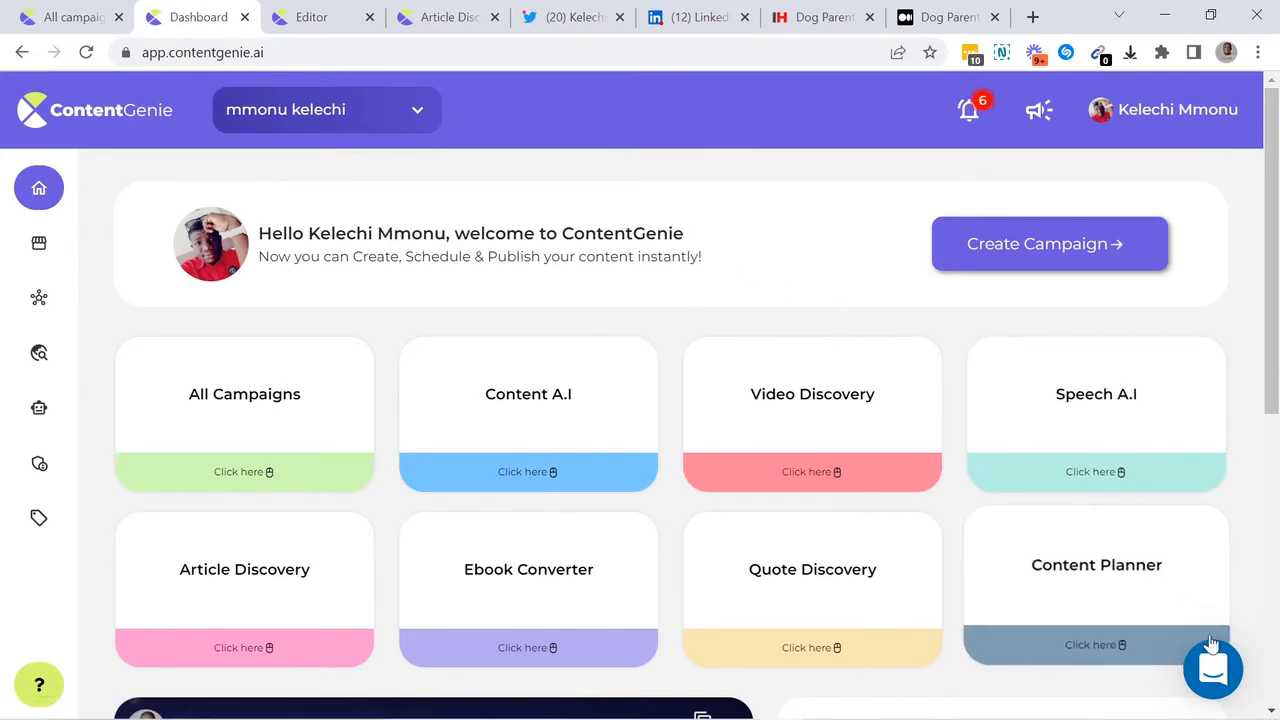
- Open the Intercom chat bubble and the Help Center knowledge base, then switch back to Dashboard
{"action": "left_click", "coordinate": [1213, 668]}
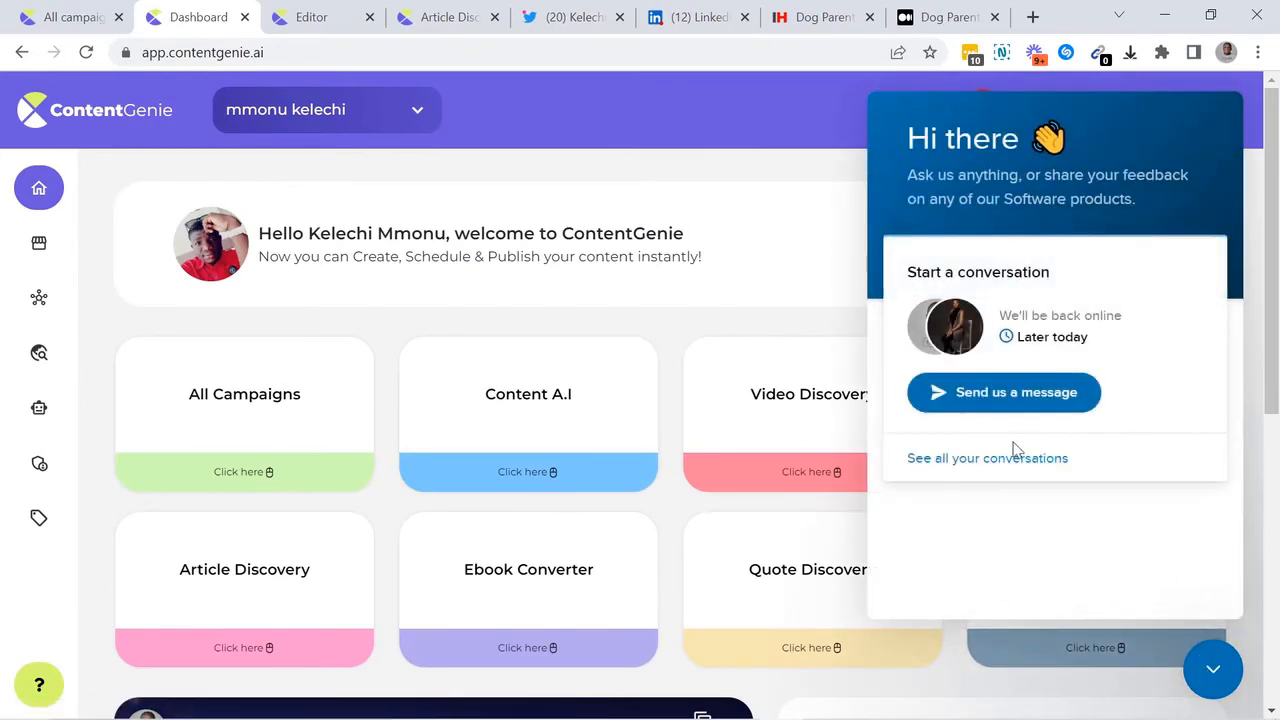
{"action": "mouse_move", "coordinate": [1020, 400]}
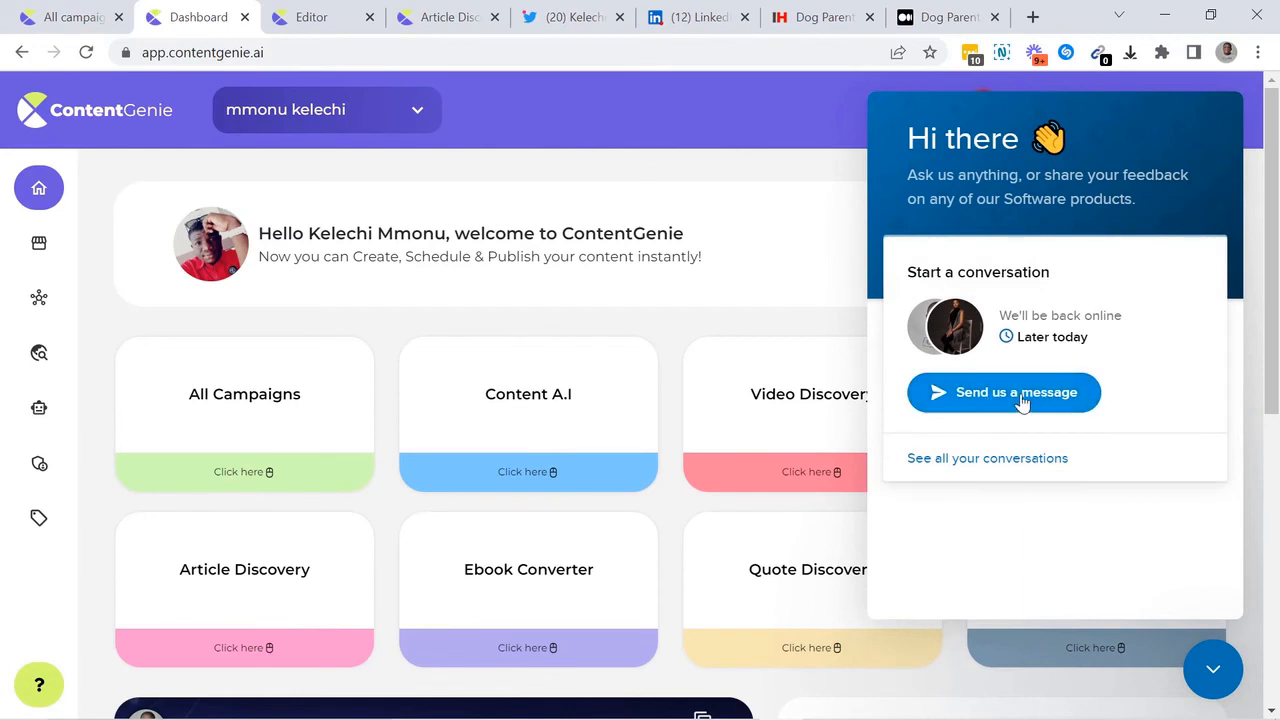
{"action": "mouse_move", "coordinate": [1137, 503]}
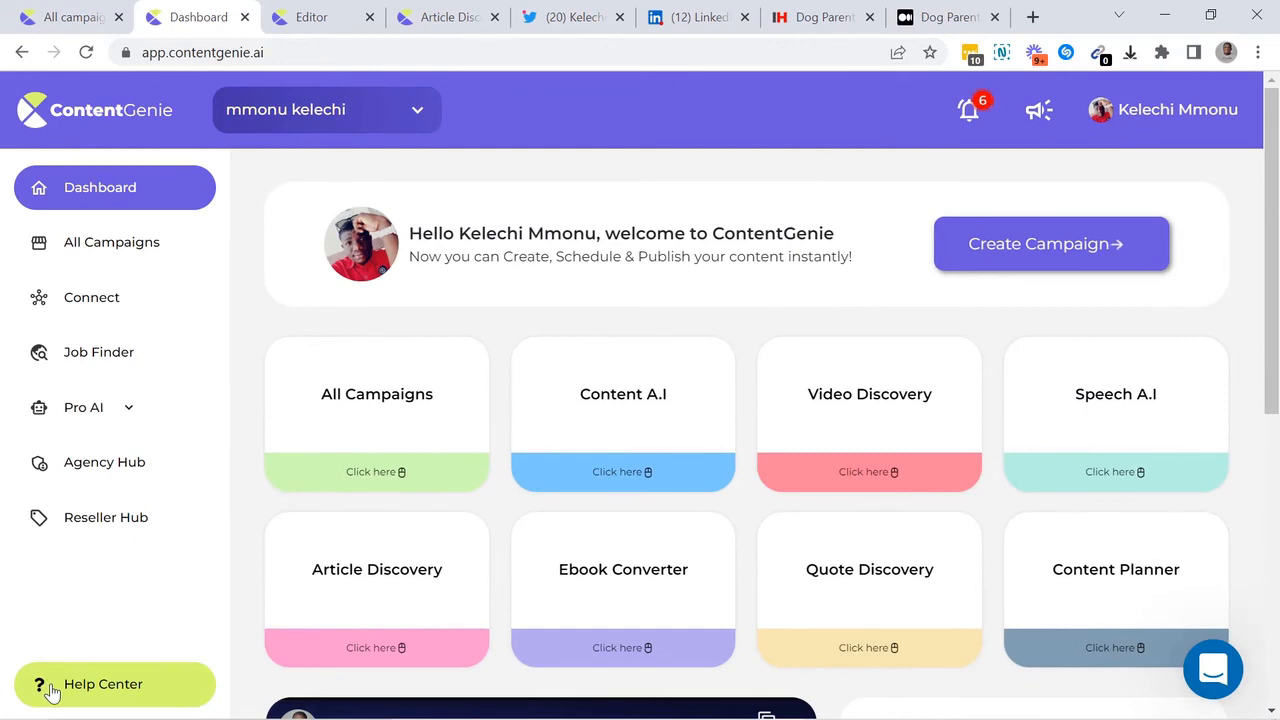
{"action": "left_click", "coordinate": [103, 684]}
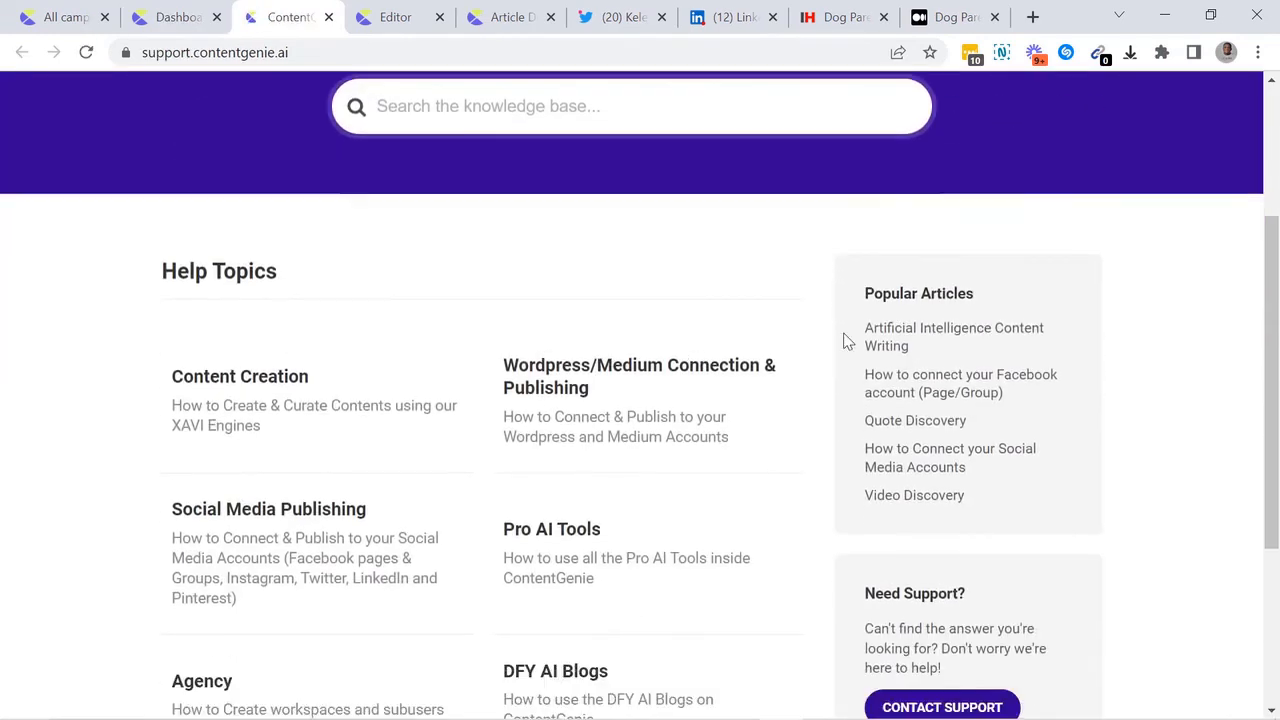
{"action": "scroll", "scroll_direction": "up", "scroll_amount": 3}
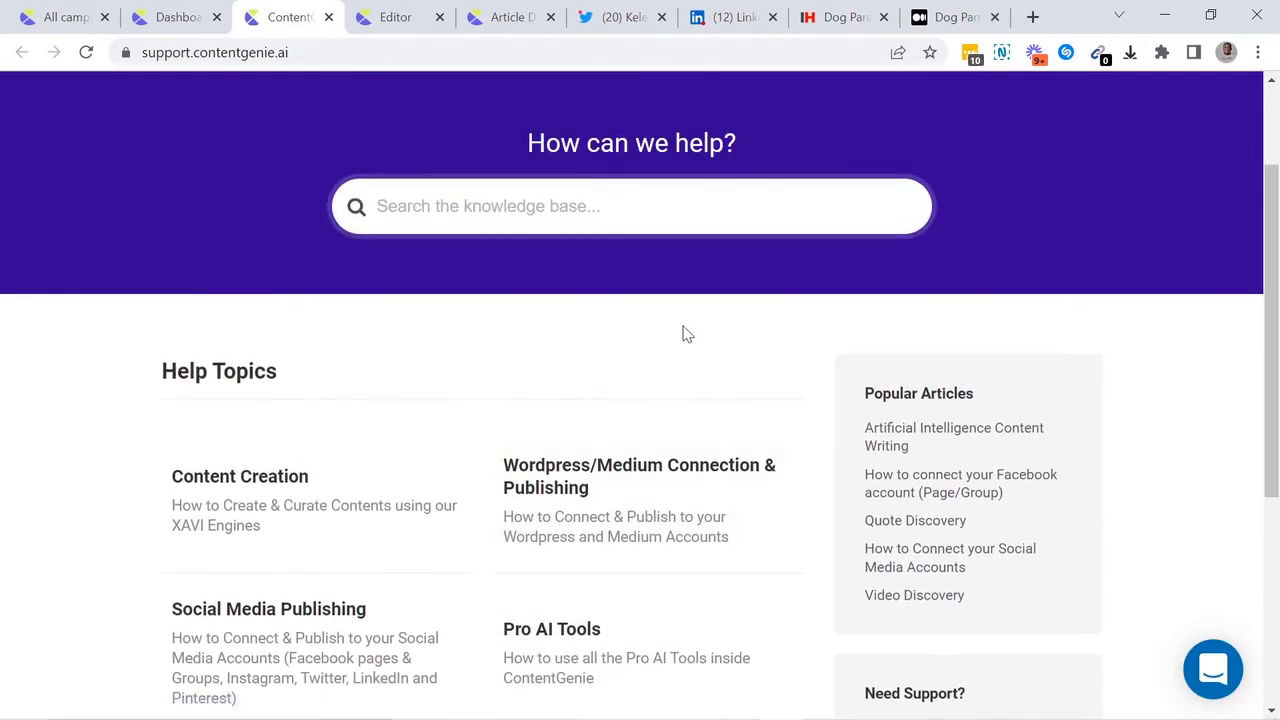
{"action": "mouse_move", "coordinate": [200, 126]}
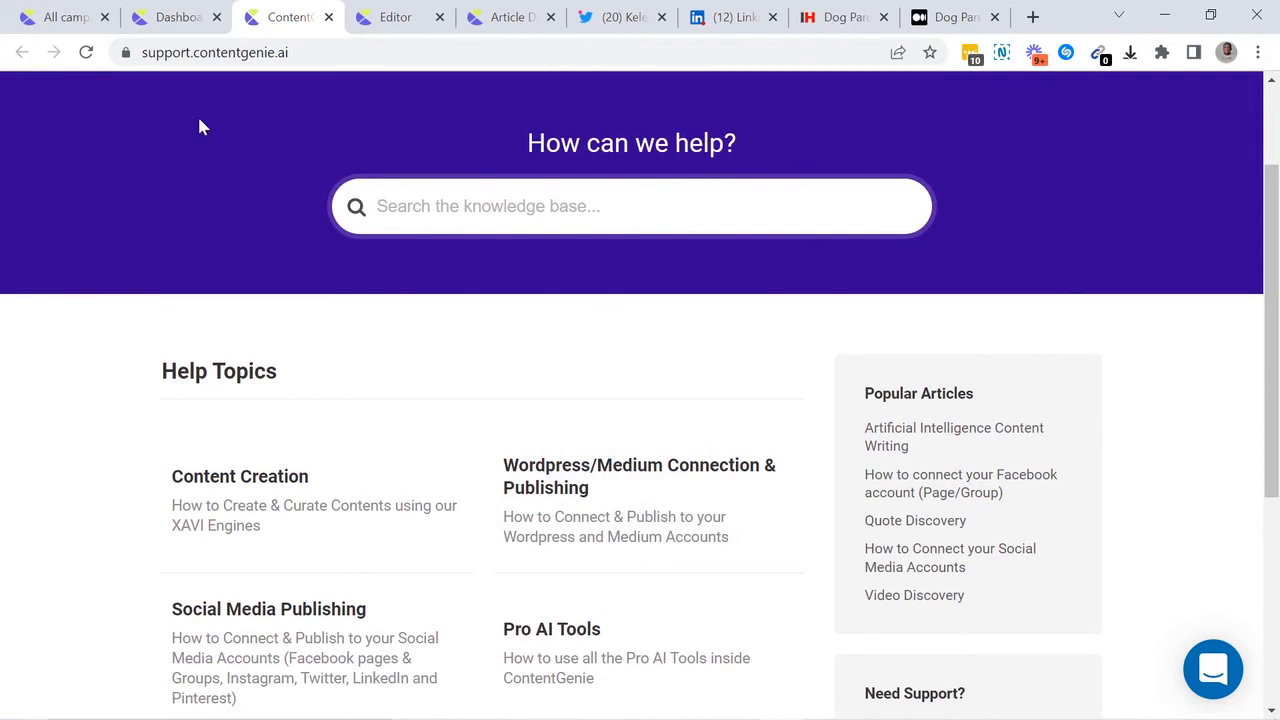
{"action": "left_click", "coordinate": [175, 17]}
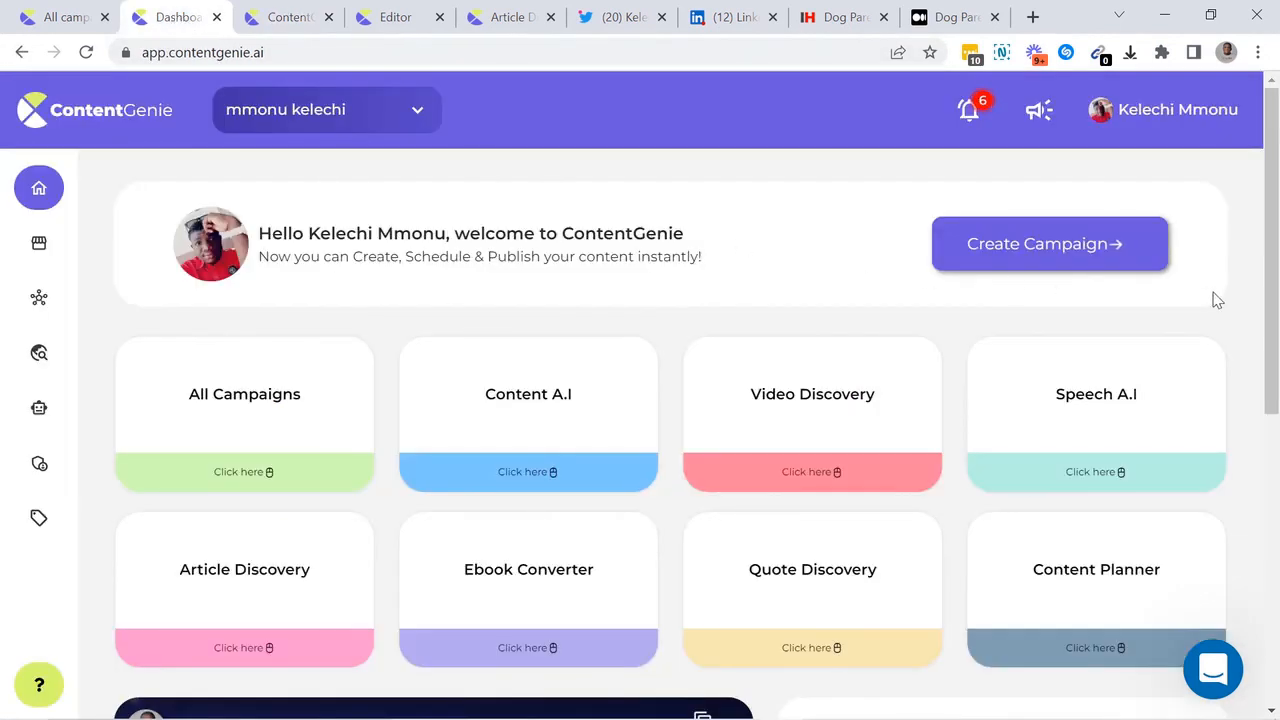
{"action": "mouse_move", "coordinate": [1226, 300]}
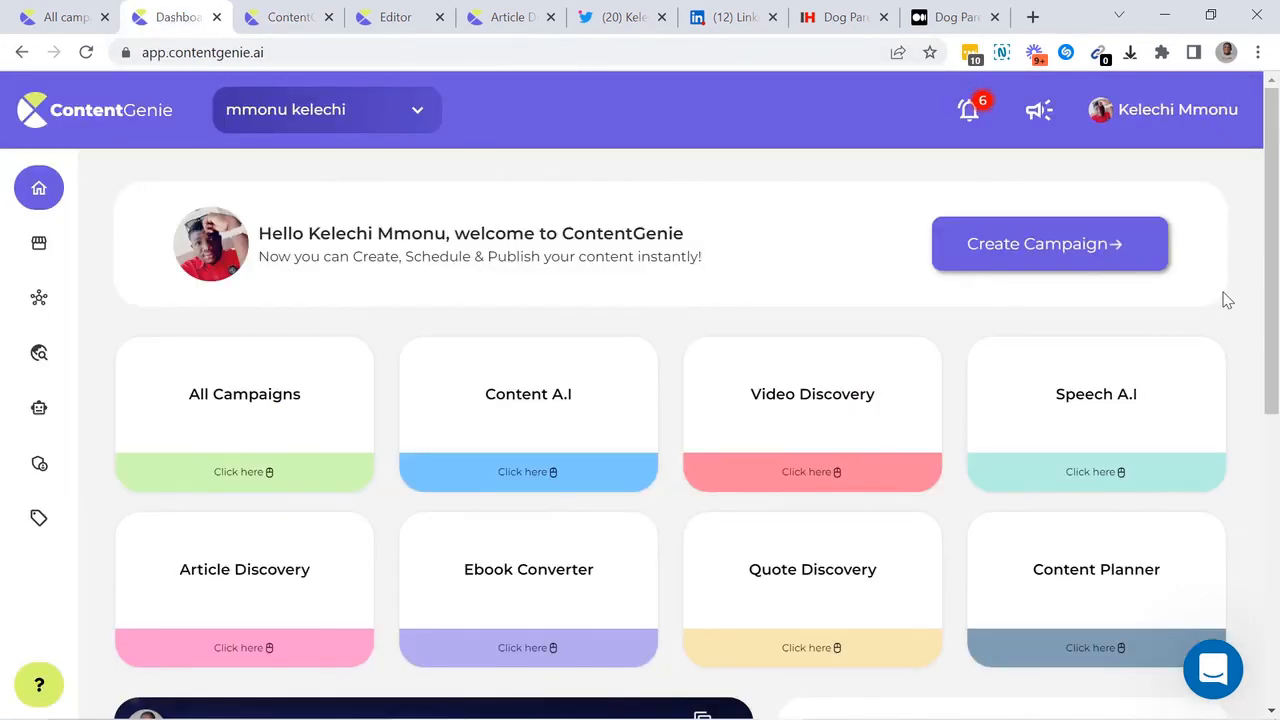